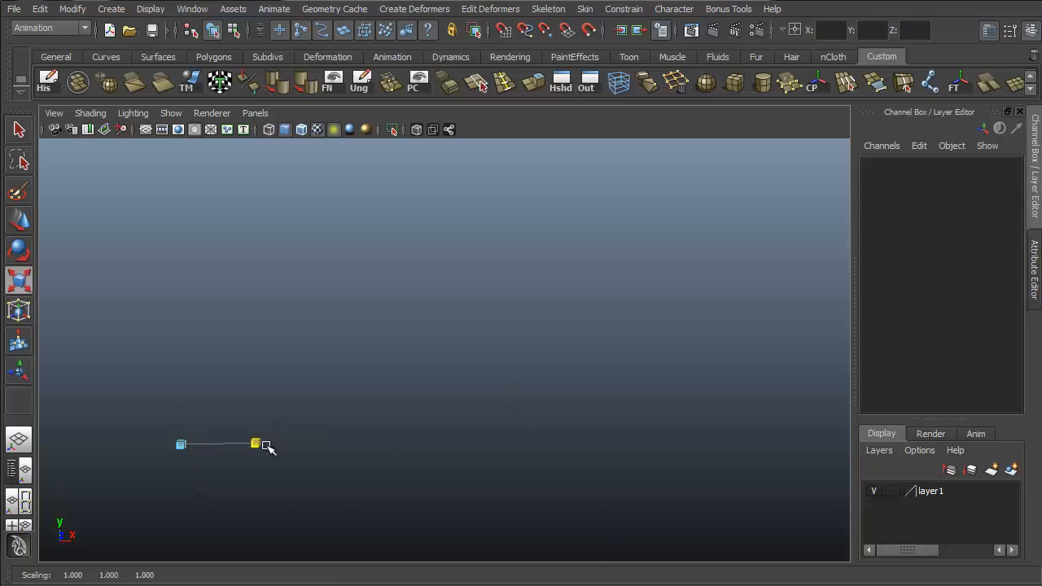
# - Open the Blend Shape option box and view its Advanced, then Basic settings
pyautogui.moveTo(269, 448); pyautogui.dragTo(374, 474)
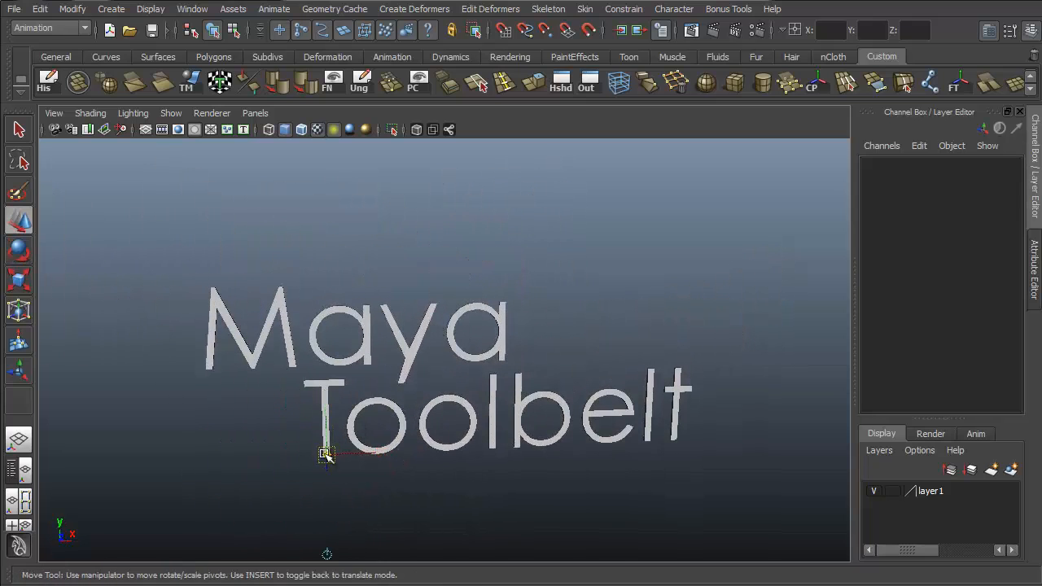
pyautogui.moveTo(326, 456); pyautogui.dragTo(619, 377)
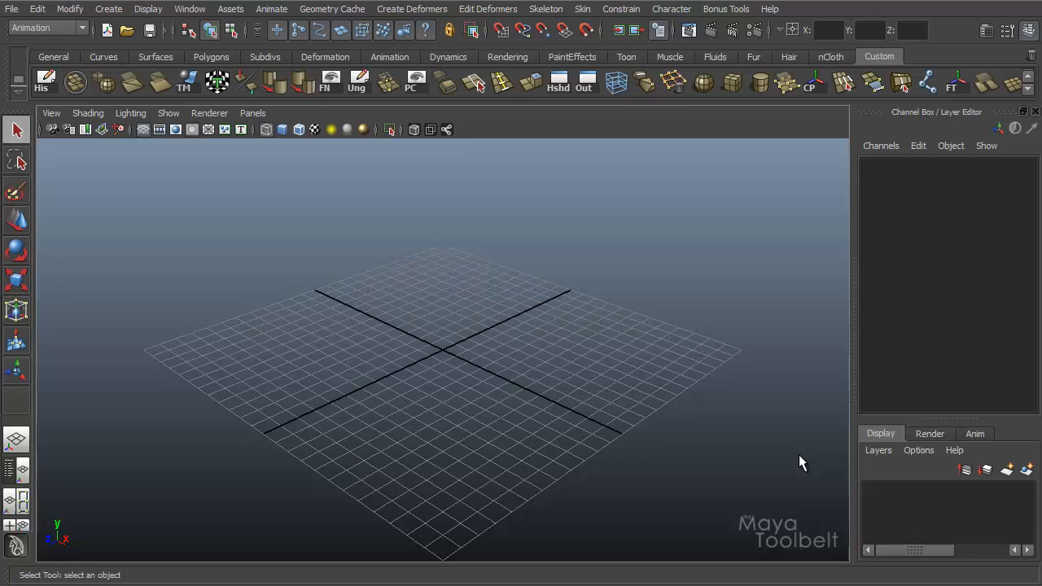
pyautogui.moveTo(802, 452)
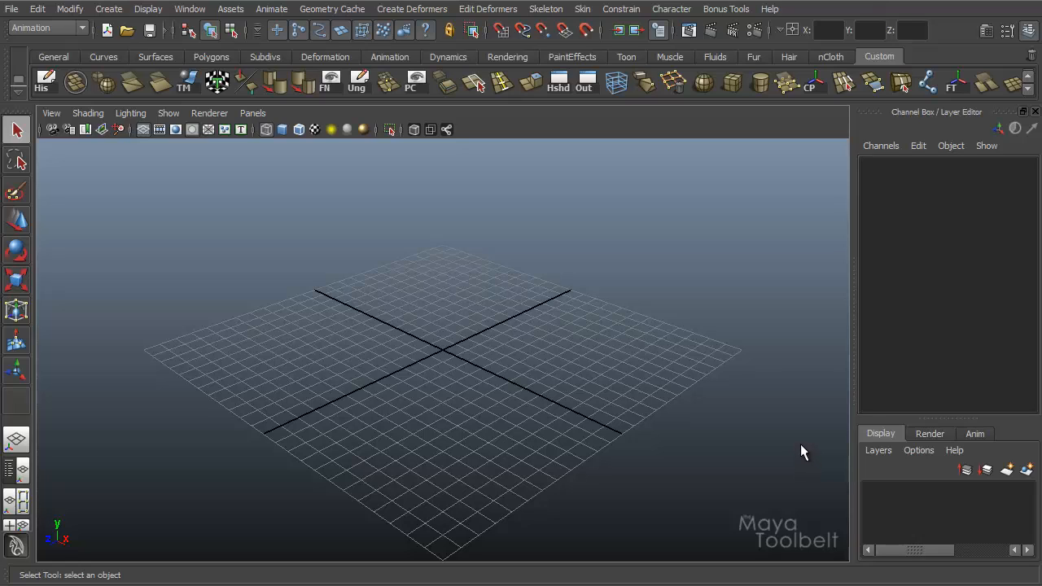
pyautogui.moveTo(729, 430)
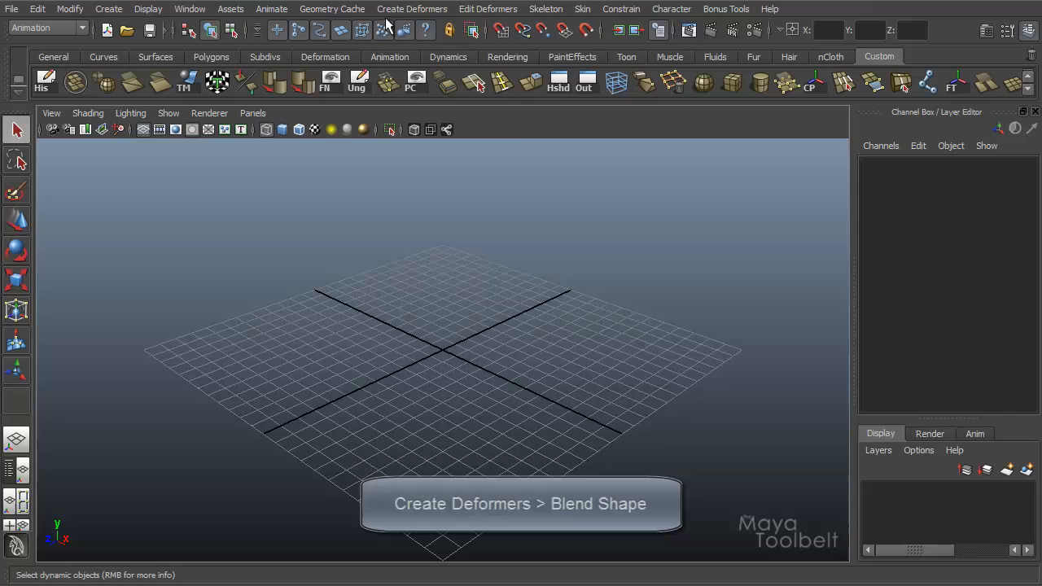
pyautogui.click(412, 9)
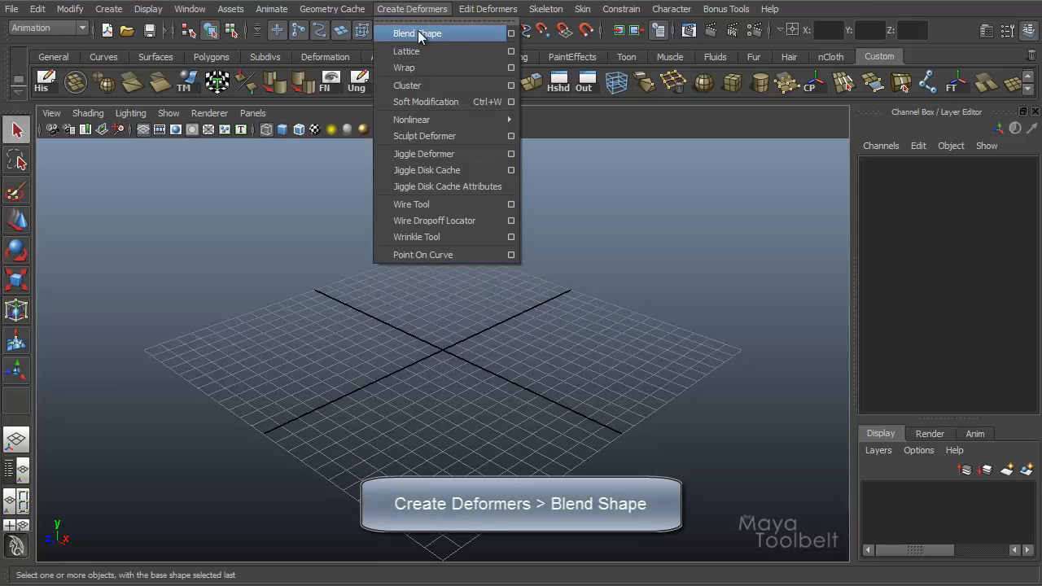
pyautogui.moveTo(512, 33)
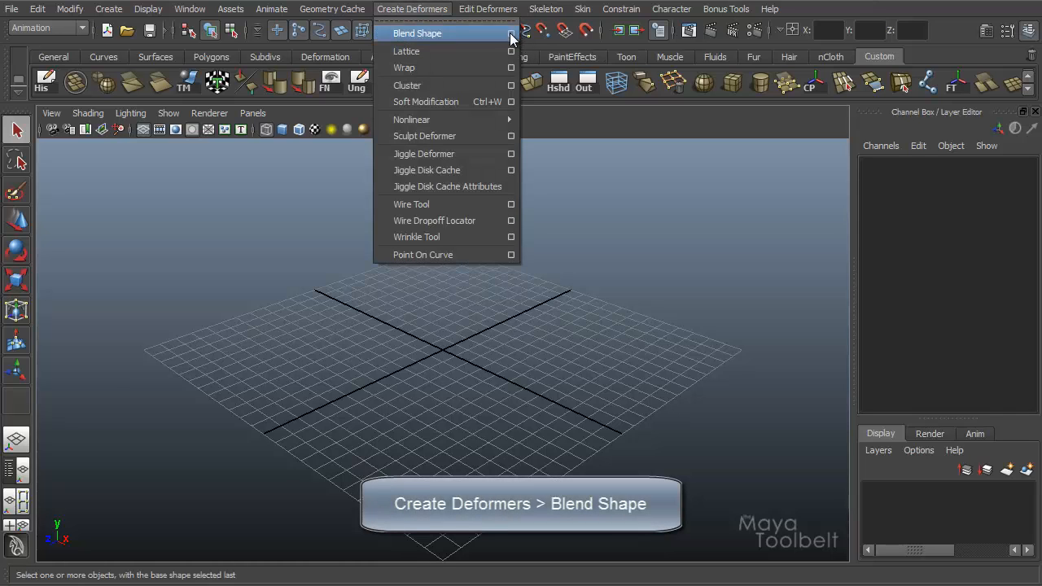
pyautogui.click(512, 33)
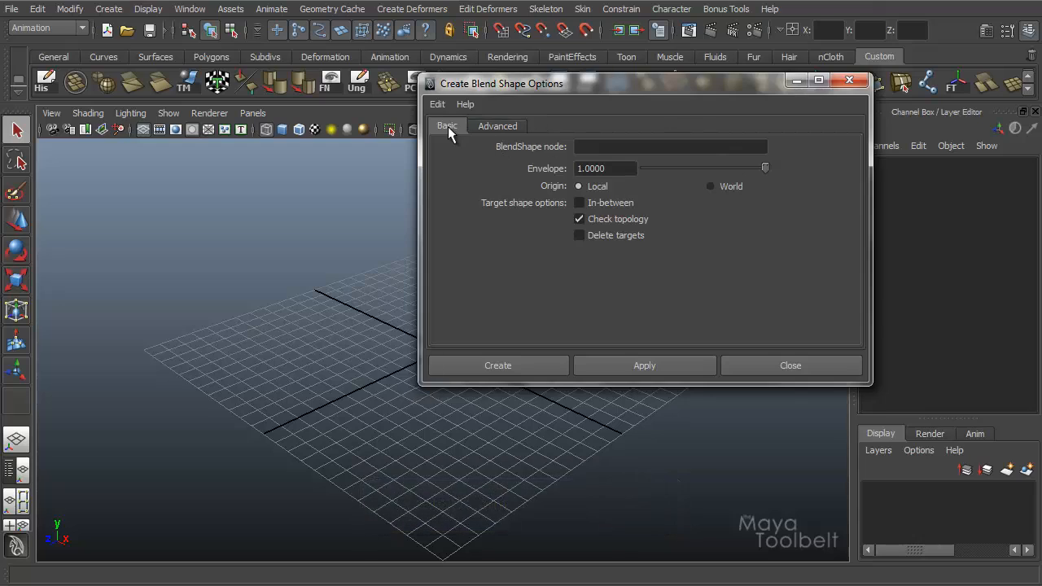
pyautogui.click(498, 125)
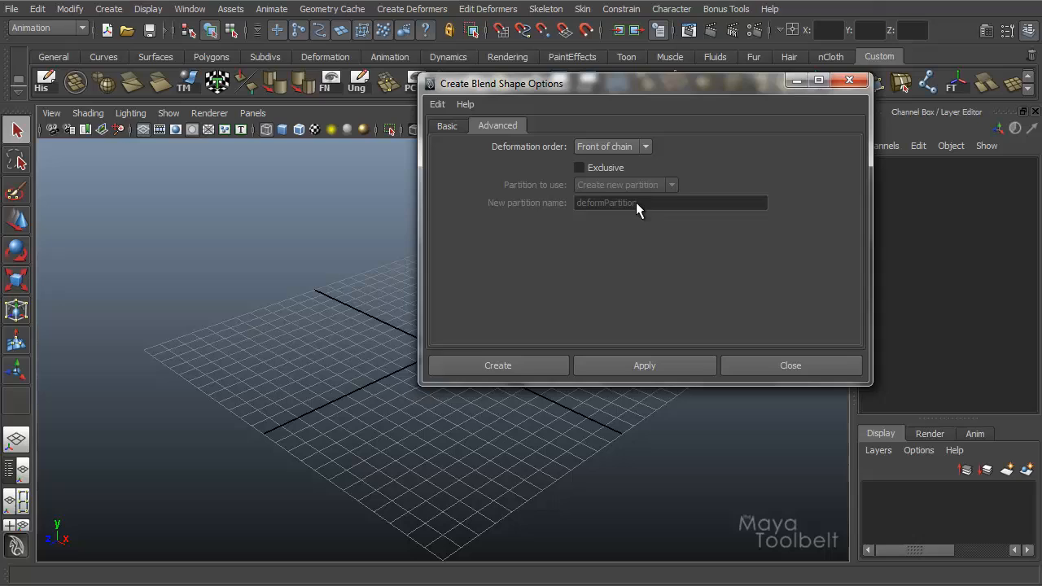
pyautogui.moveTo(574, 159)
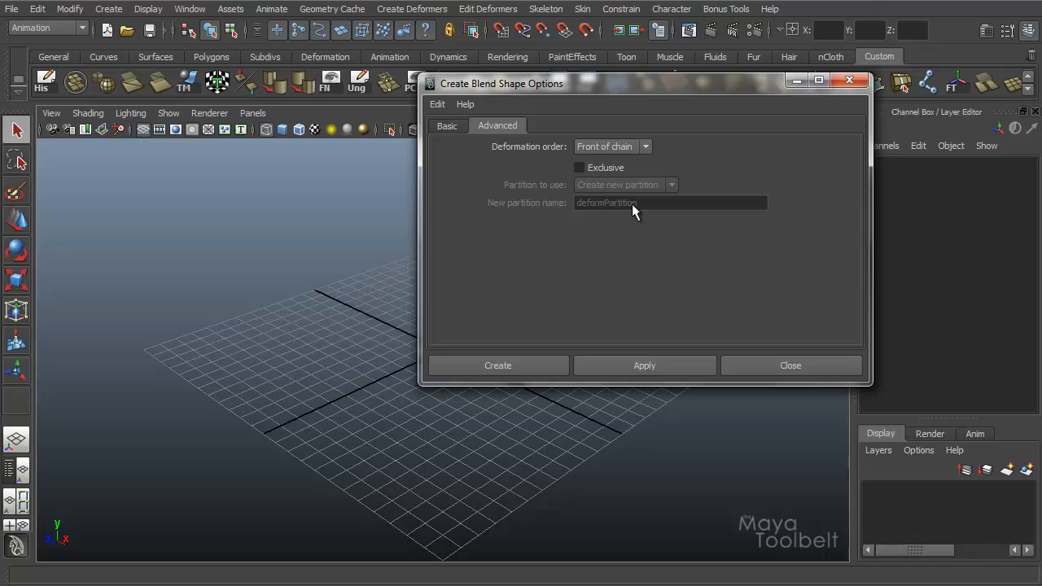
pyautogui.moveTo(634, 178)
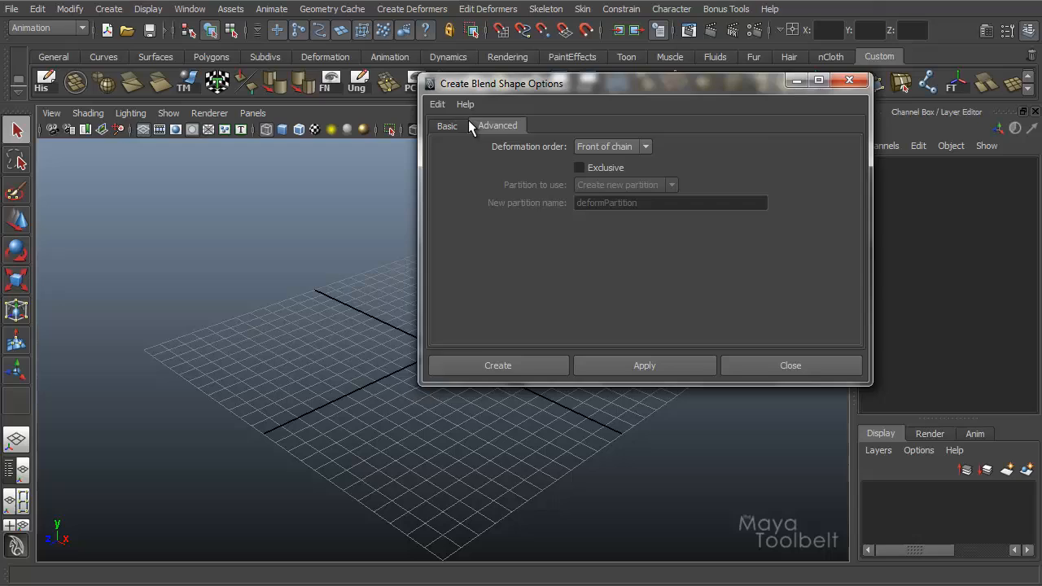
pyautogui.click(447, 125)
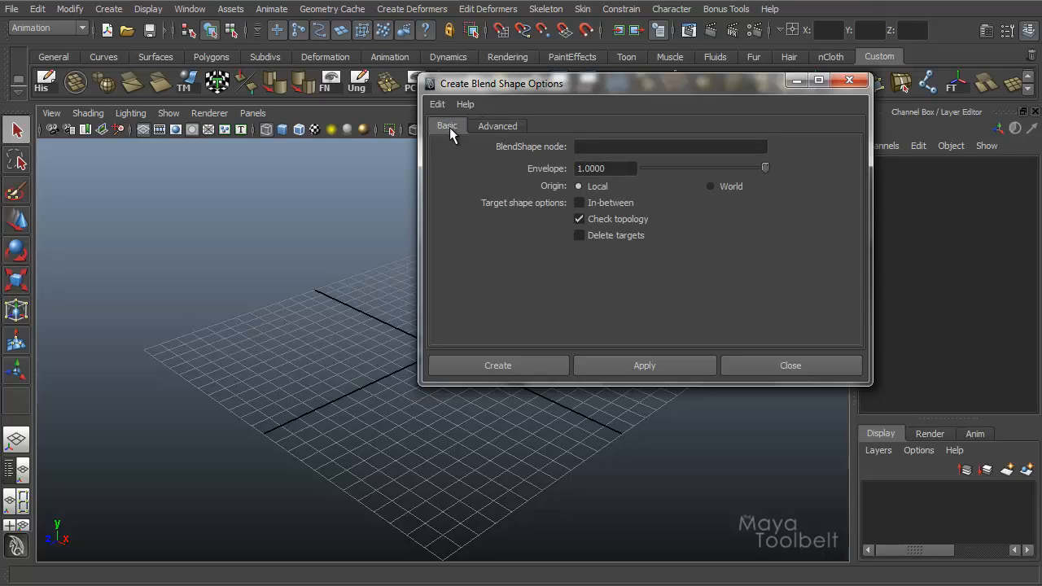
pyautogui.moveTo(670, 141)
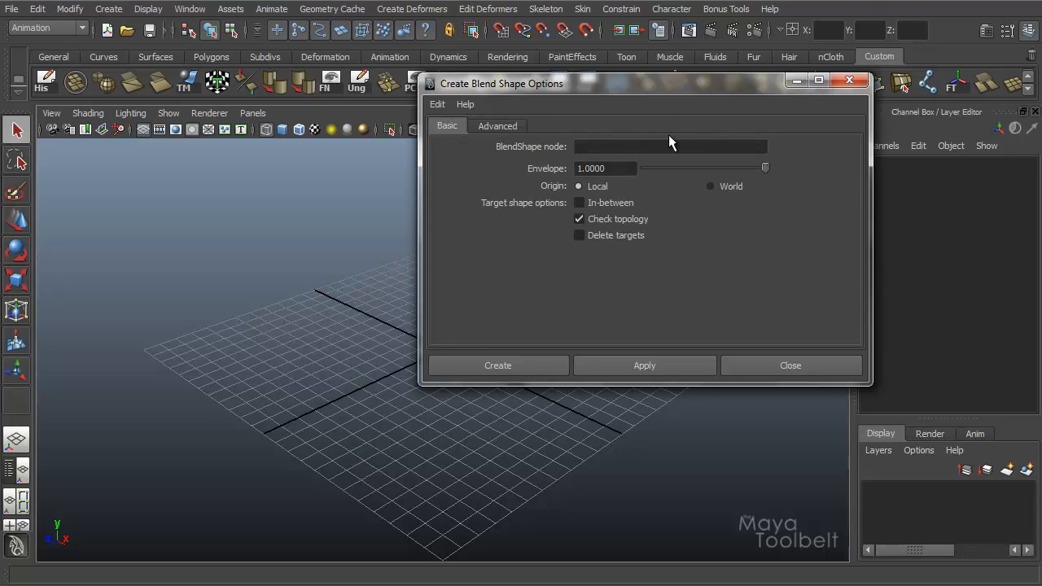
pyautogui.moveTo(460, 96)
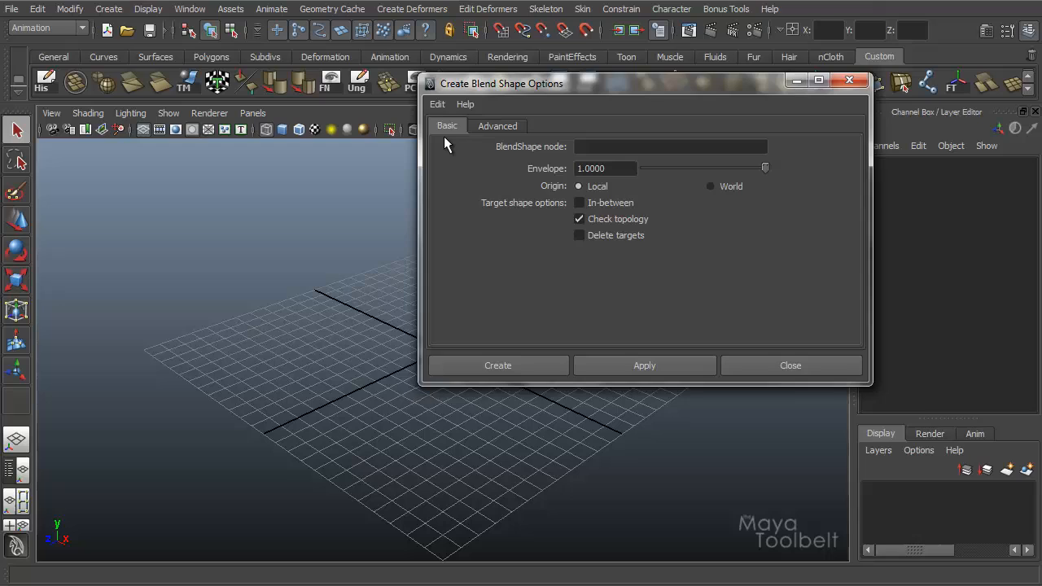
pyautogui.moveTo(681, 201)
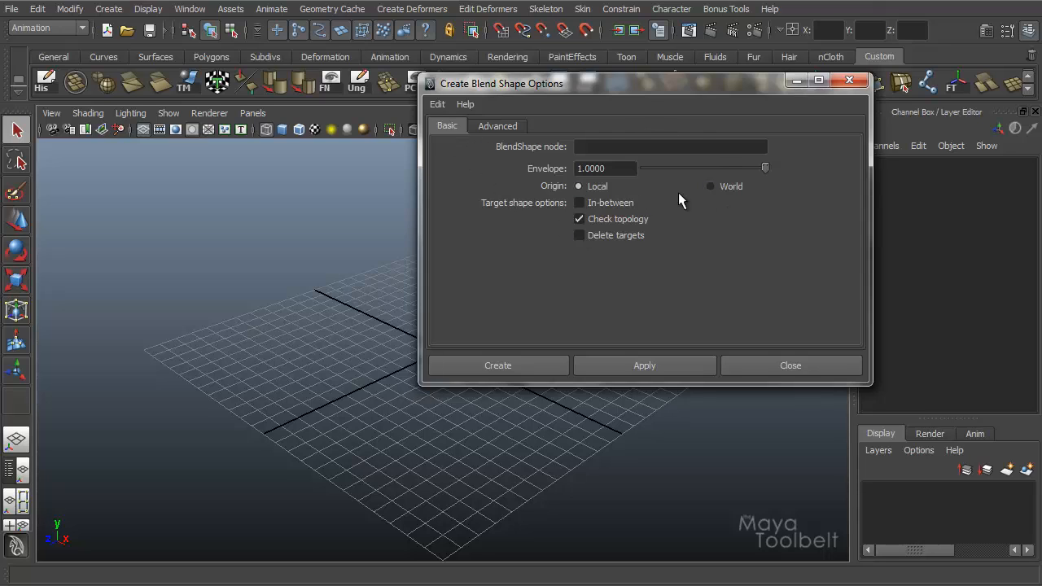
pyautogui.moveTo(686, 89)
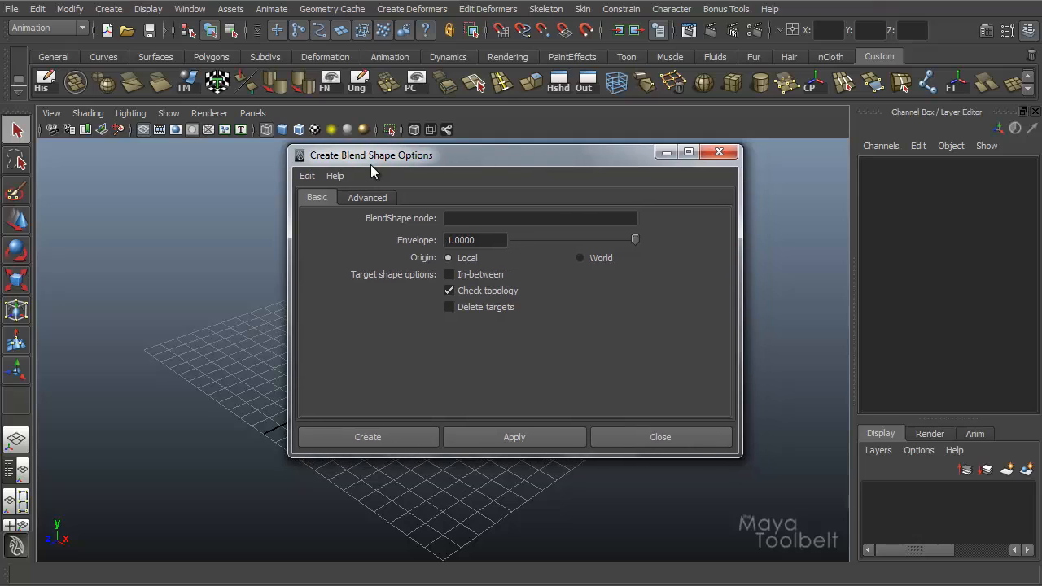
pyautogui.moveTo(417, 168)
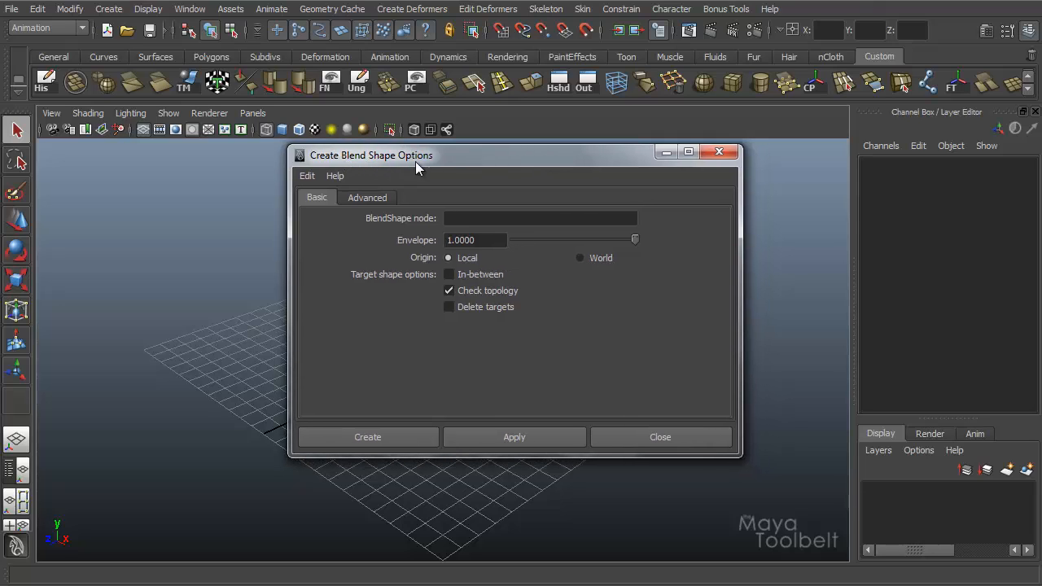
pyautogui.moveTo(513, 187)
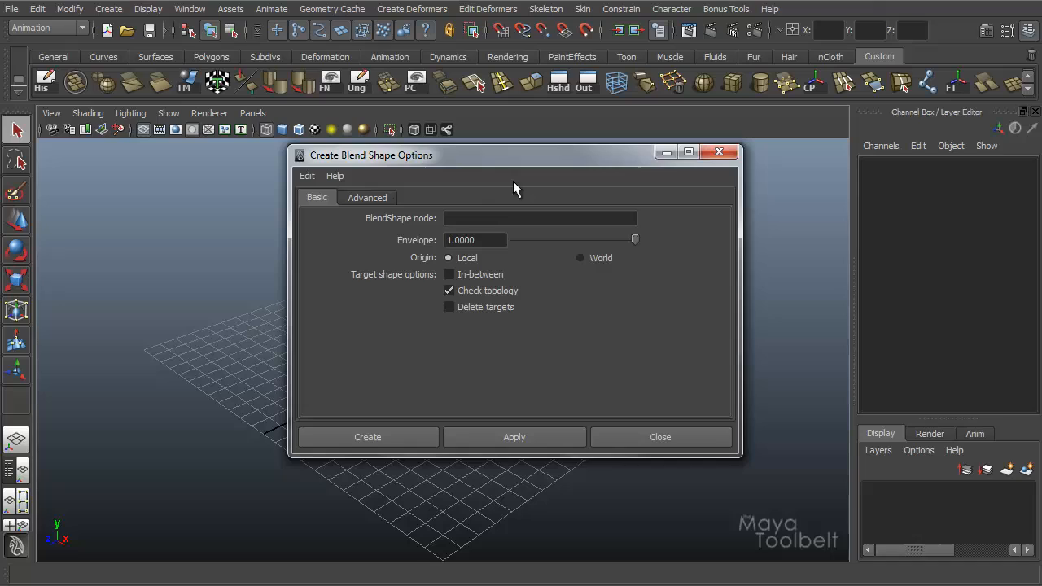
pyautogui.moveTo(534, 148)
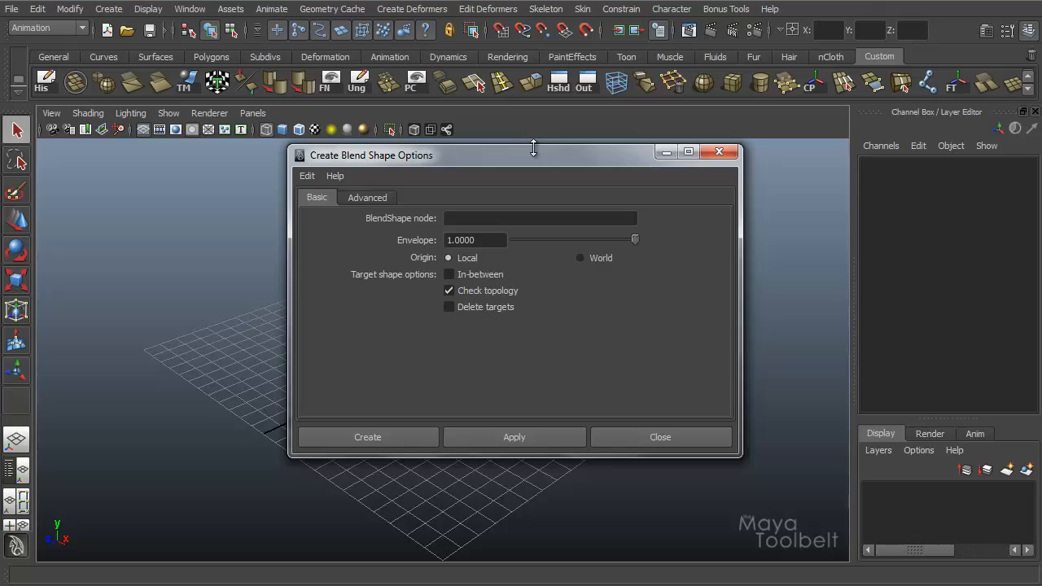
# - Drag the Create Blend Shape Options window to a new spot over the empty scene
pyautogui.moveTo(533, 154); pyautogui.dragTo(462, 161)
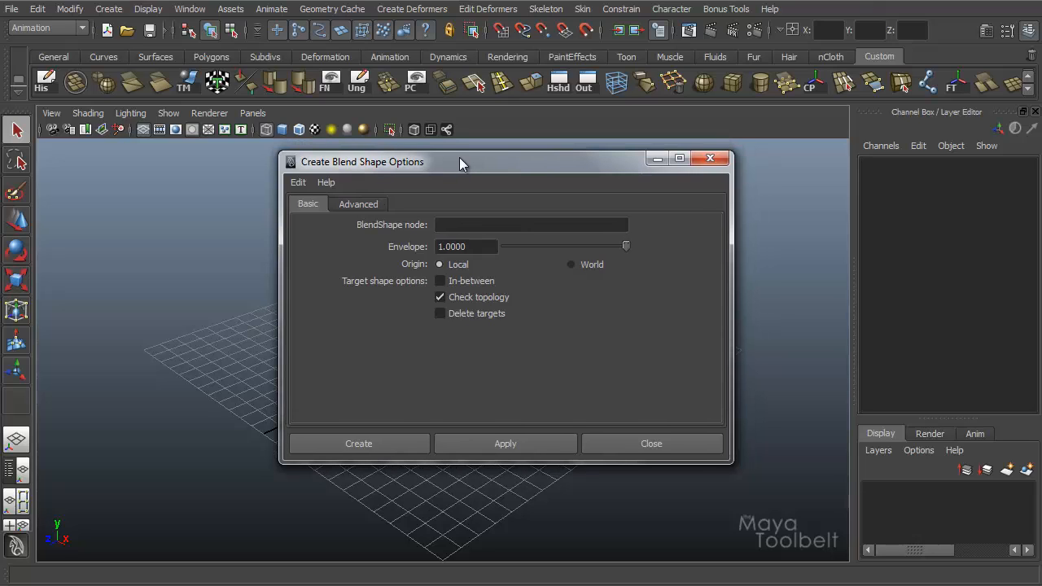
pyautogui.moveTo(462, 162); pyautogui.dragTo(444, 159)
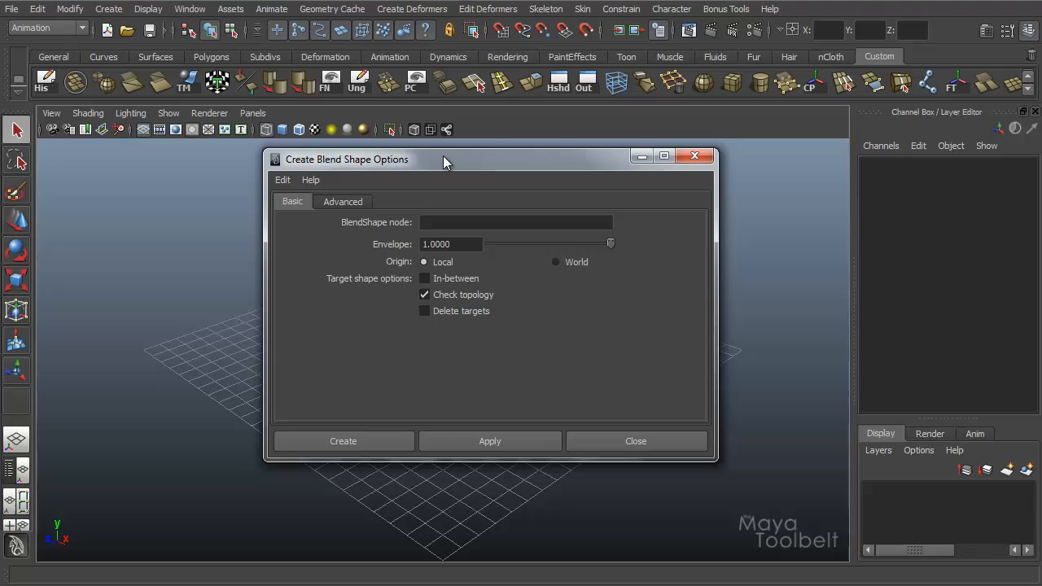
pyautogui.moveTo(502, 159)
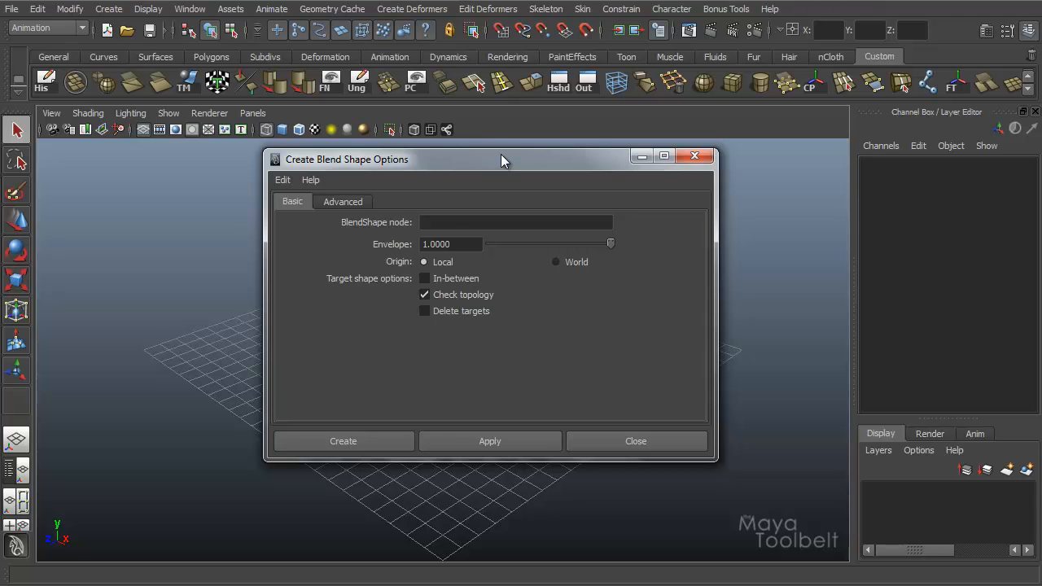
pyautogui.moveTo(514, 169)
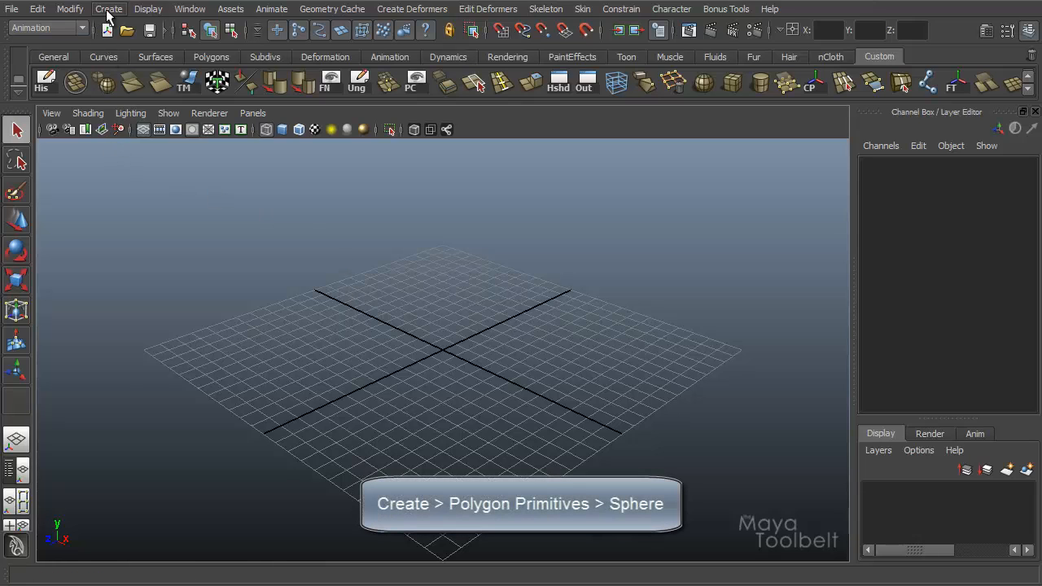
# - Create a polygon sphere and orbit the view in closer to it
pyautogui.click(108, 9)
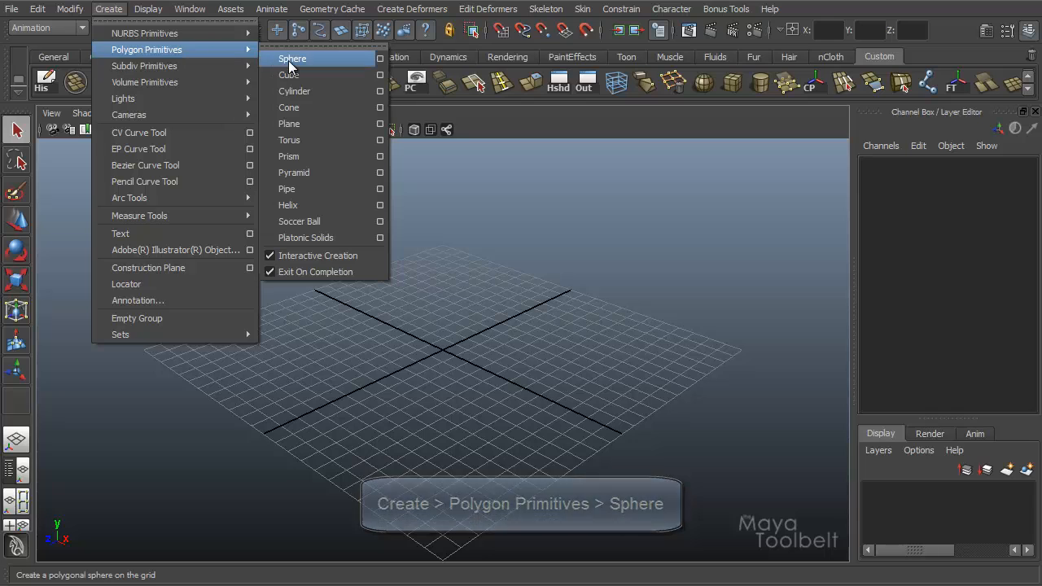
pyautogui.click(293, 57)
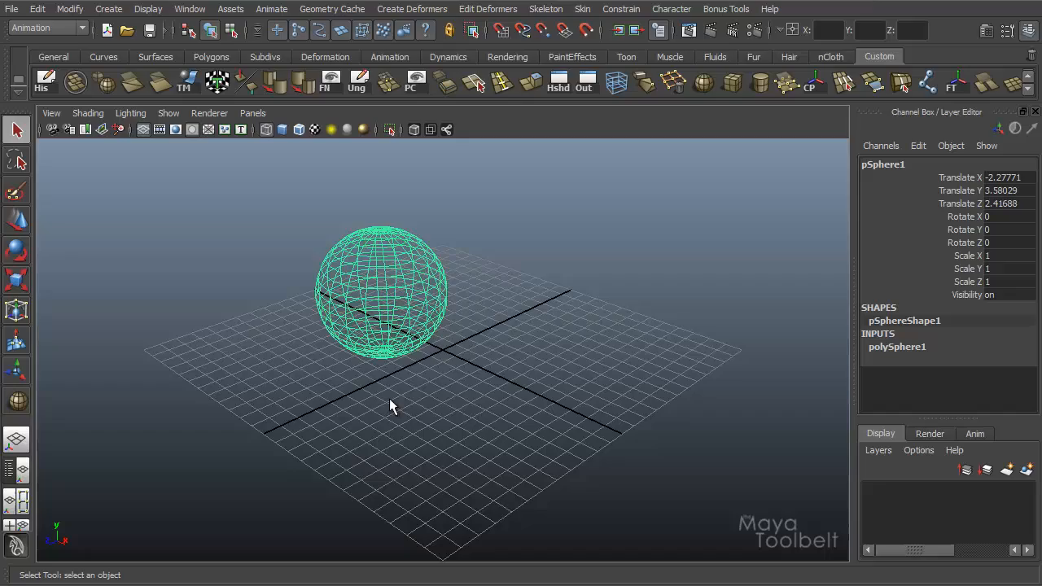
pyautogui.moveTo(391, 407); pyautogui.dragTo(358, 374)
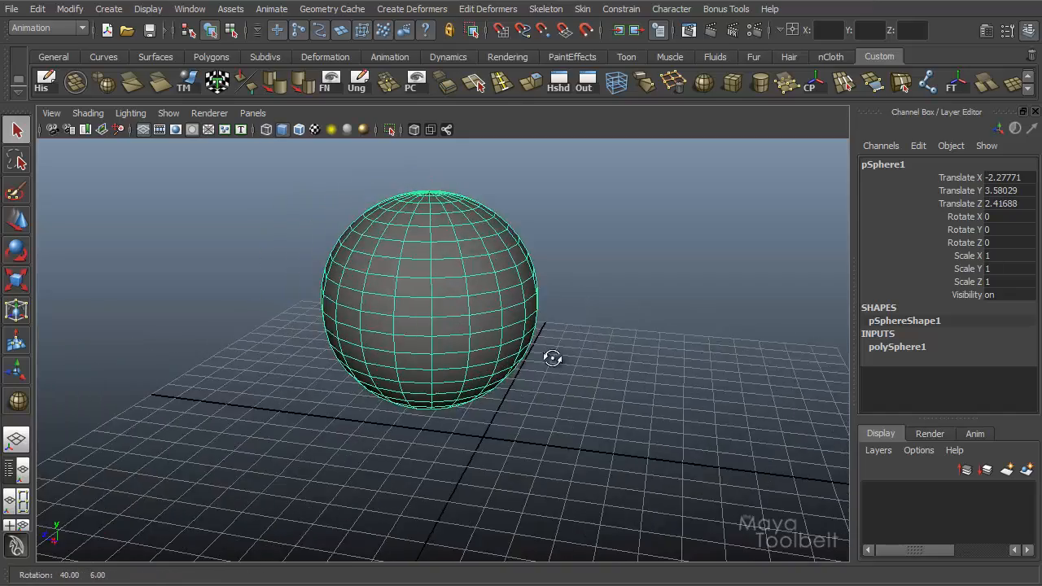
pyautogui.moveTo(552, 358); pyautogui.dragTo(482, 334)
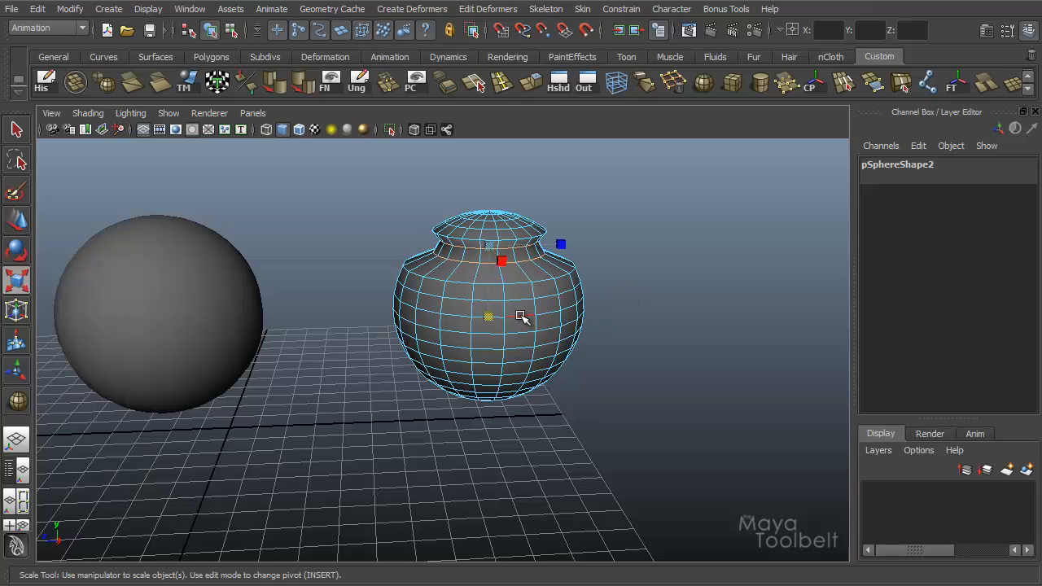
# - Scale the copy's vertex rings into a pinched neck, widened middle and flared rim
pyautogui.moveTo(521, 317); pyautogui.dragTo(594, 363)
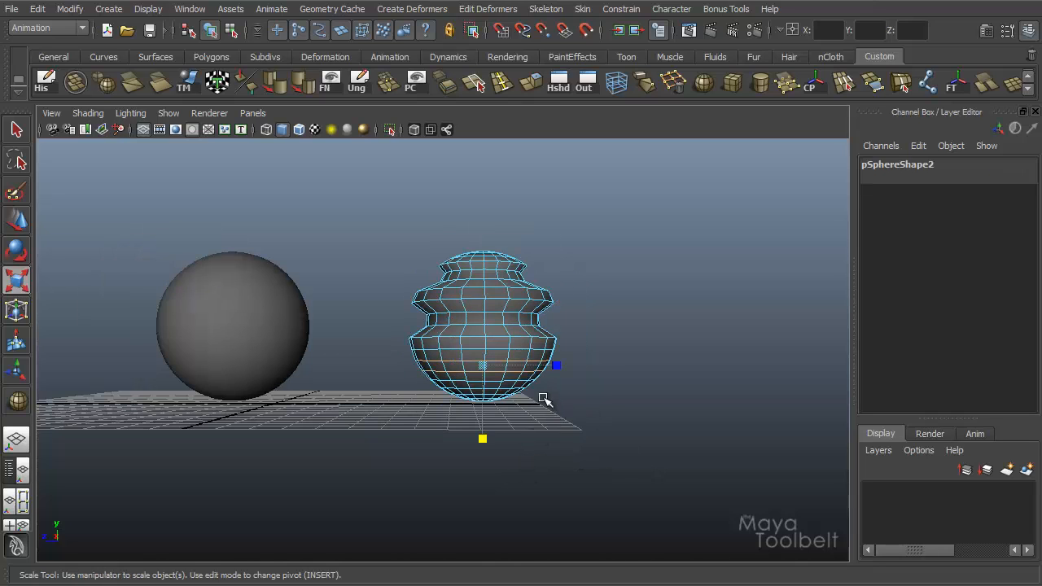
pyautogui.moveTo(556, 365); pyautogui.dragTo(497, 445)
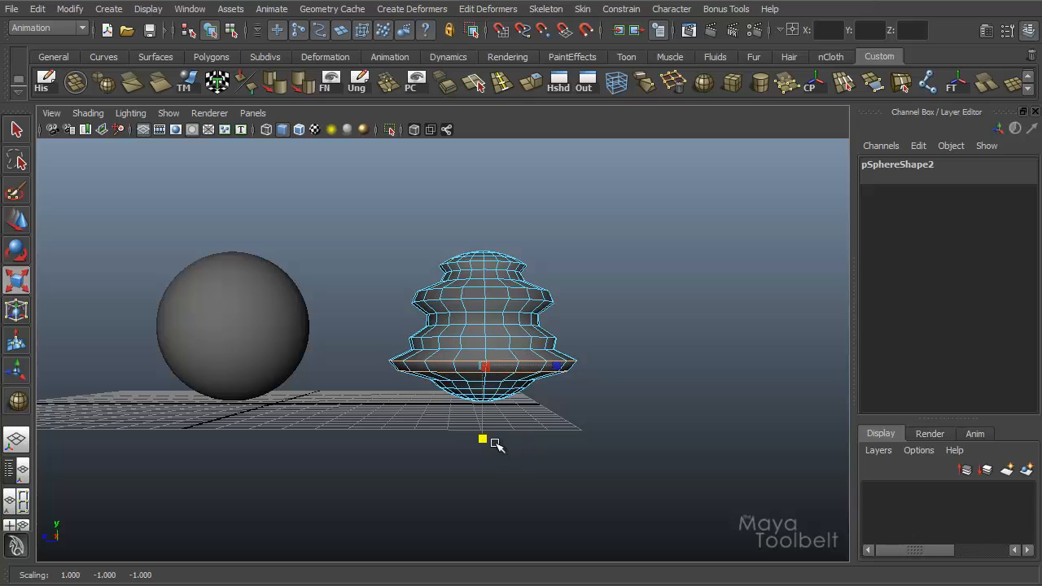
pyautogui.moveTo(482, 440); pyautogui.dragTo(483, 476)
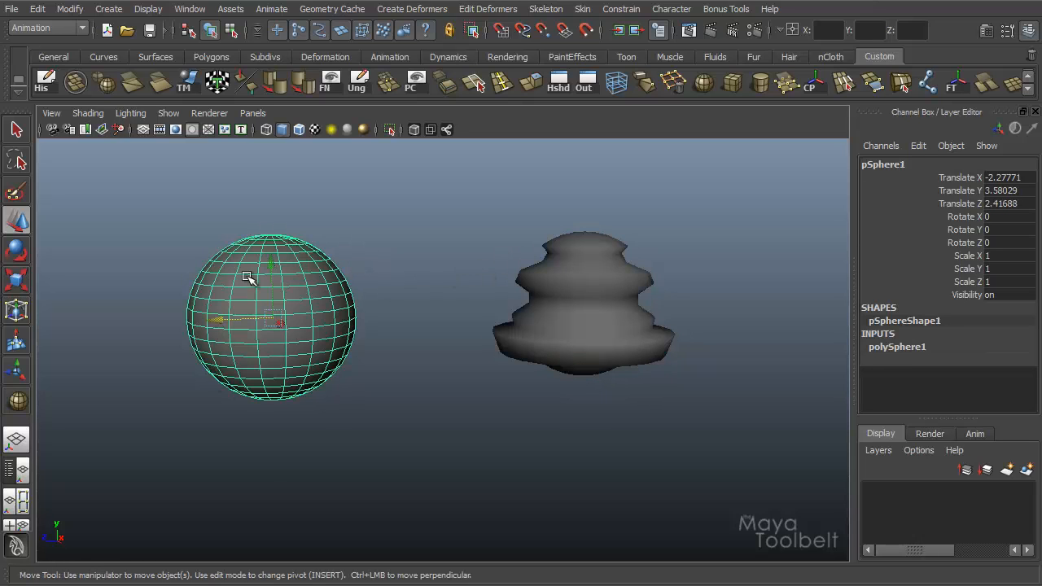
pyautogui.moveTo(823, 218)
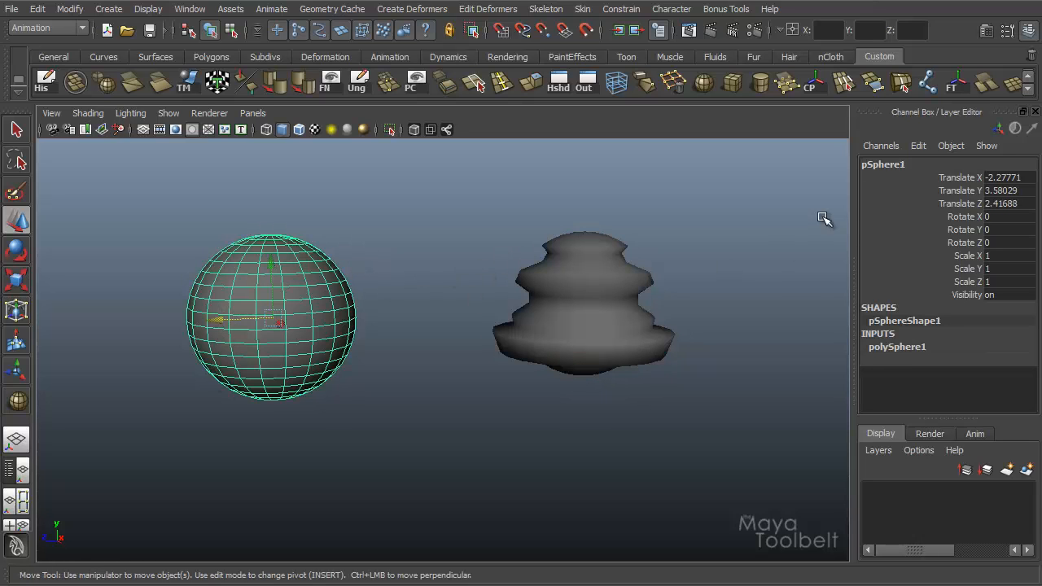
# - Rename pSphere1 to Base in the Channel Box
pyautogui.doubleClick(882, 164)
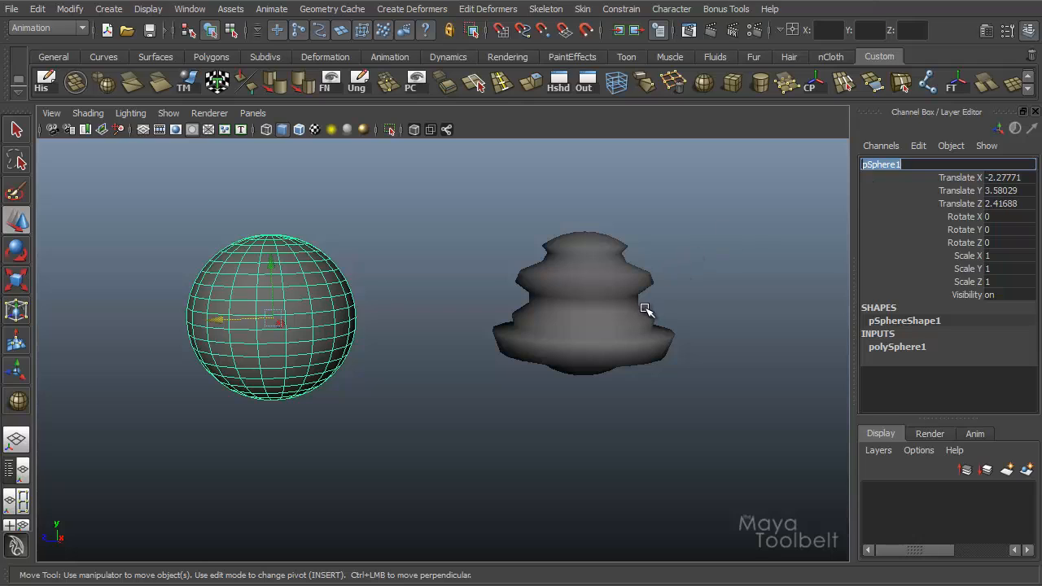
pyautogui.write('Ba')
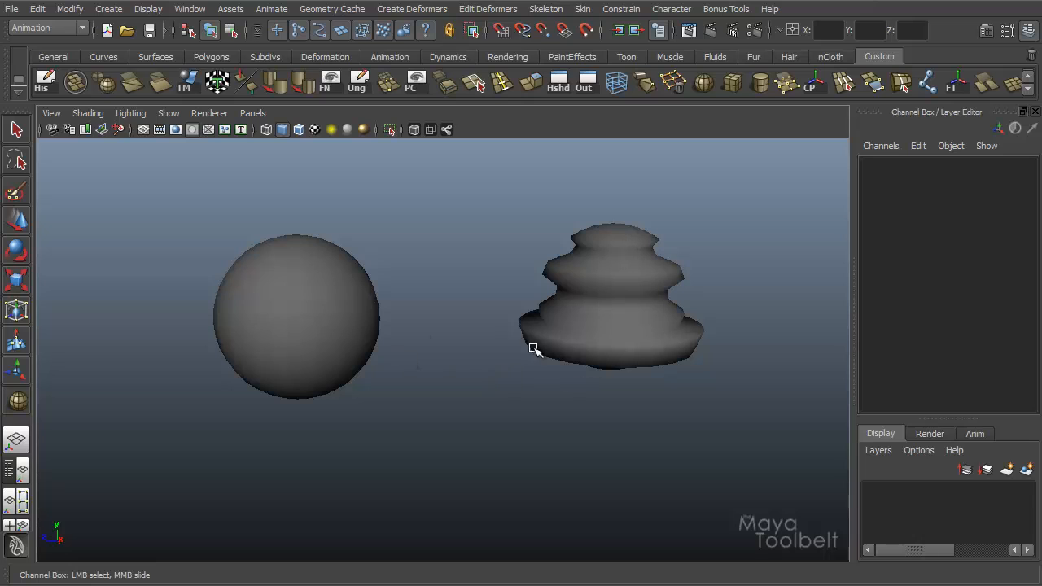
pyautogui.moveTo(500, 400)
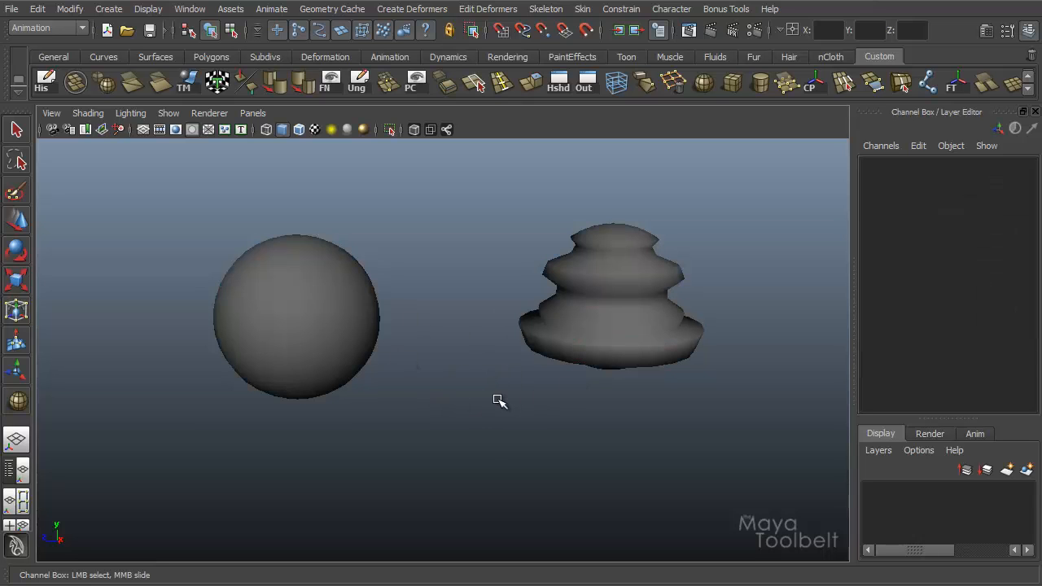
# - Select Target then Base, and enter SurpriseEyes as the blend shape node name
pyautogui.click(611, 297)
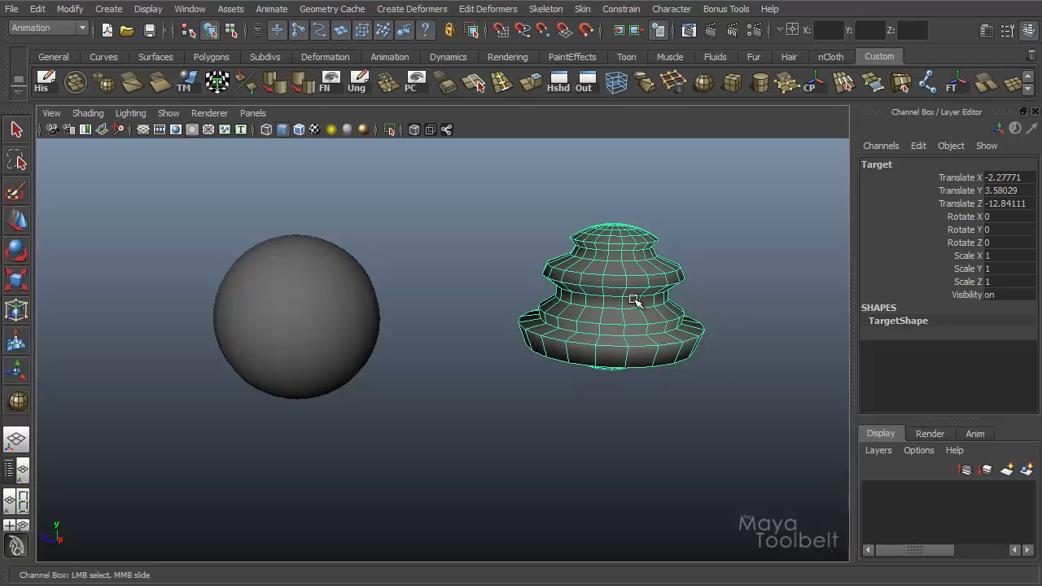
pyautogui.moveTo(316, 262)
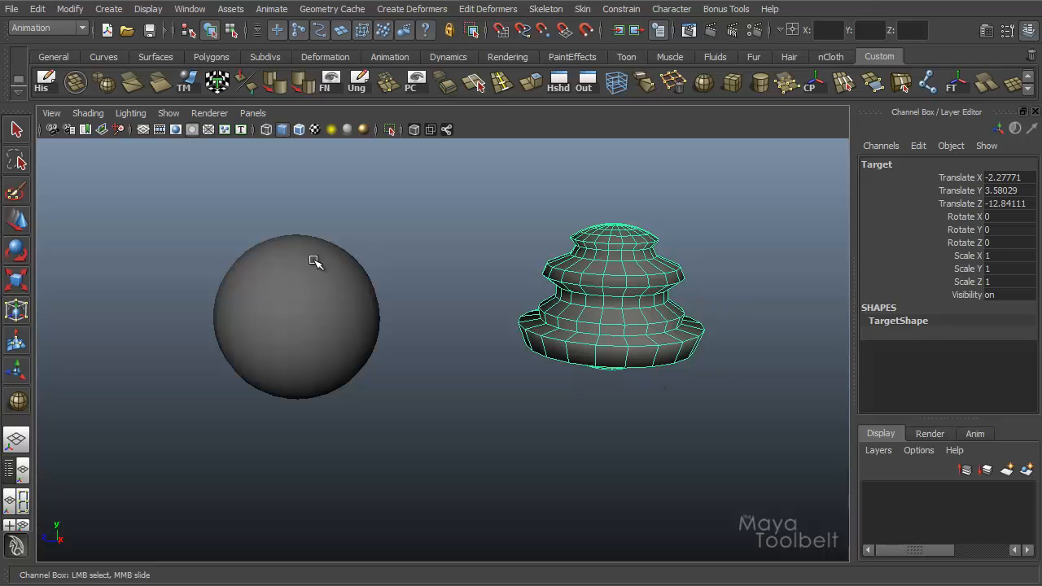
pyautogui.moveTo(797, 201)
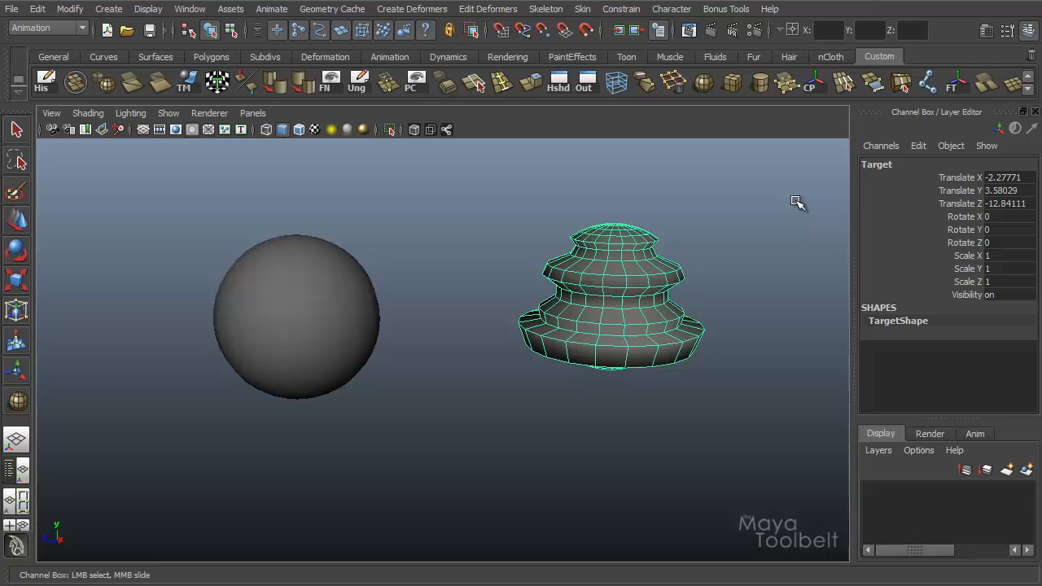
pyautogui.moveTo(847, 233)
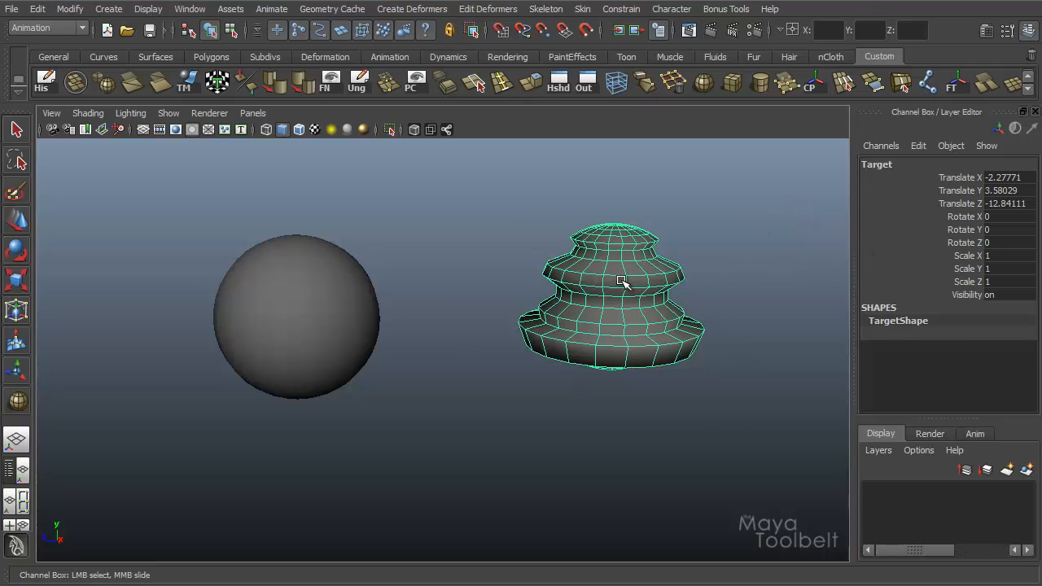
pyautogui.moveTo(318, 345)
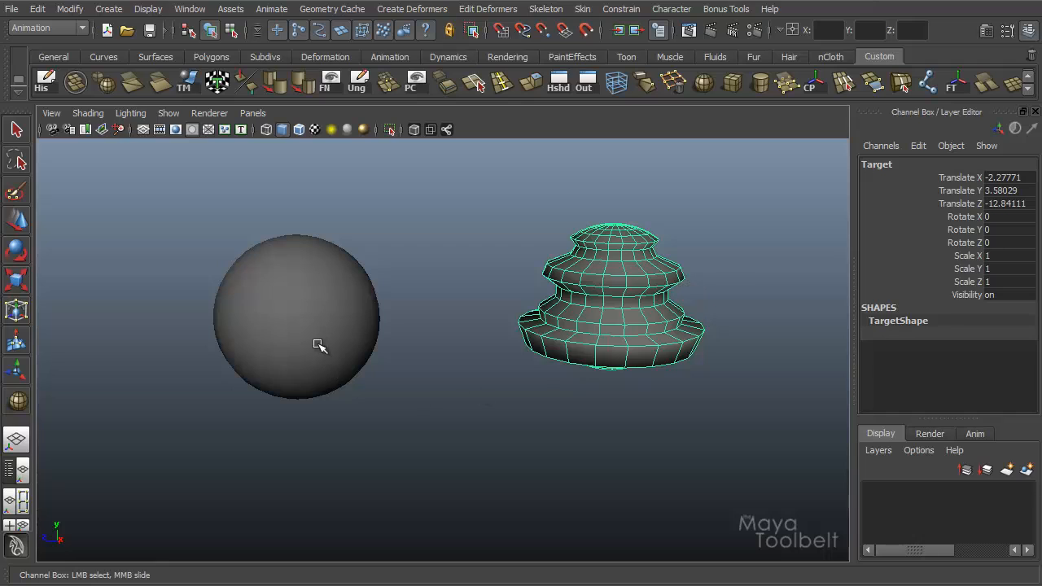
pyautogui.click(297, 317)
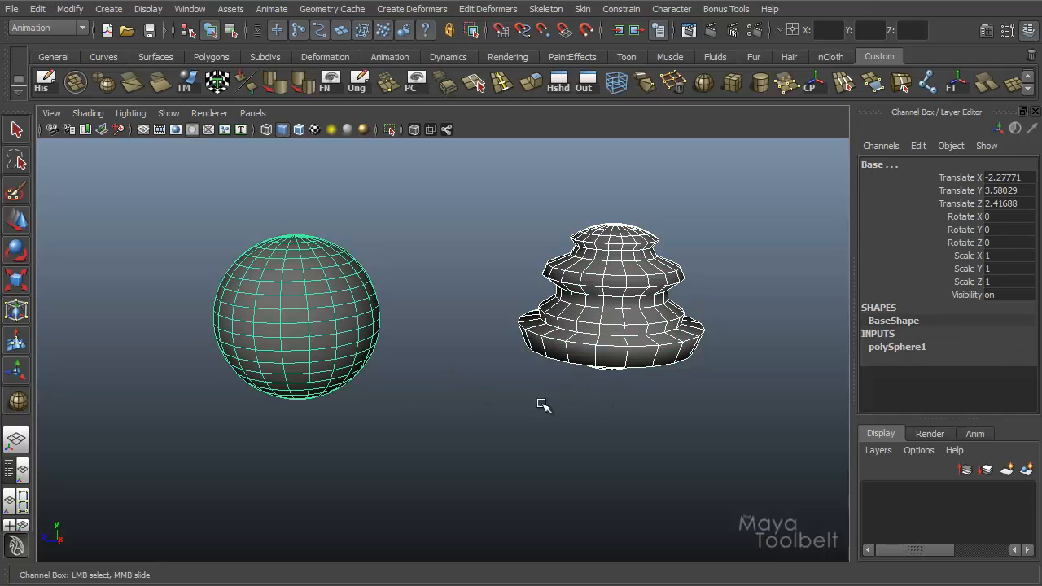
pyautogui.moveTo(486, 410)
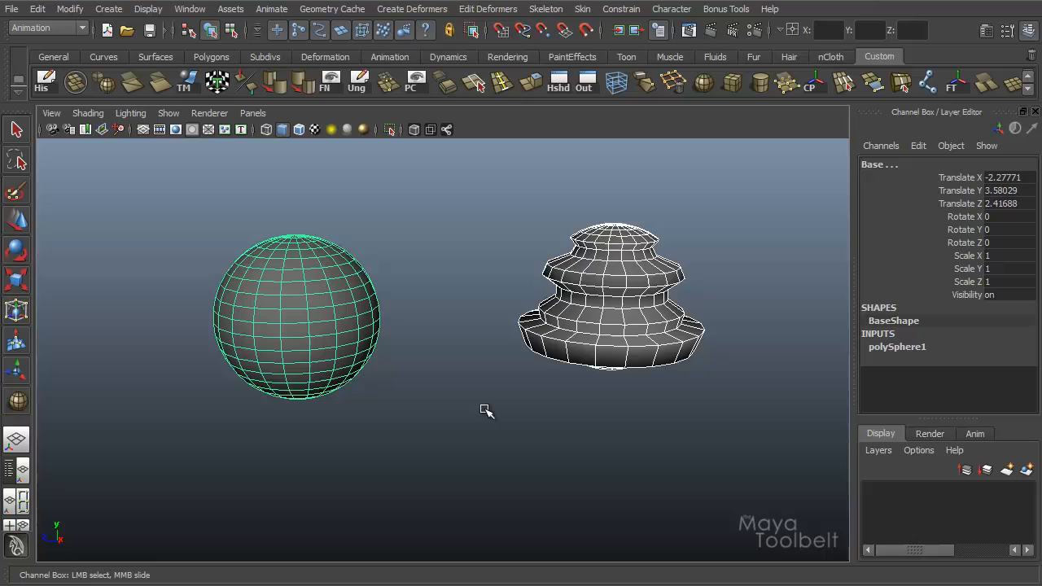
pyautogui.moveTo(431, 16)
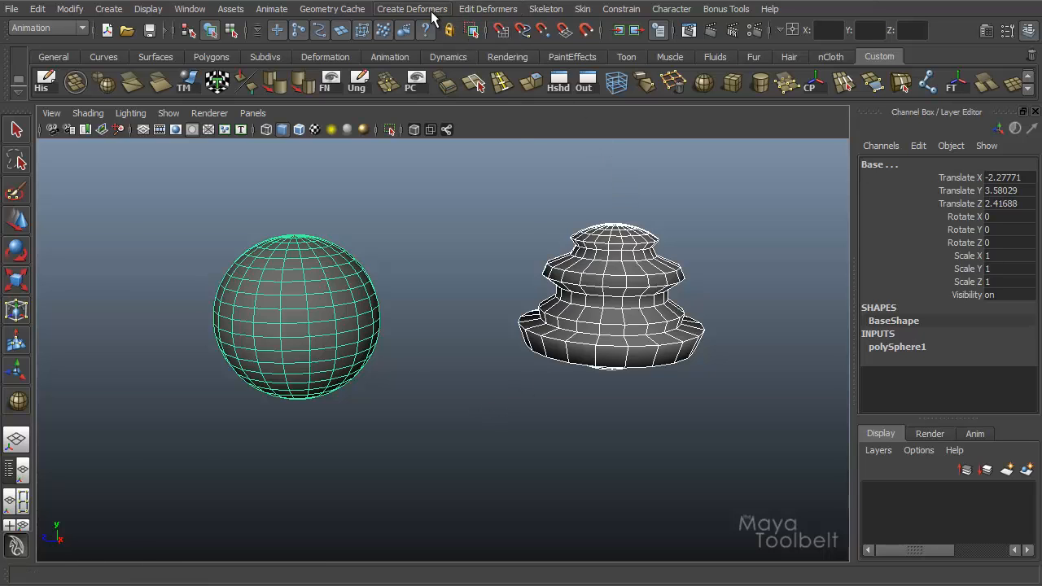
pyautogui.click(412, 9)
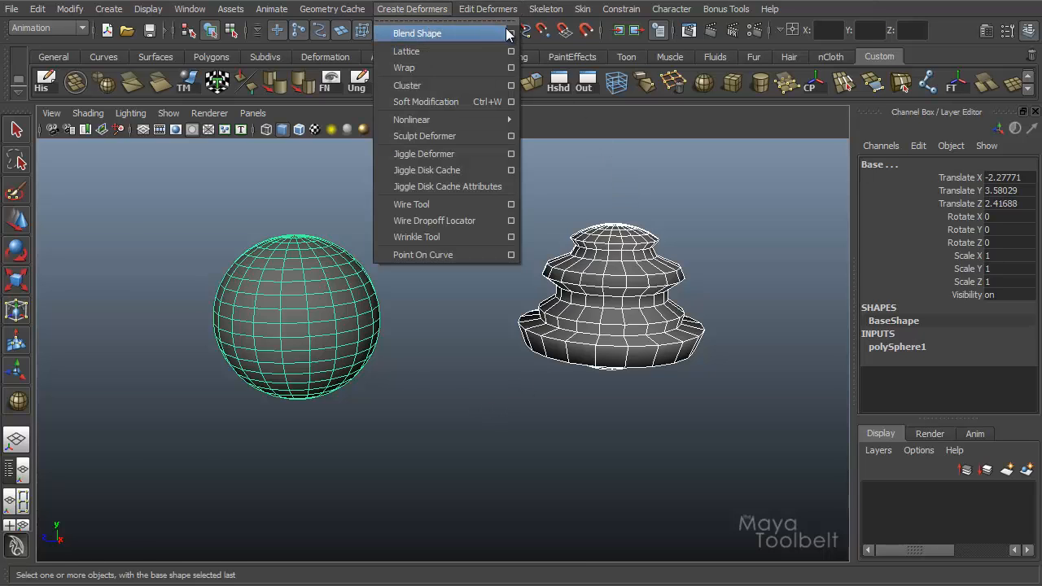
pyautogui.click(511, 33)
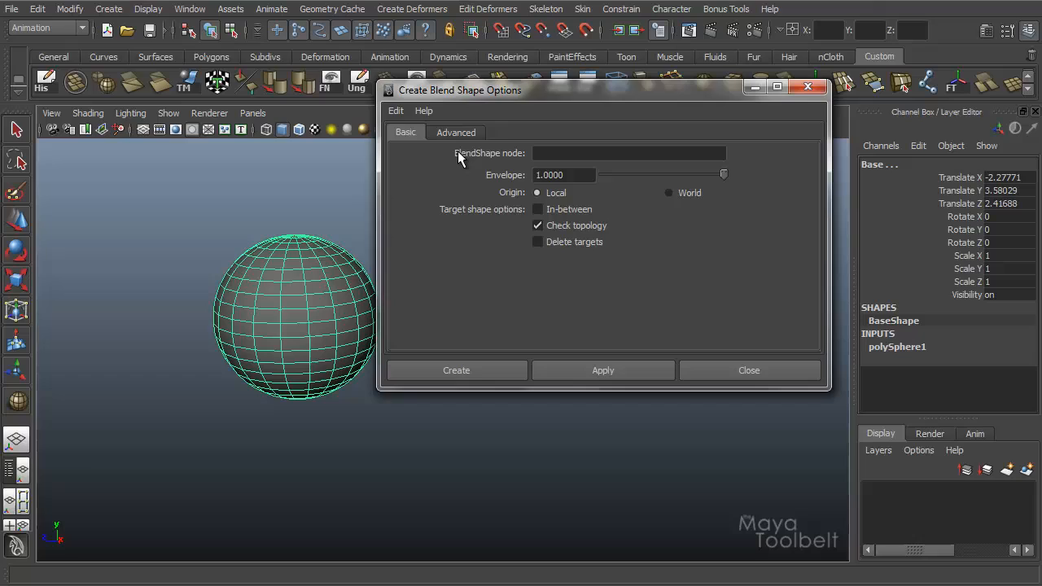
pyautogui.moveTo(517, 162)
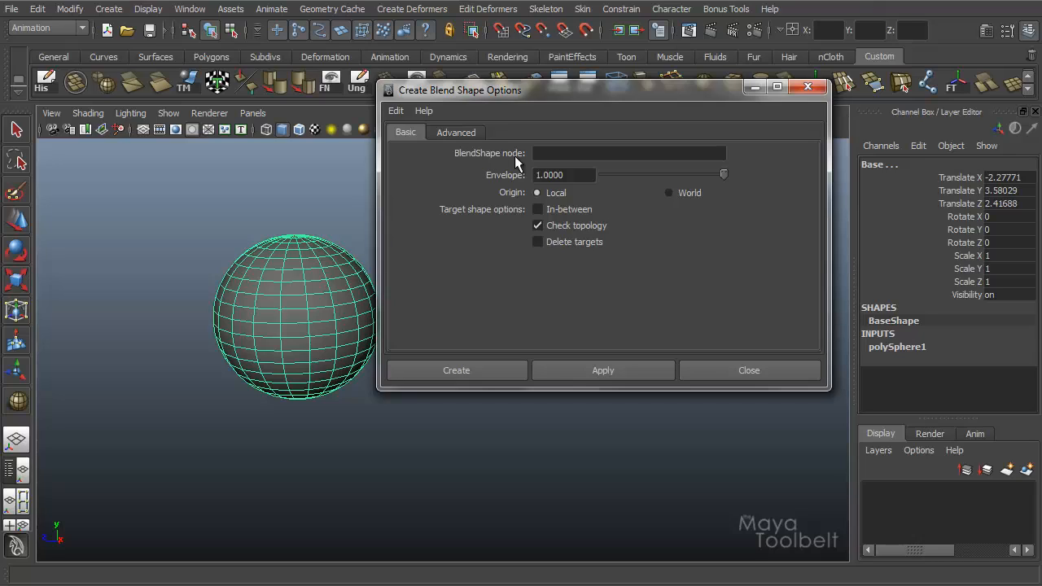
pyautogui.click(627, 153)
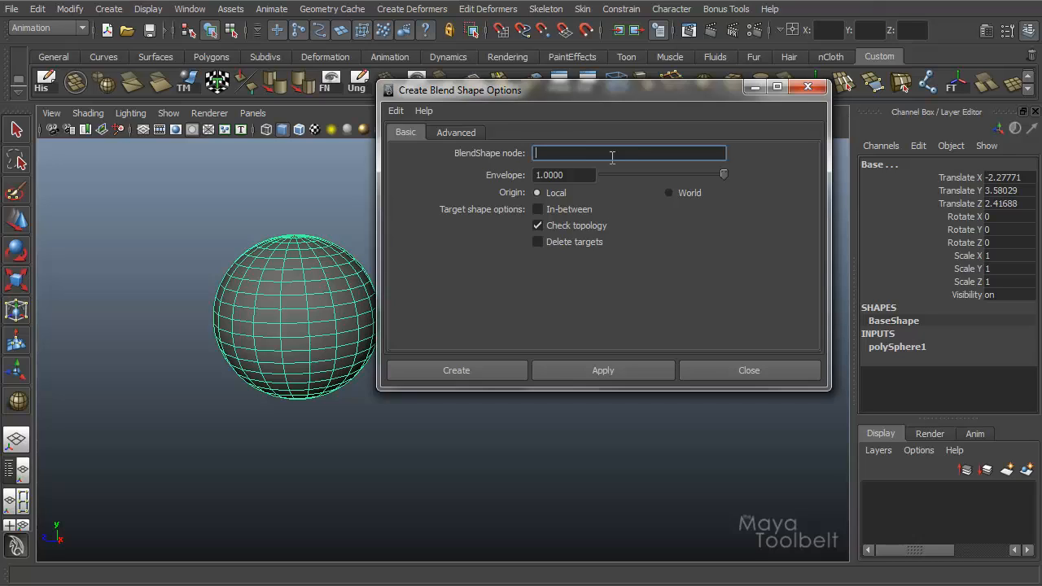
pyautogui.moveTo(619, 128)
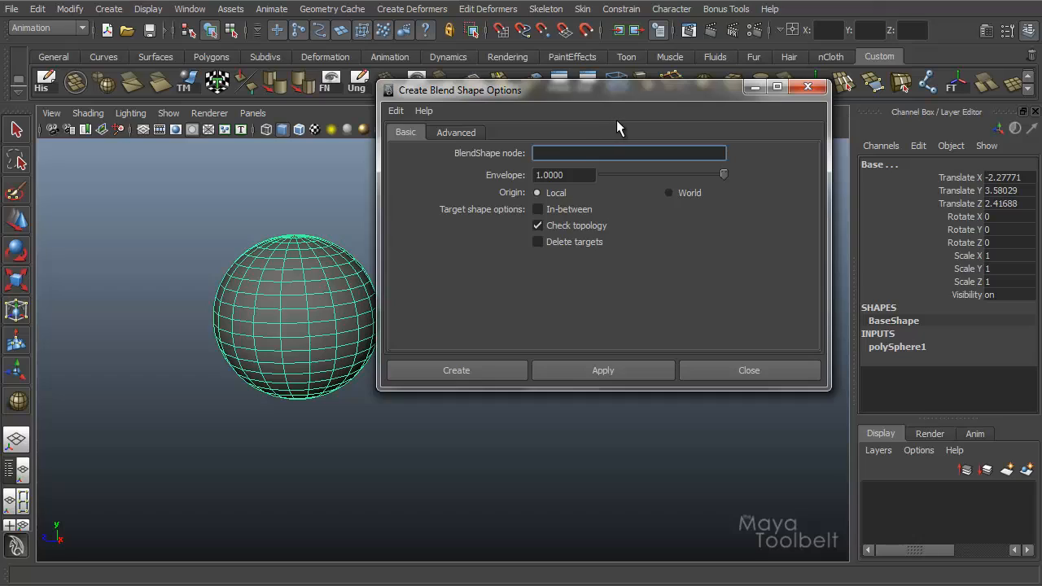
pyautogui.moveTo(605, 121)
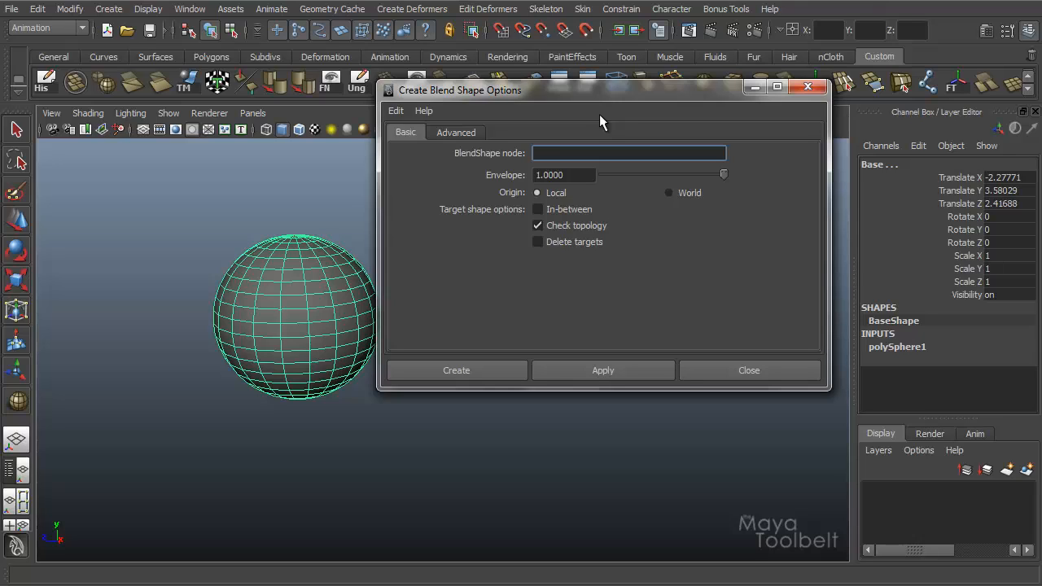
pyautogui.moveTo(580, 112)
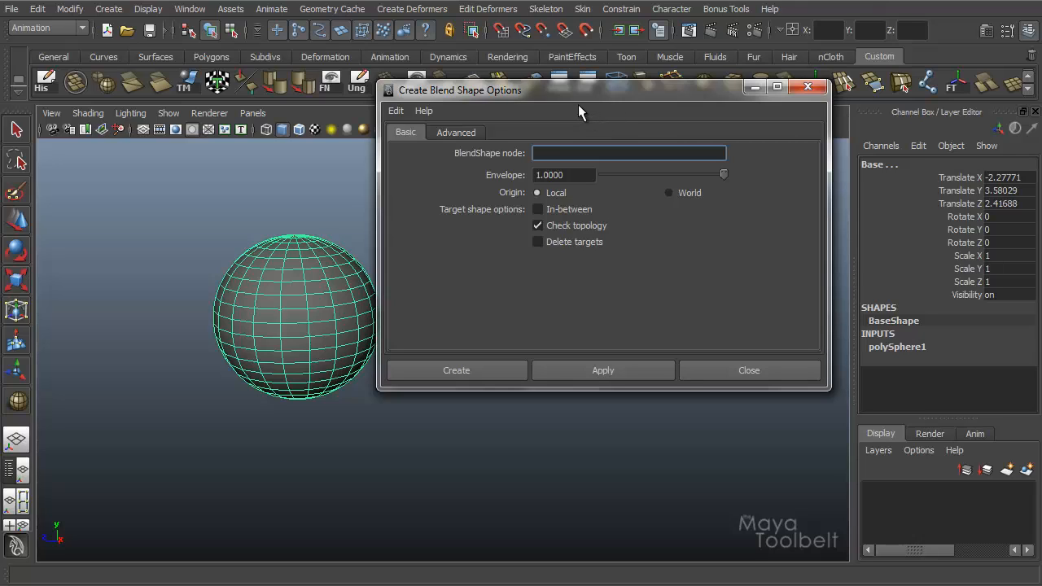
pyautogui.moveTo(587, 119)
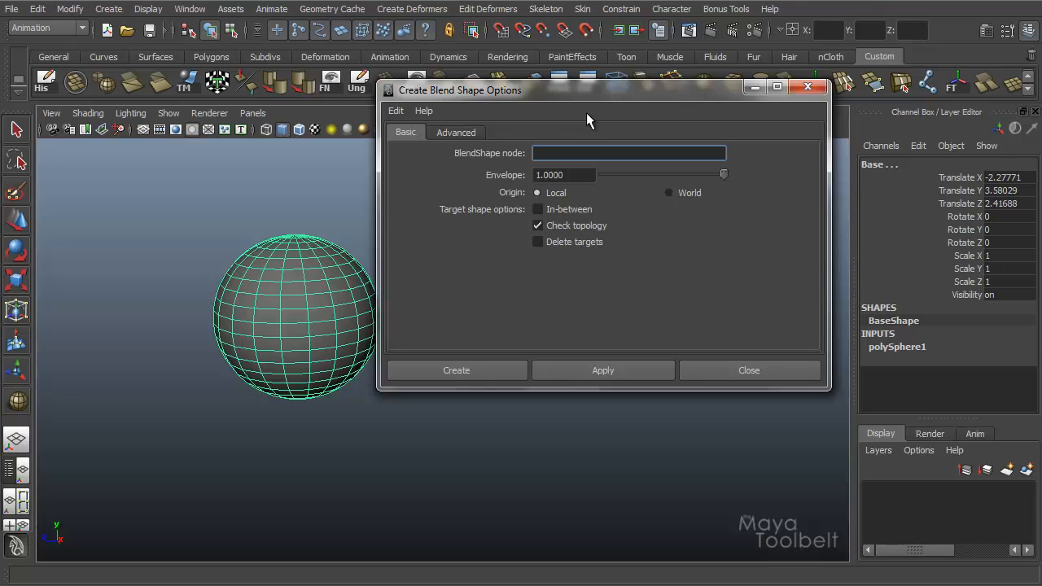
pyautogui.moveTo(576, 125)
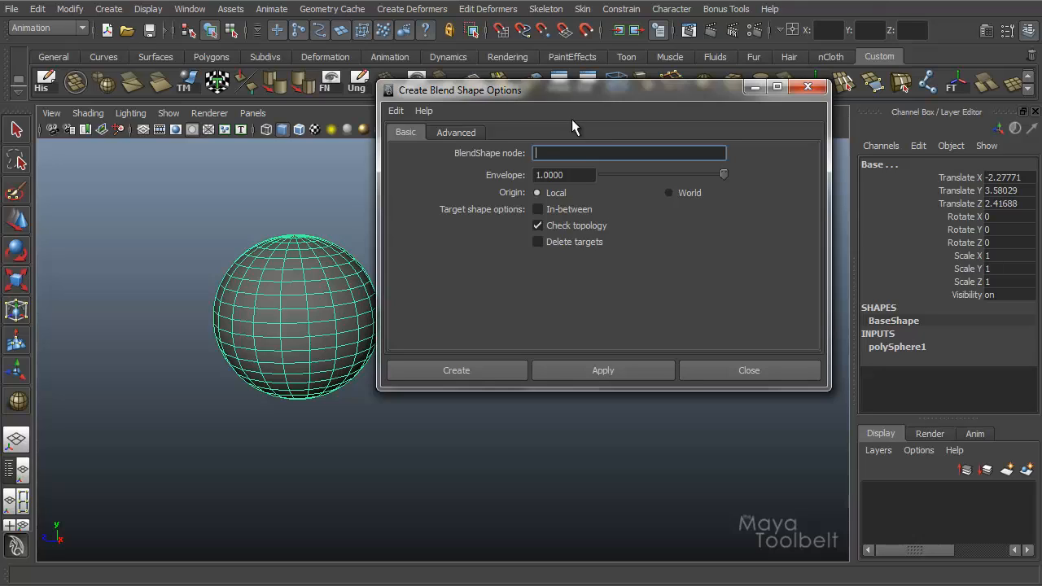
pyautogui.moveTo(576, 120)
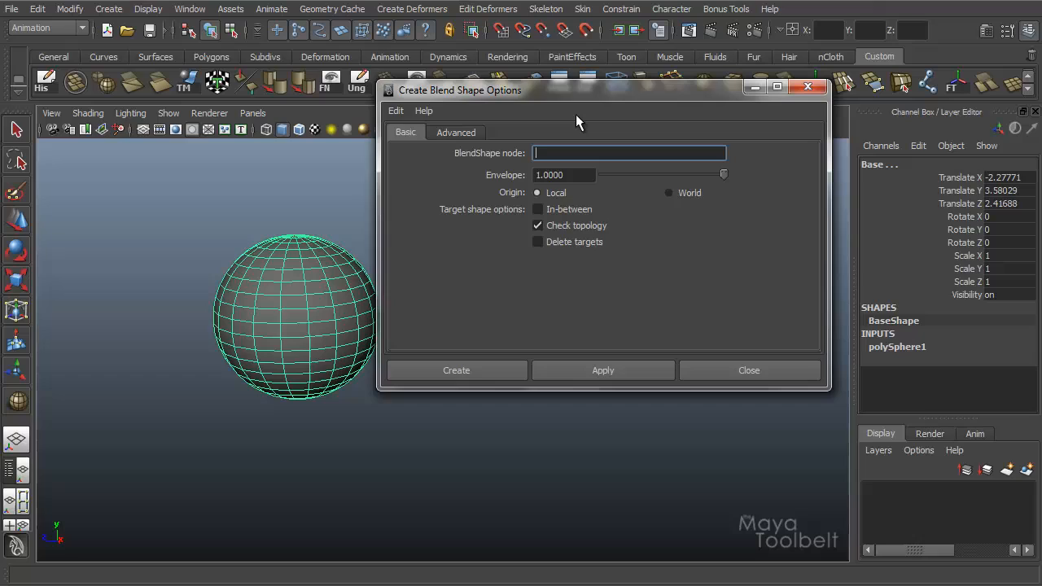
pyautogui.write('Surprisee')
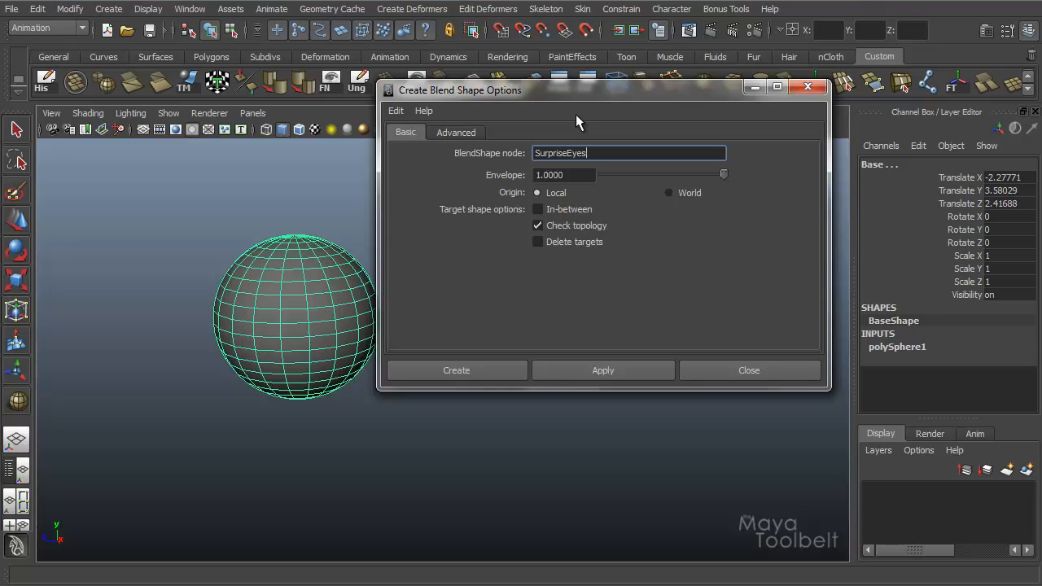
pyautogui.moveTo(621, 136)
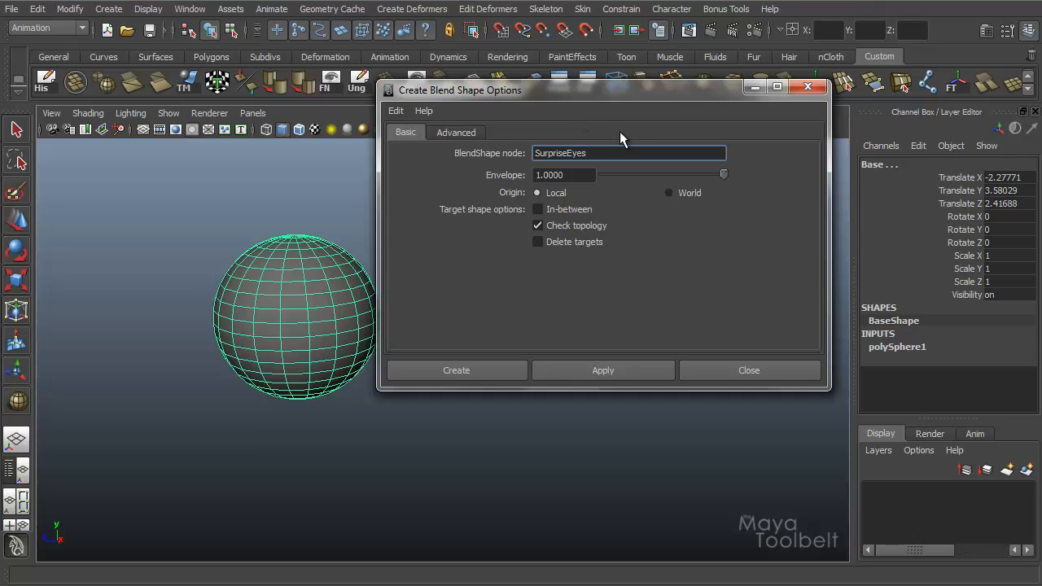
pyautogui.moveTo(459, 331)
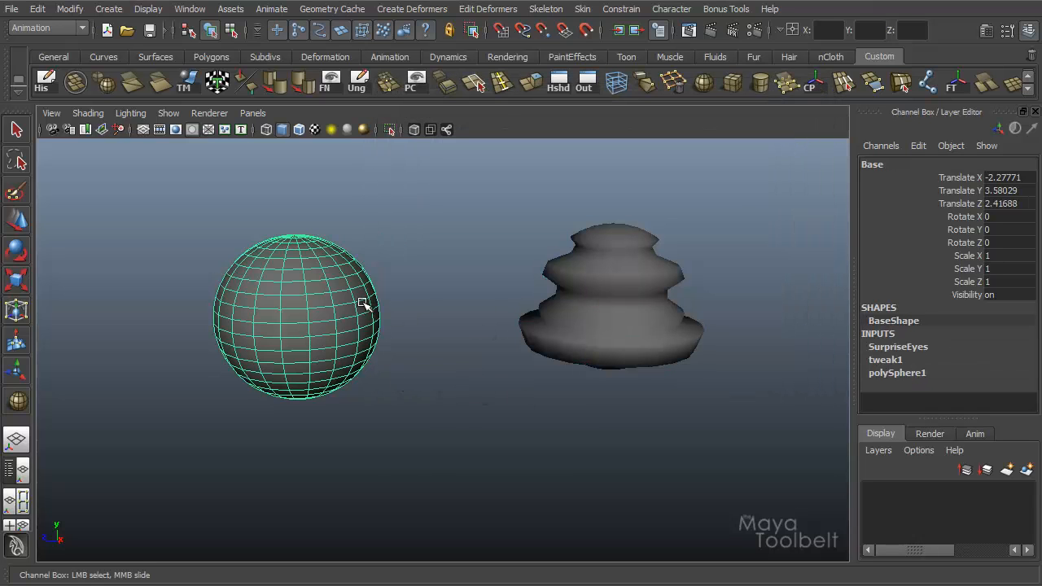
pyautogui.moveTo(932, 350)
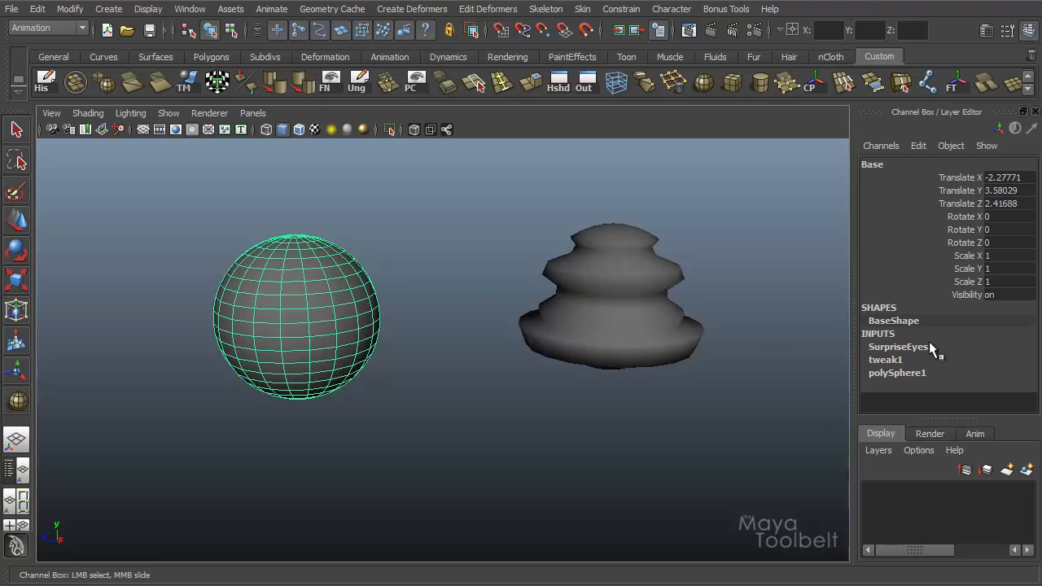
pyautogui.moveTo(888, 359)
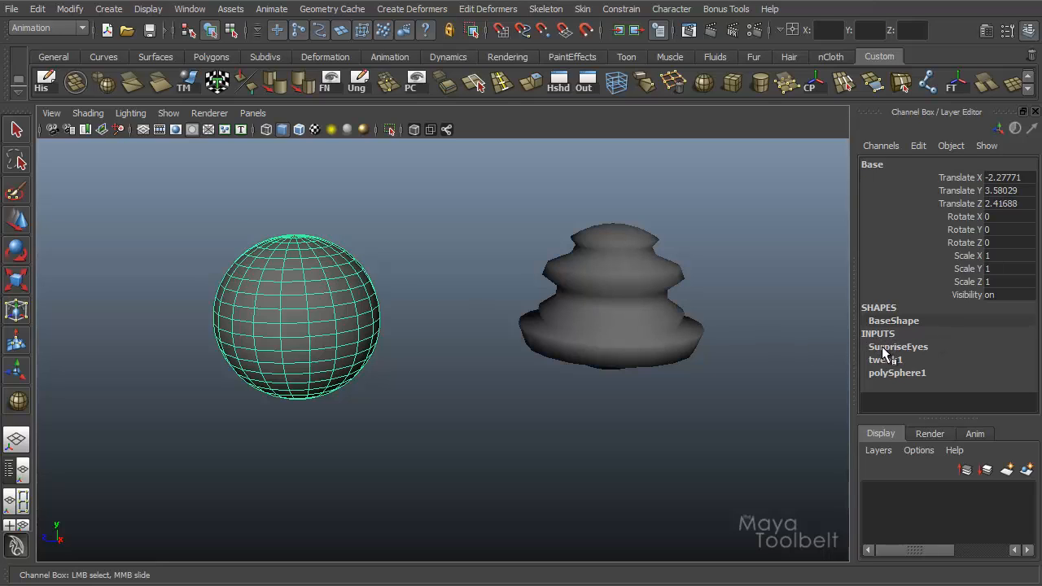
pyautogui.moveTo(821, 352)
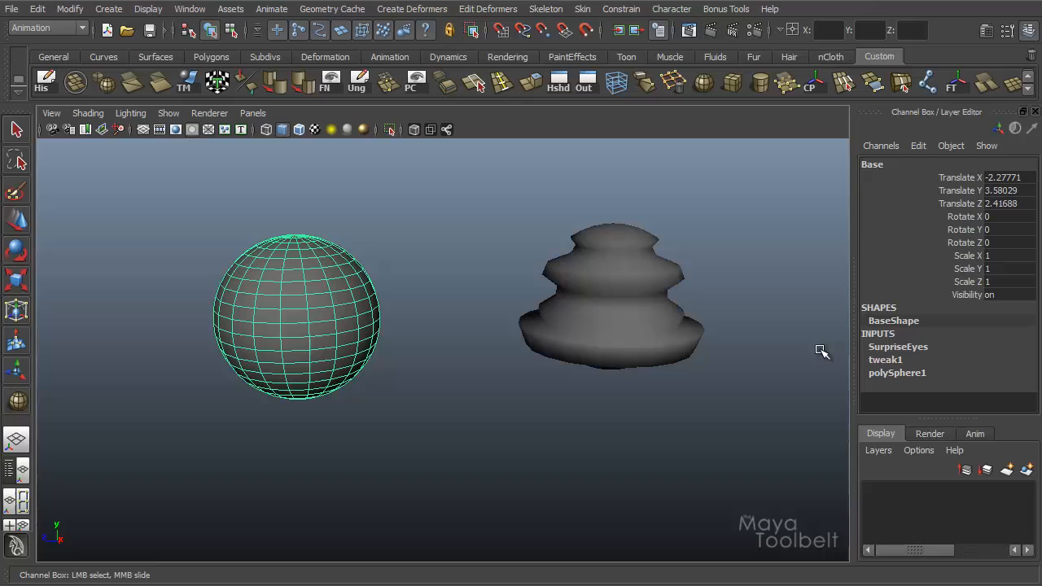
pyautogui.moveTo(920, 350)
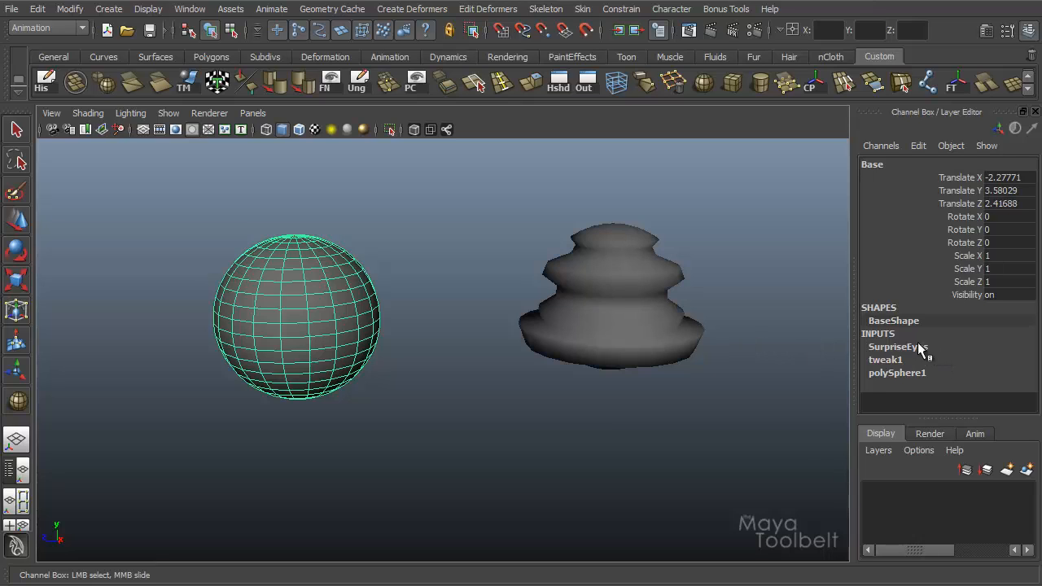
# - Show the SurpriseEyes node's attributes and open the Deformers menu
pyautogui.click(898, 347)
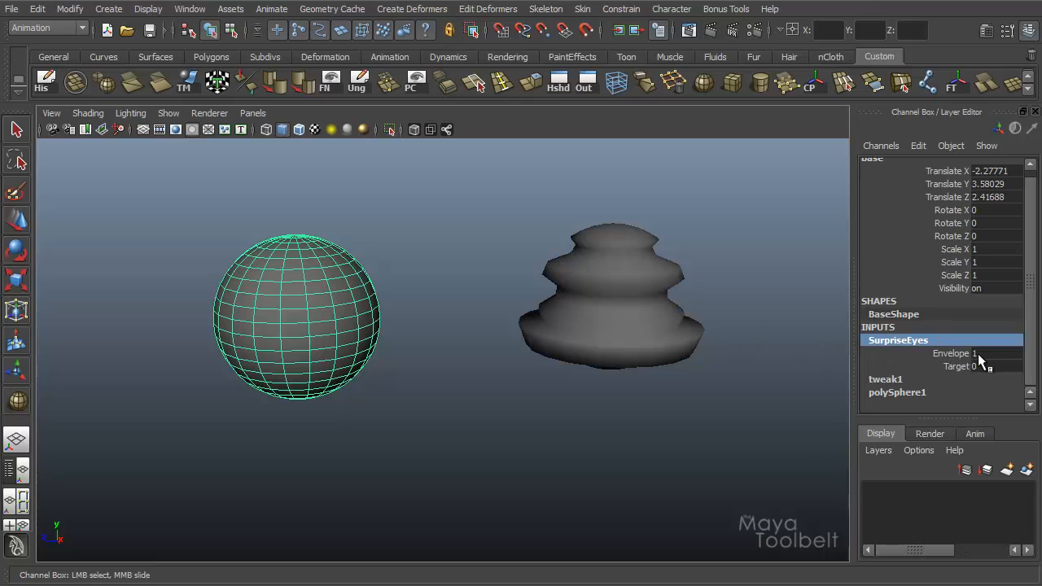
pyautogui.click(412, 9)
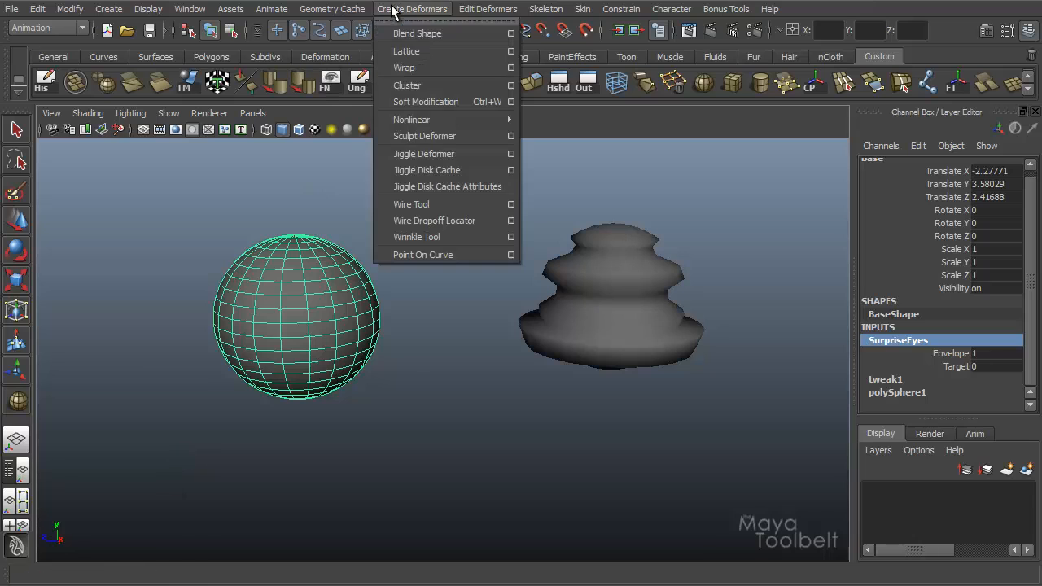
pyautogui.click(511, 33)
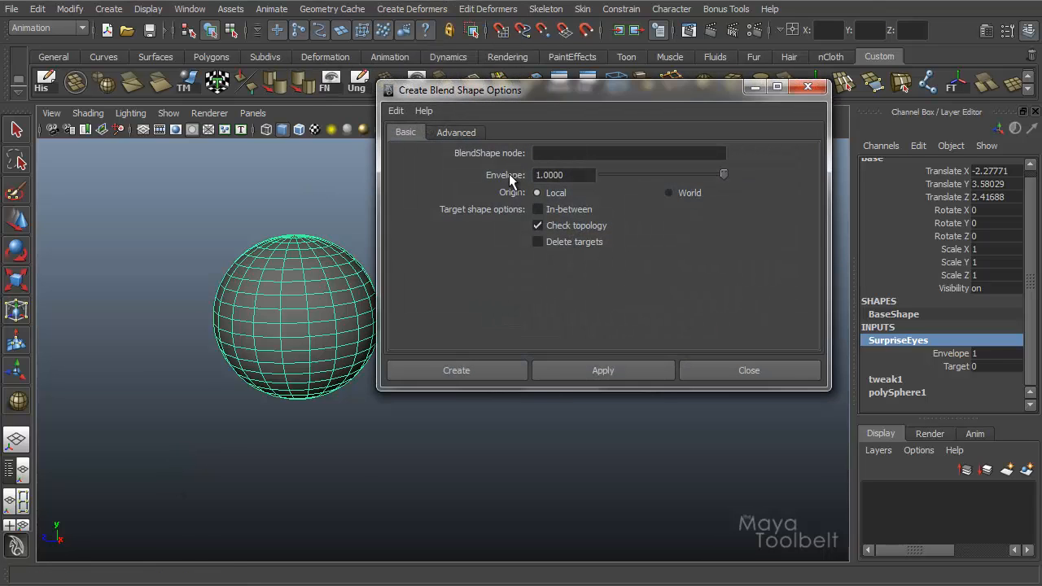
pyautogui.moveTo(609, 180)
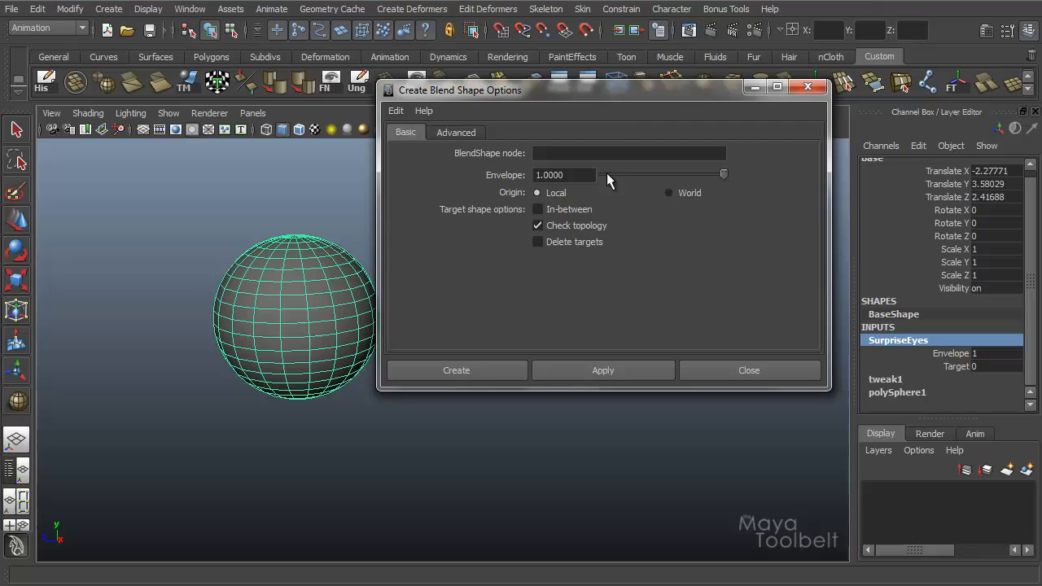
pyautogui.moveTo(764, 99)
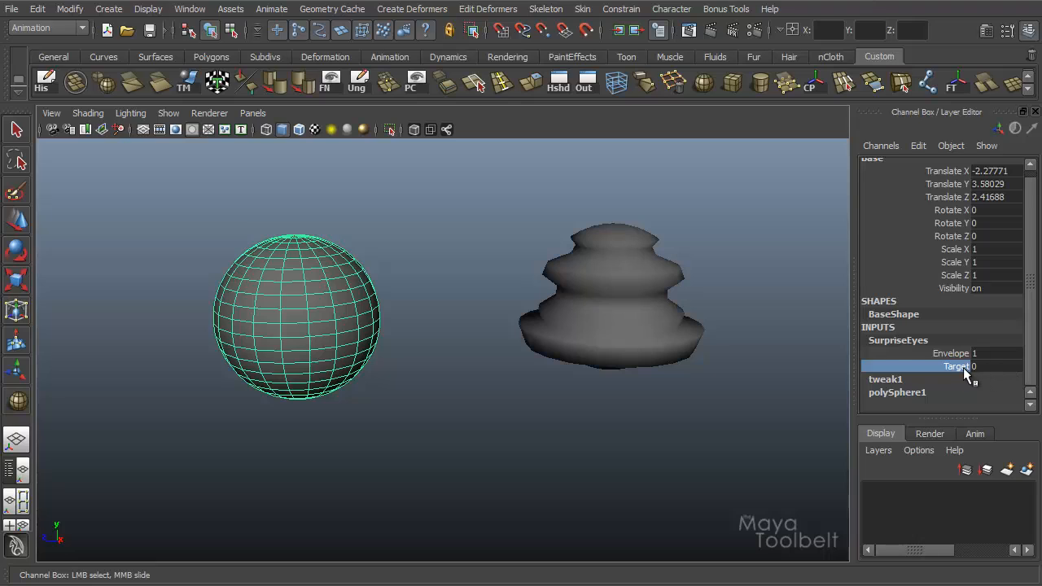
pyautogui.click(951, 353)
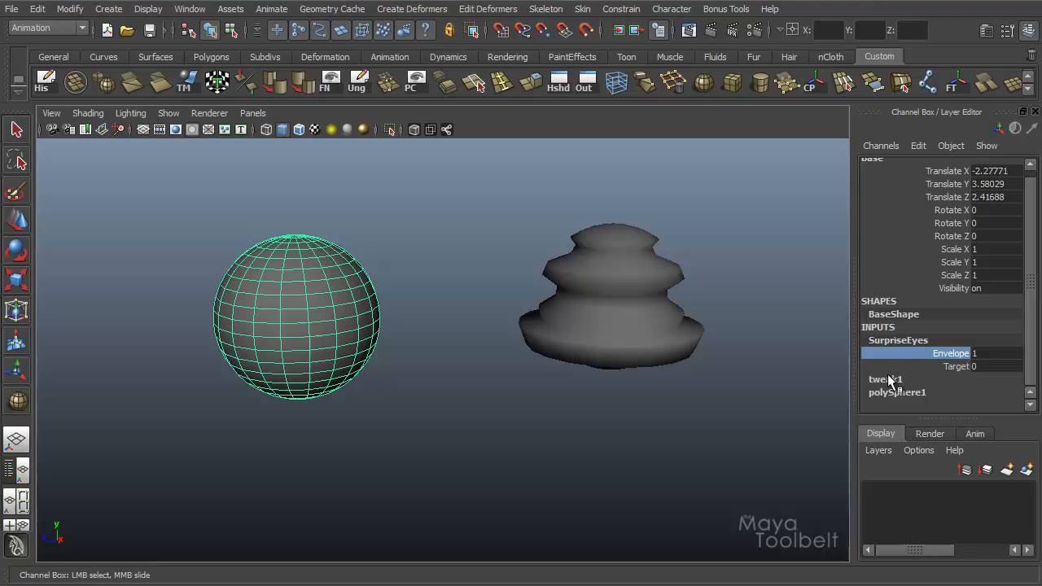
pyautogui.moveTo(692, 517)
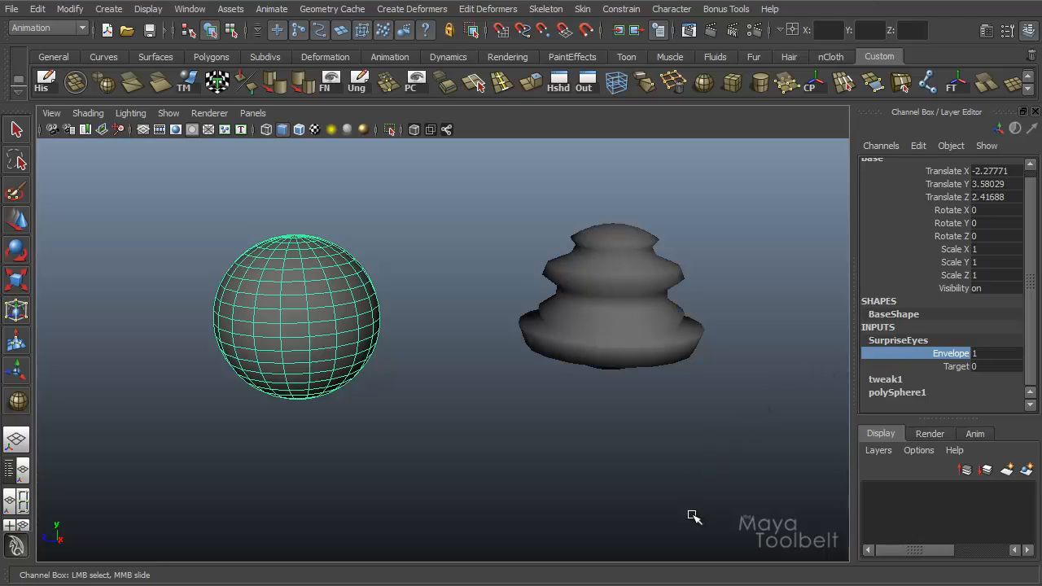
pyautogui.moveTo(691, 526)
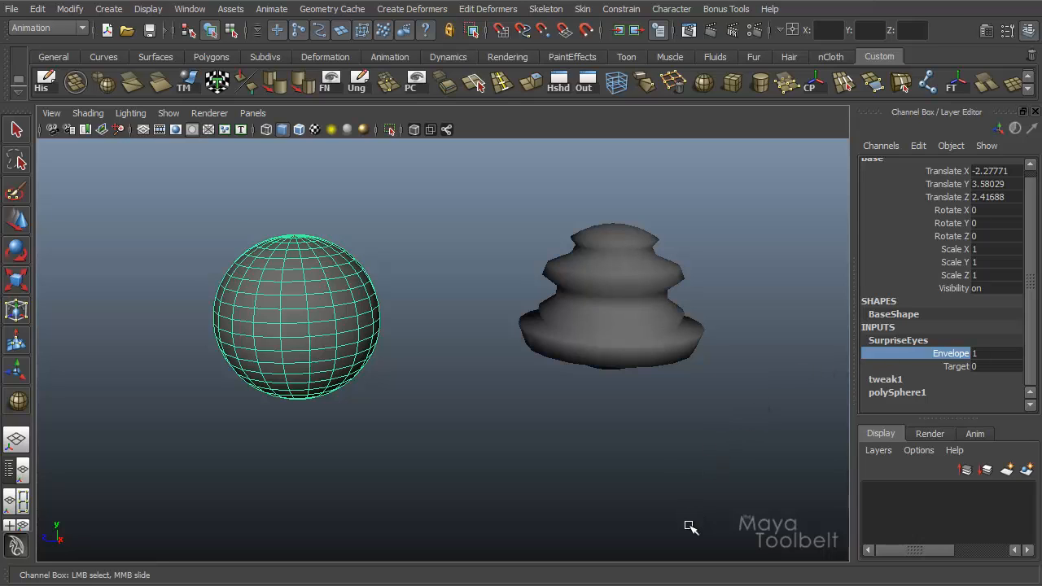
pyautogui.moveTo(659, 474)
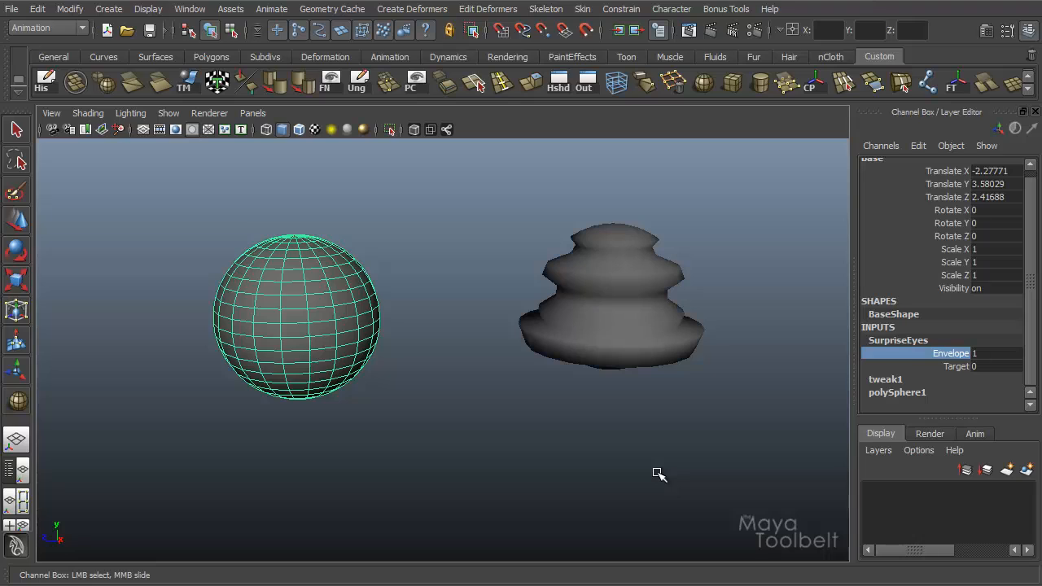
pyautogui.moveTo(660, 474)
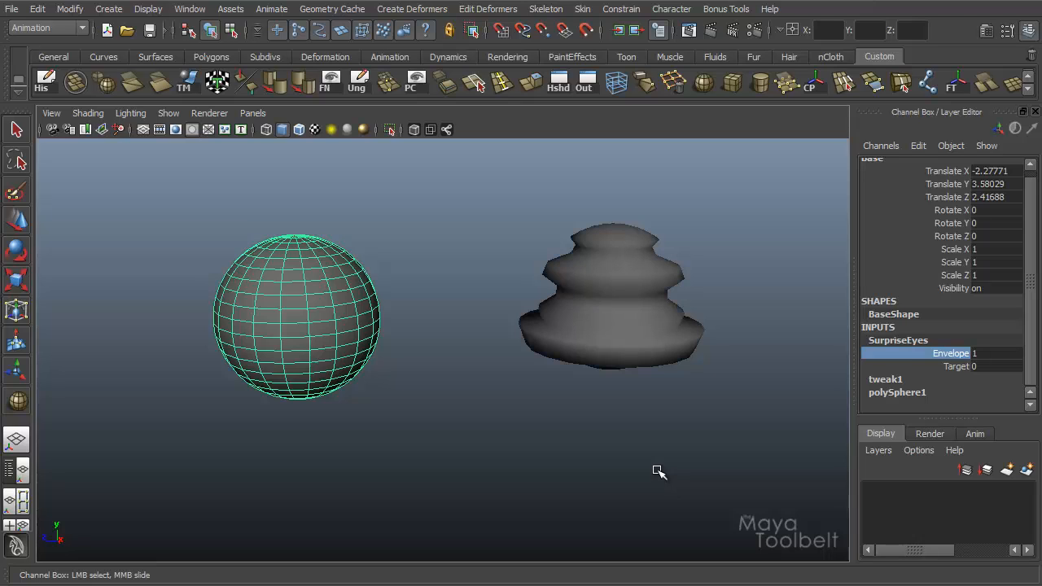
pyautogui.moveTo(952, 366)
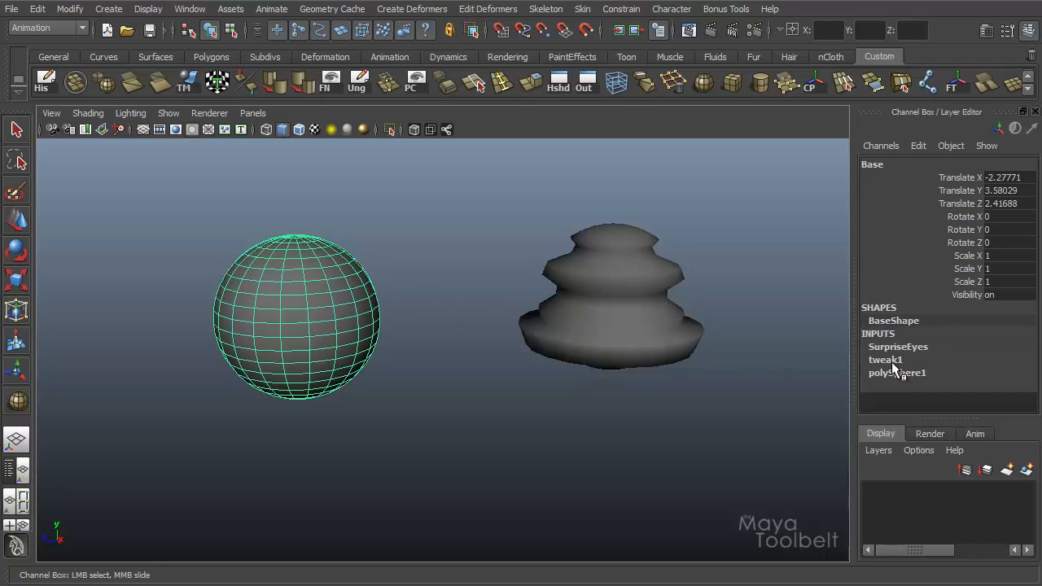
pyautogui.click(898, 346)
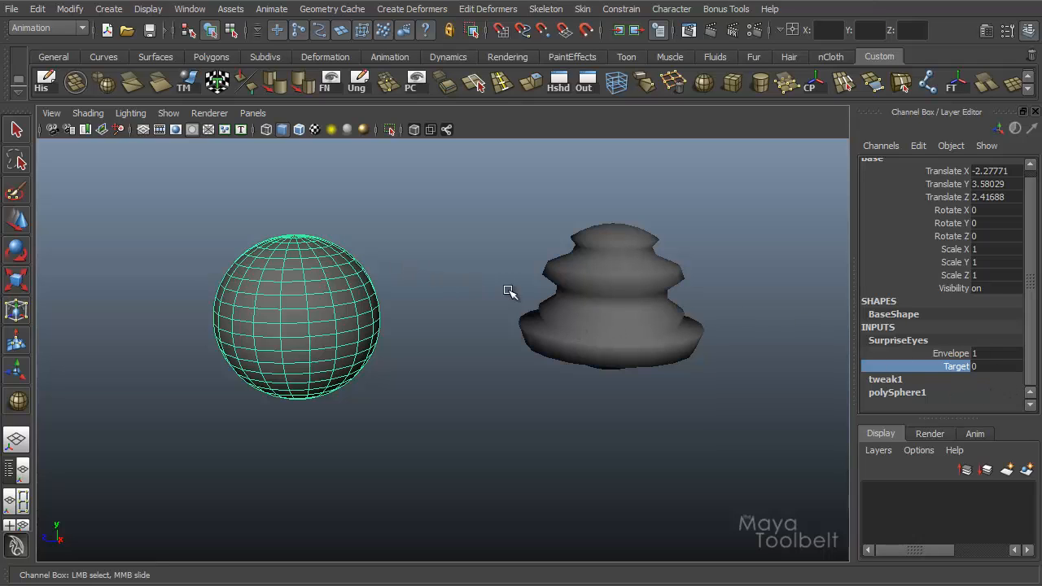
pyautogui.moveTo(616, 320)
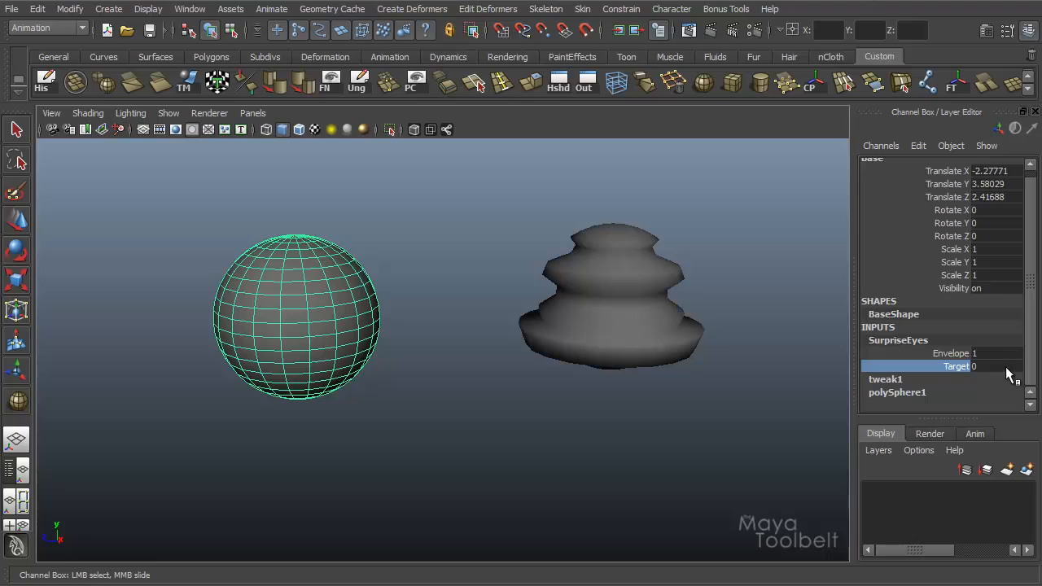
pyautogui.moveTo(963, 371)
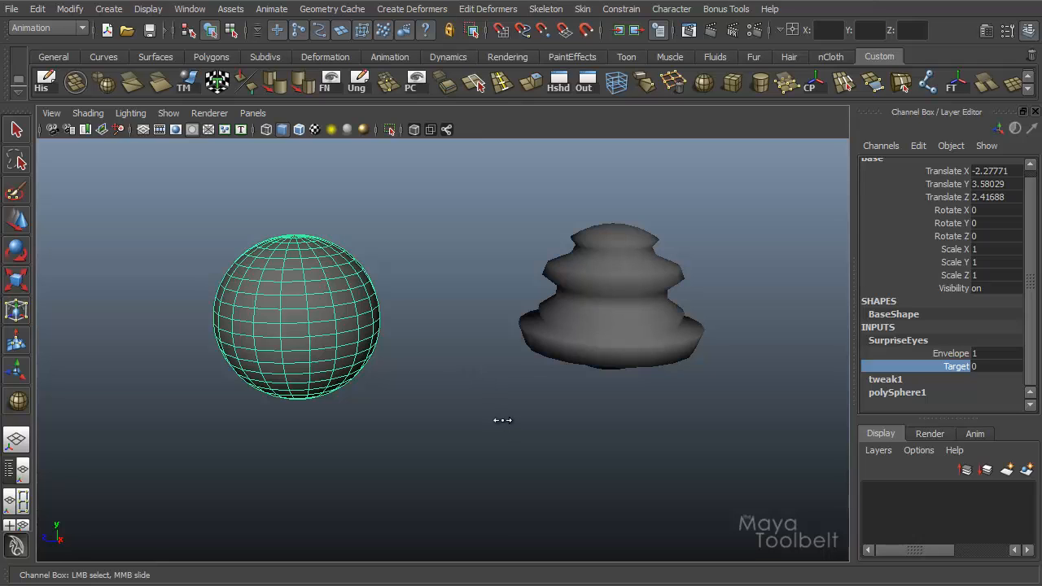
pyautogui.moveTo(504, 422)
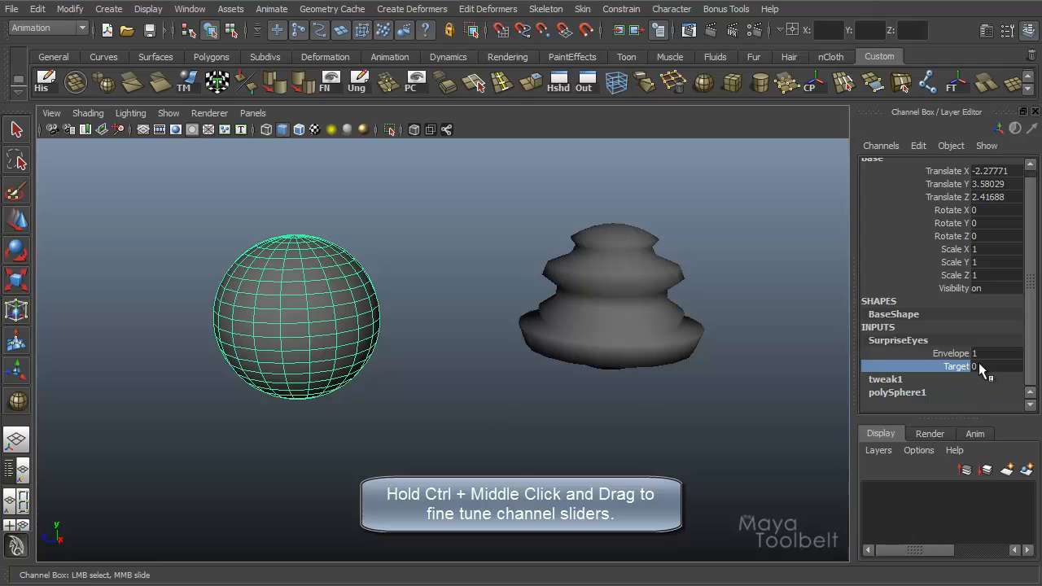
pyautogui.moveTo(993, 381)
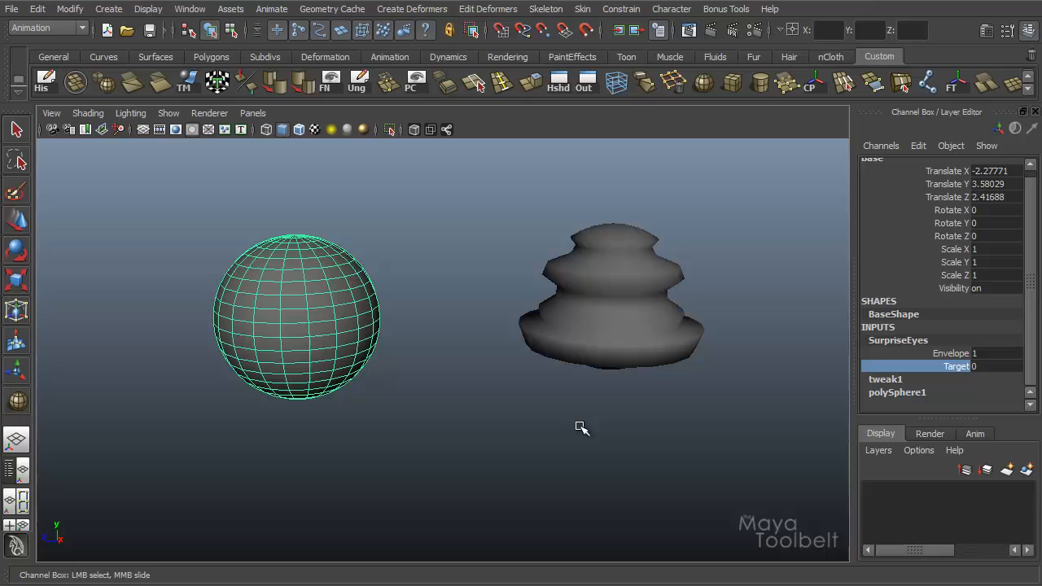
pyautogui.moveTo(546, 424)
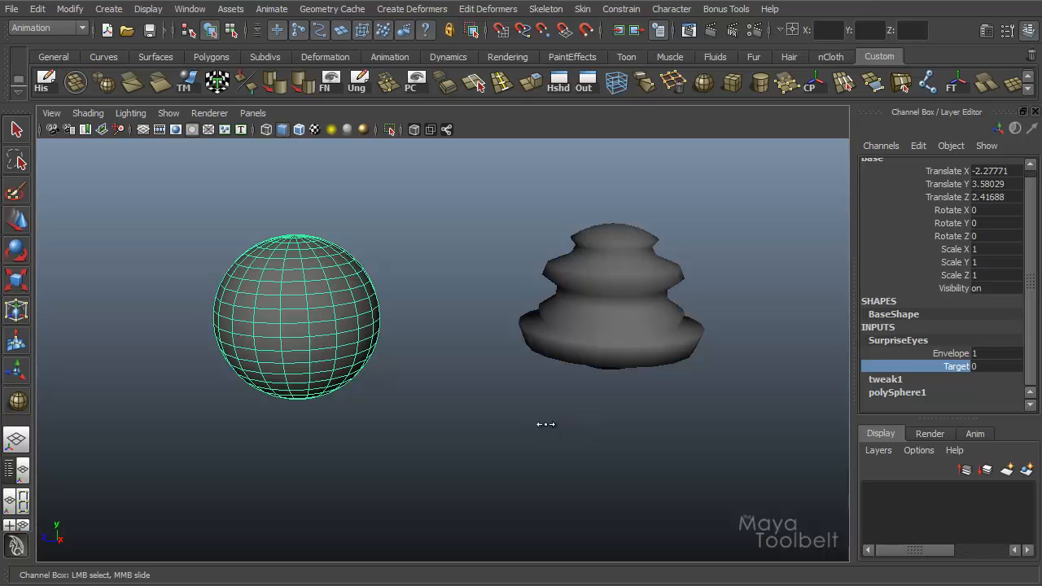
# - Slide the SurpriseEyes Target weight up to 1, then reselect target and base
pyautogui.moveTo(546, 424); pyautogui.dragTo(589, 409)
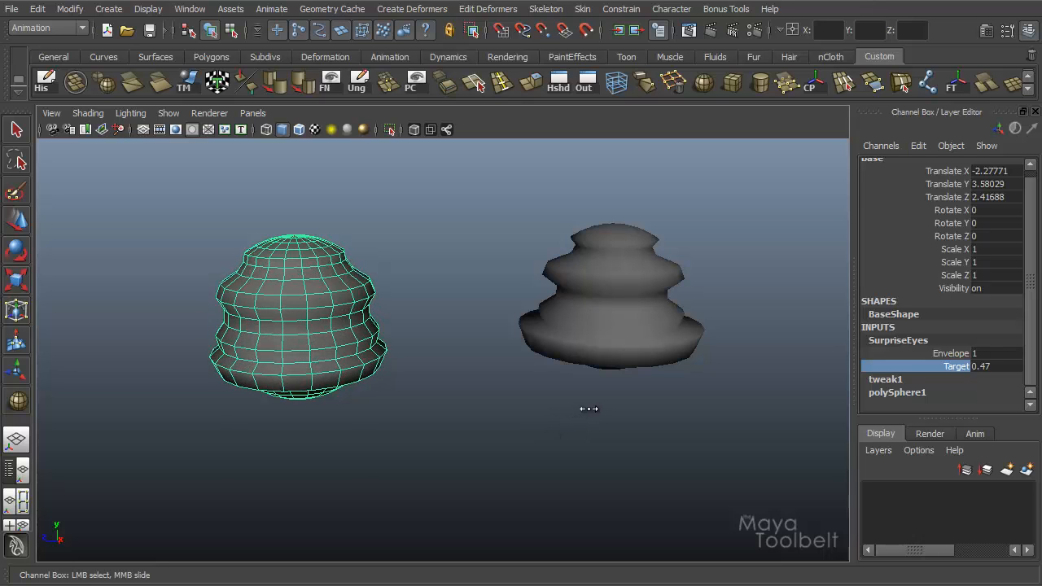
pyautogui.moveTo(589, 409); pyautogui.dragTo(570, 403)
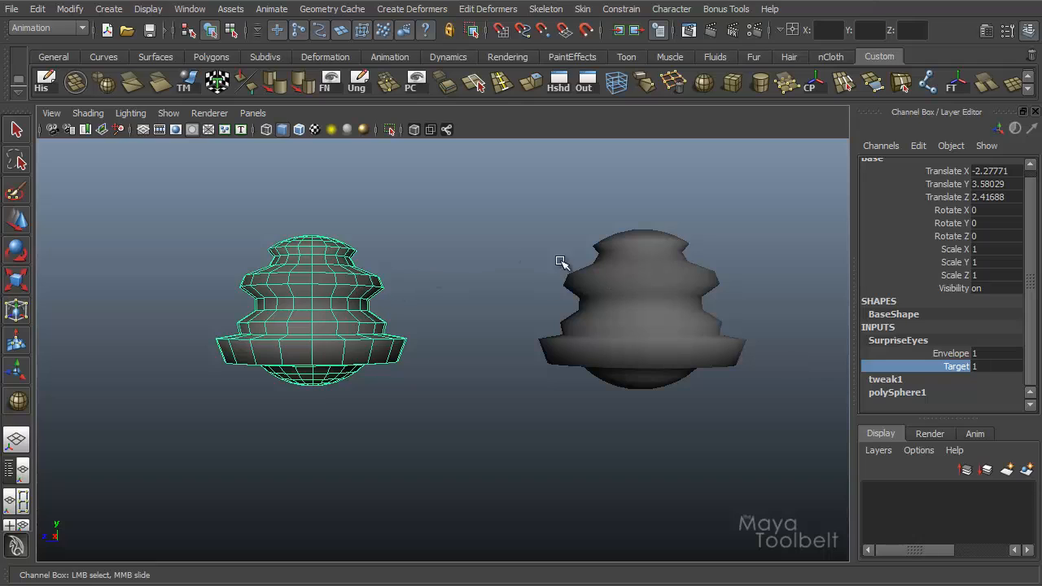
pyautogui.moveTo(351, 338)
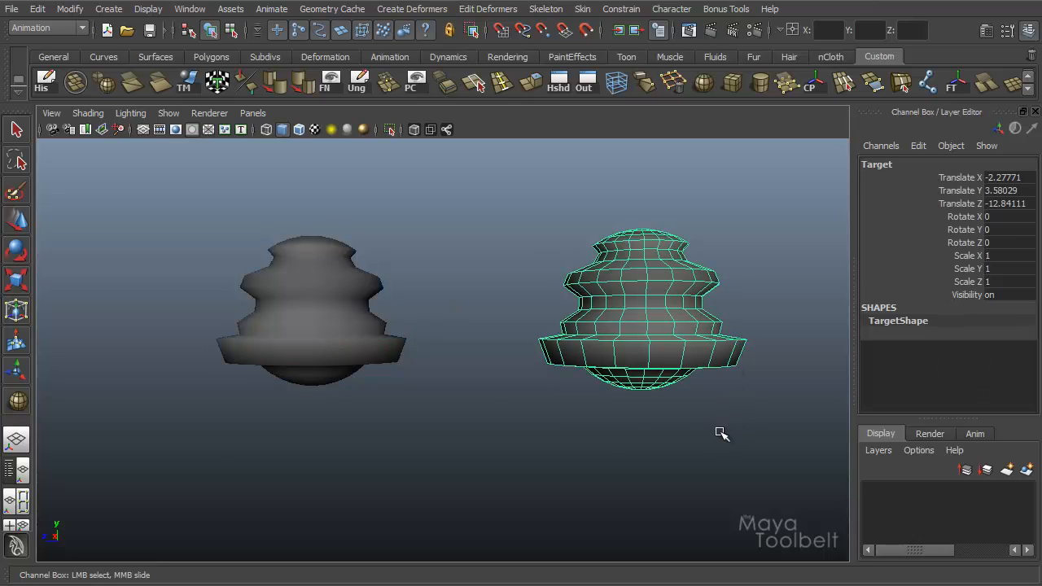
pyautogui.click(311, 310)
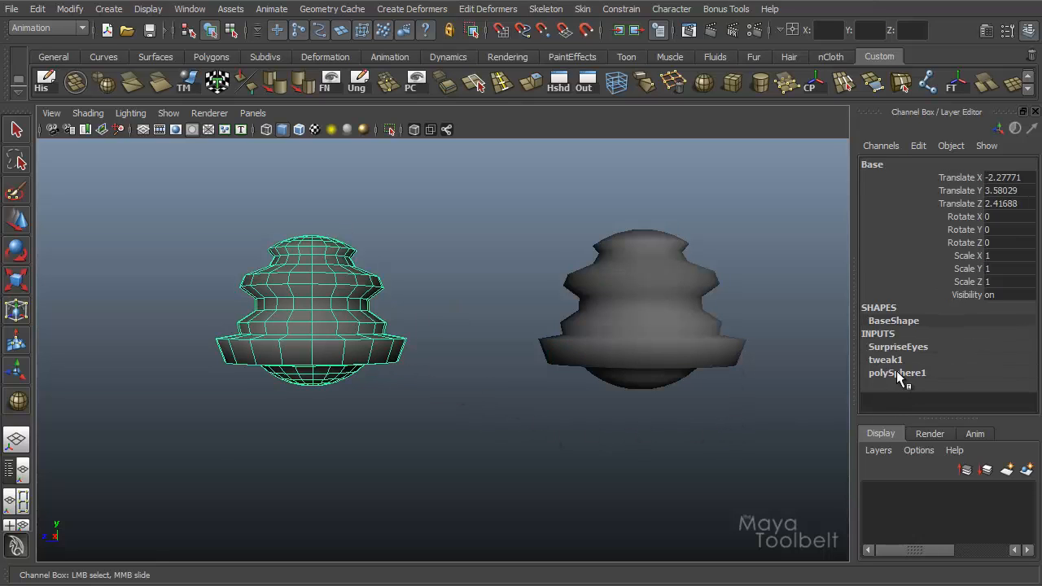
pyautogui.click(897, 346)
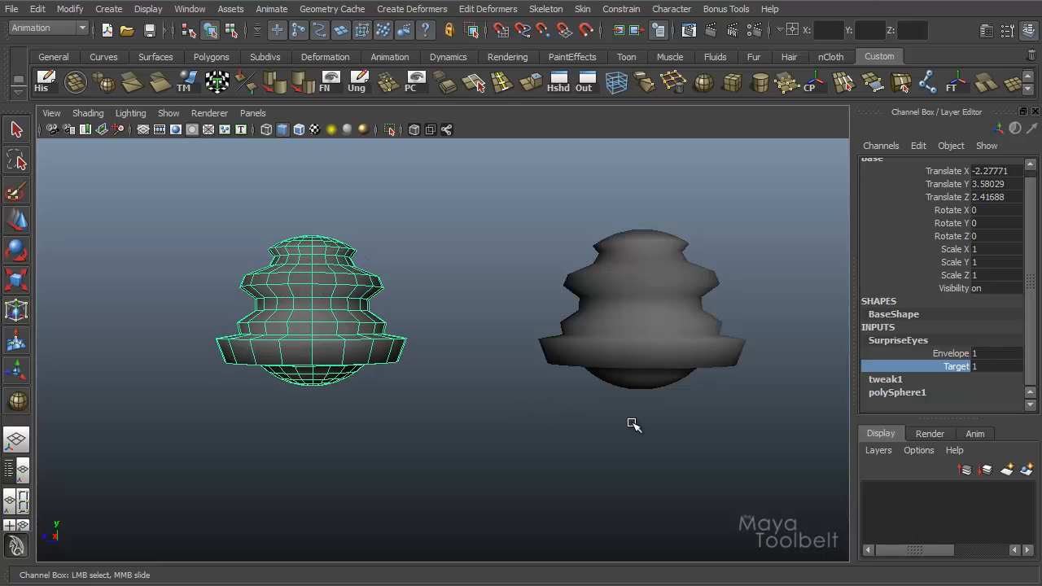
# - Nudge the SurpriseEyes Envelope below 1 and bring it back to 1
pyautogui.click(951, 353)
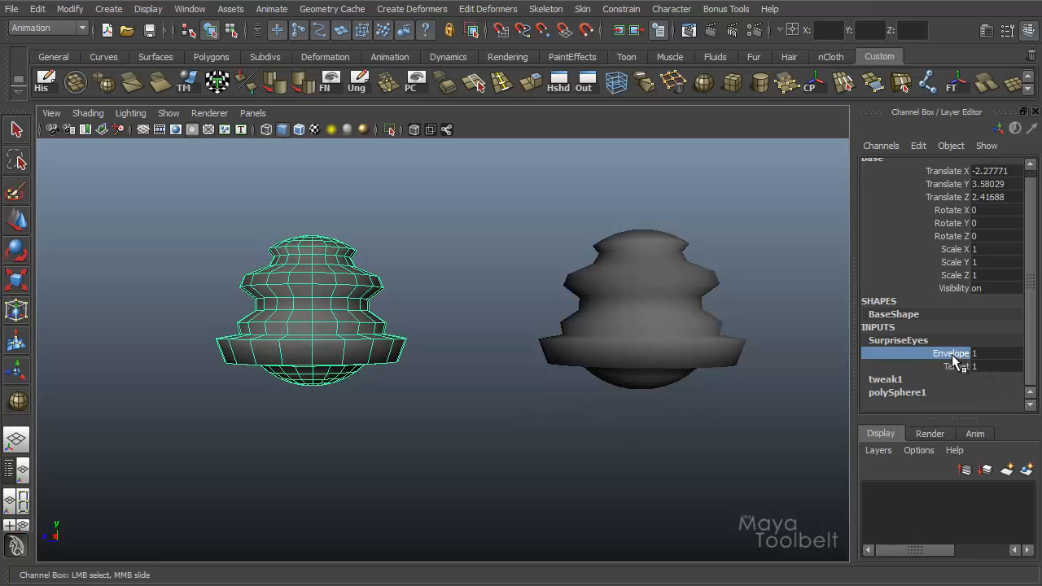
pyautogui.moveTo(965, 352); pyautogui.dragTo(945, 353)
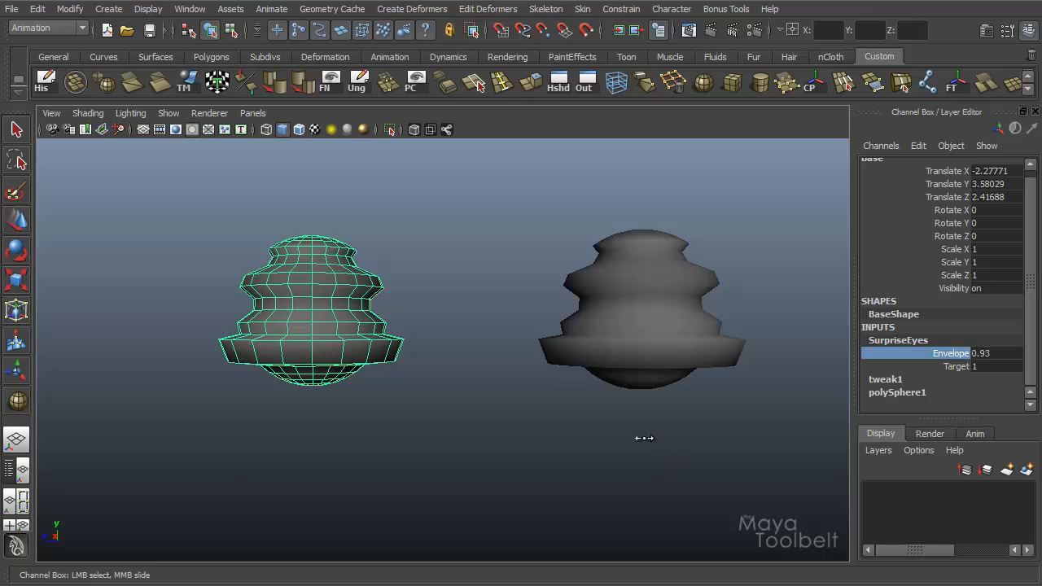
pyautogui.moveTo(643, 440); pyautogui.dragTo(594, 442)
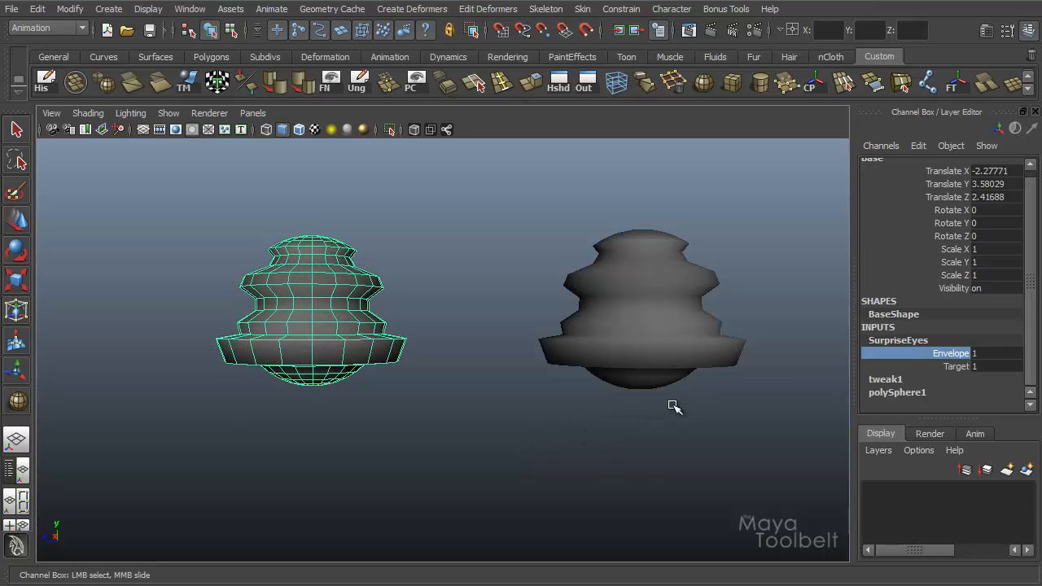
# - Switch between the Envelope and Target channels, then slide the Target weight
pyautogui.click(953, 366)
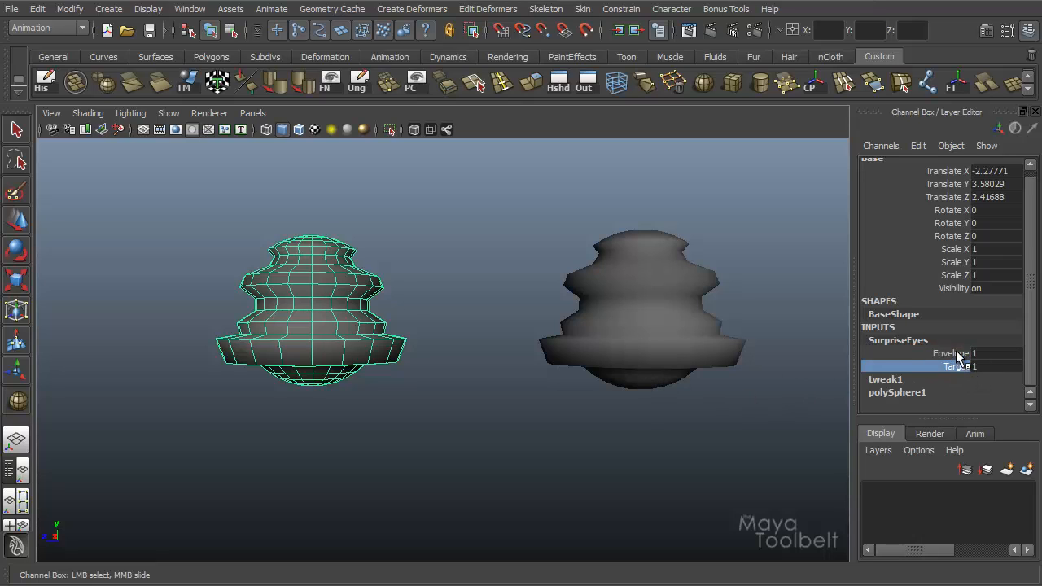
pyautogui.click(952, 352)
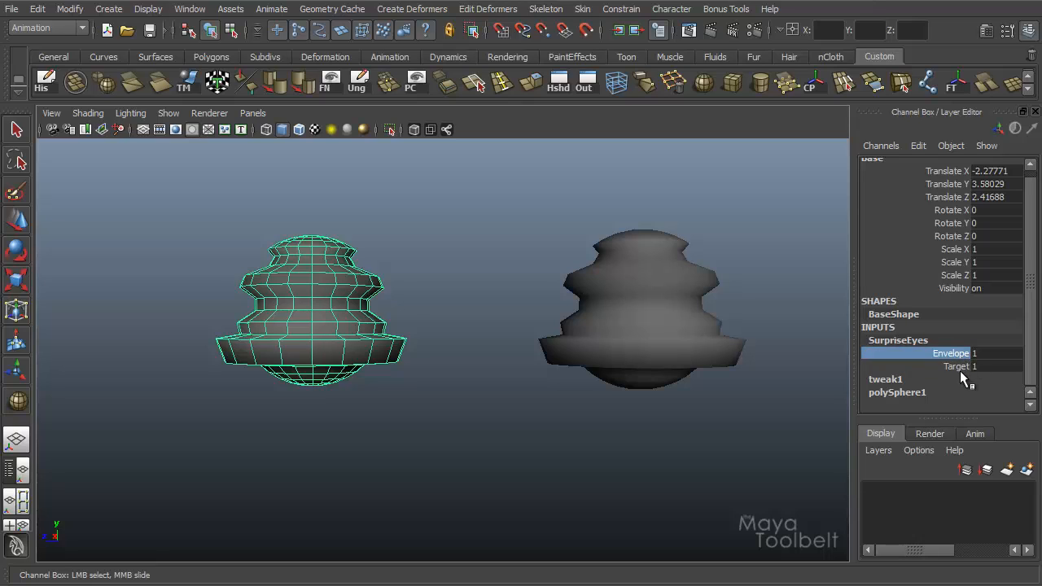
pyautogui.moveTo(981, 362)
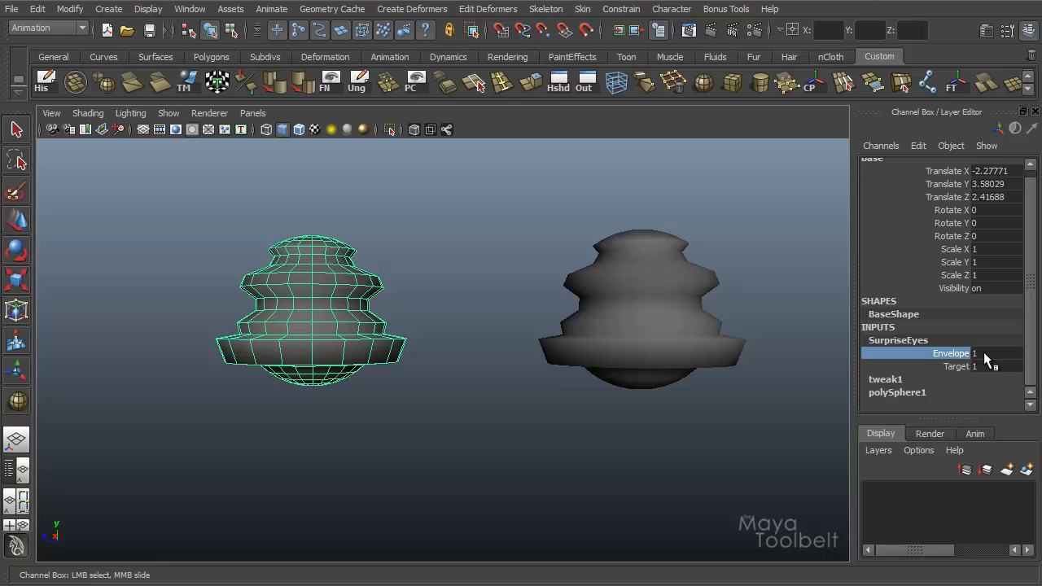
pyautogui.click(960, 367)
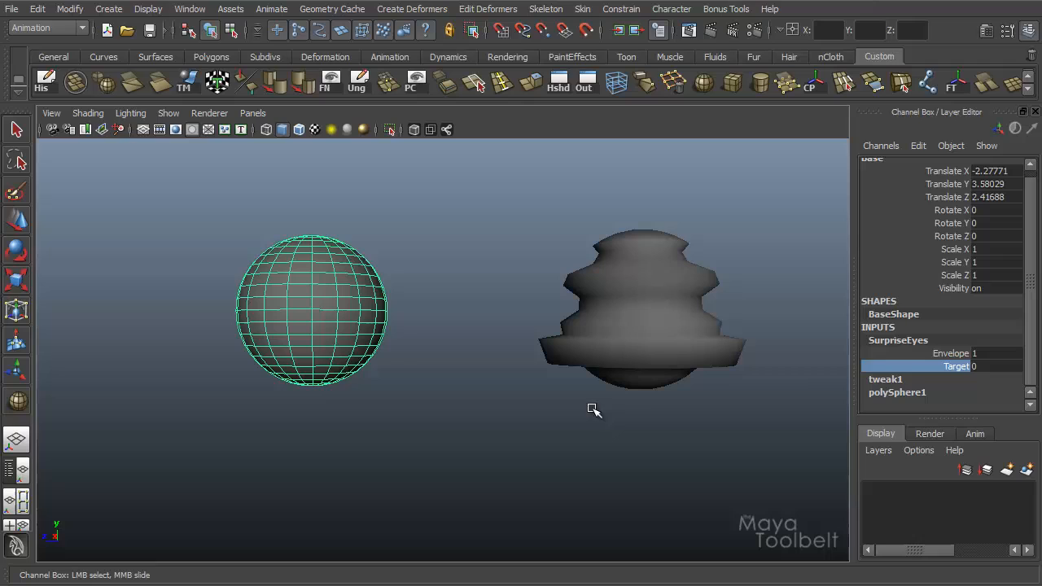
pyautogui.moveTo(760, 359)
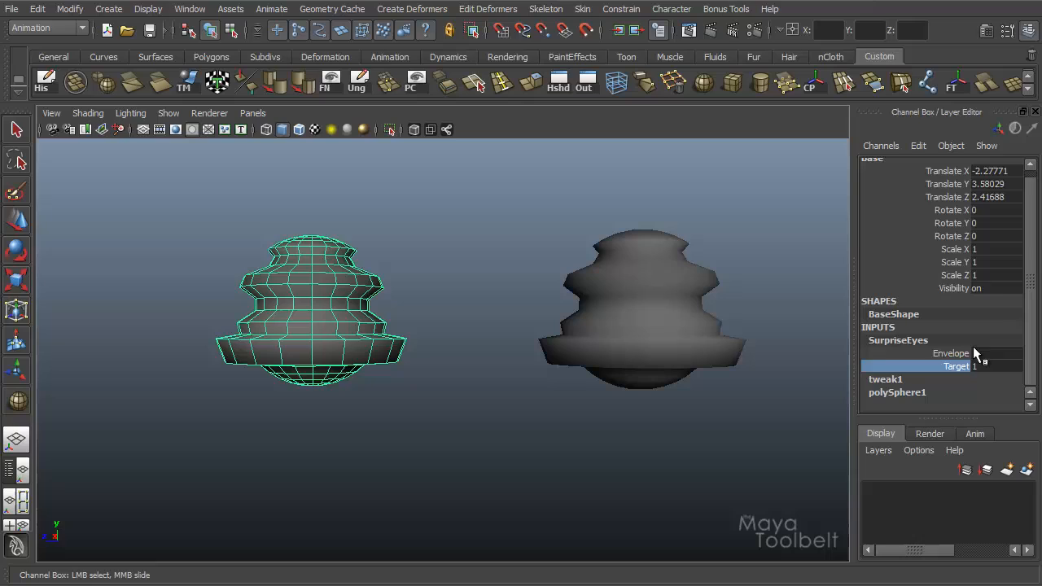
pyautogui.click(951, 352)
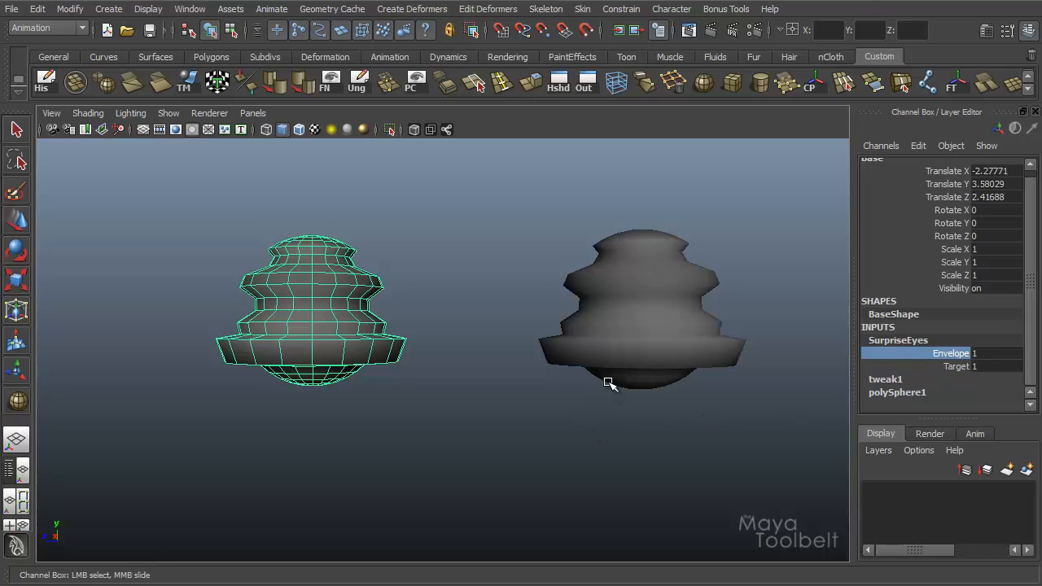
pyautogui.moveTo(560, 402)
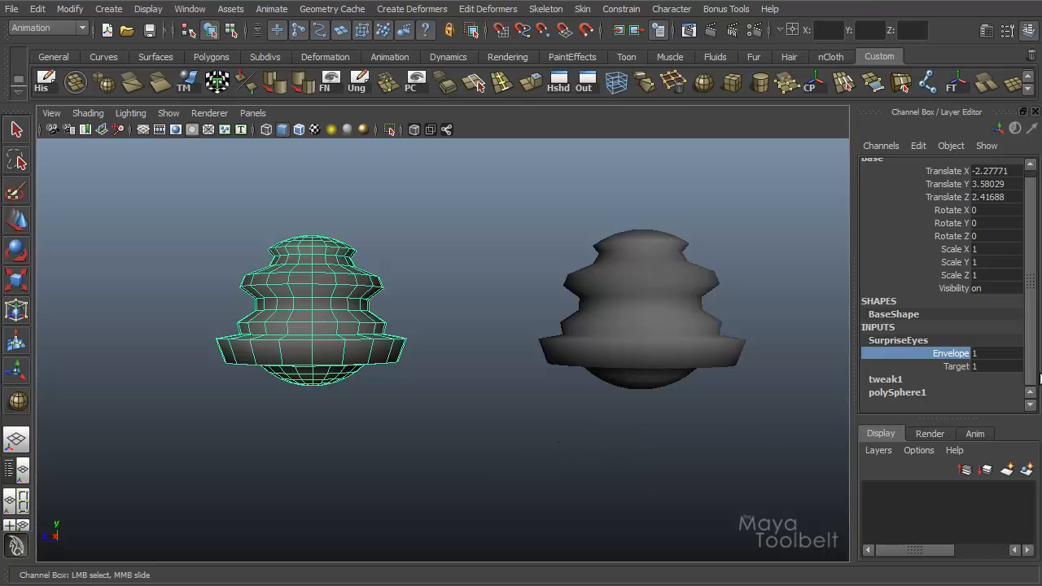
pyautogui.click(957, 367)
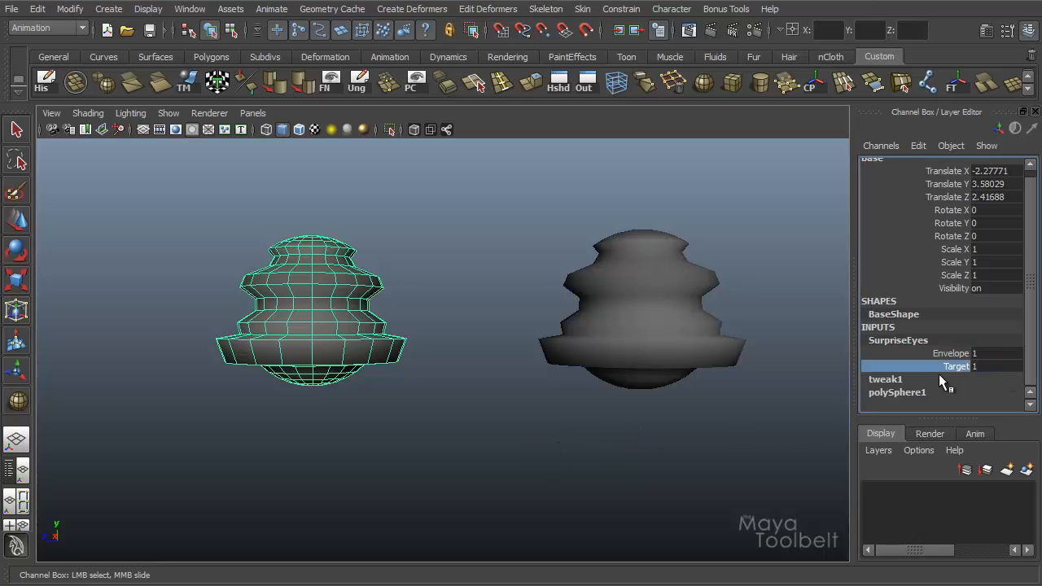
pyautogui.moveTo(806, 448)
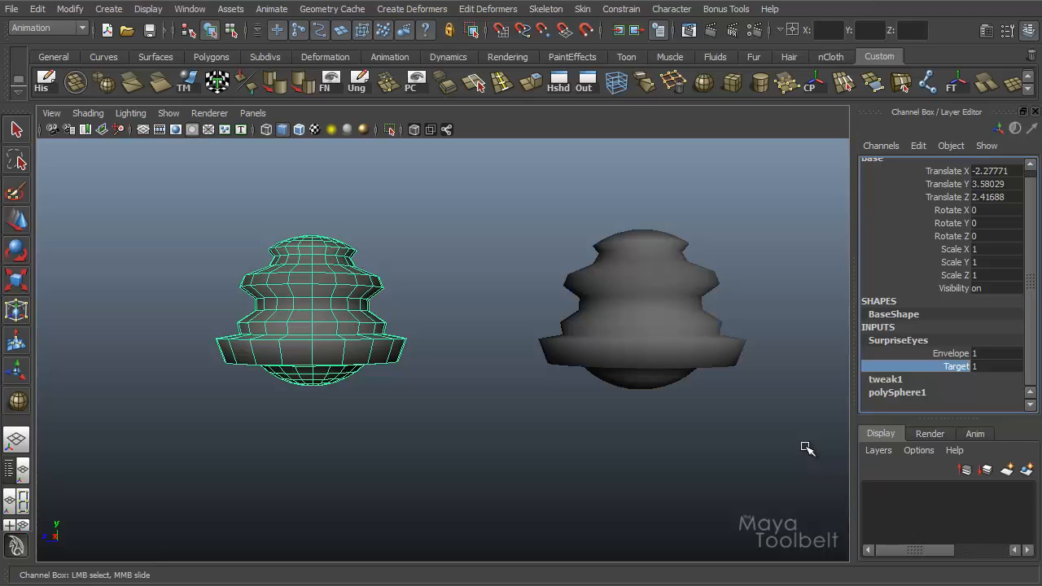
pyautogui.moveTo(751, 435)
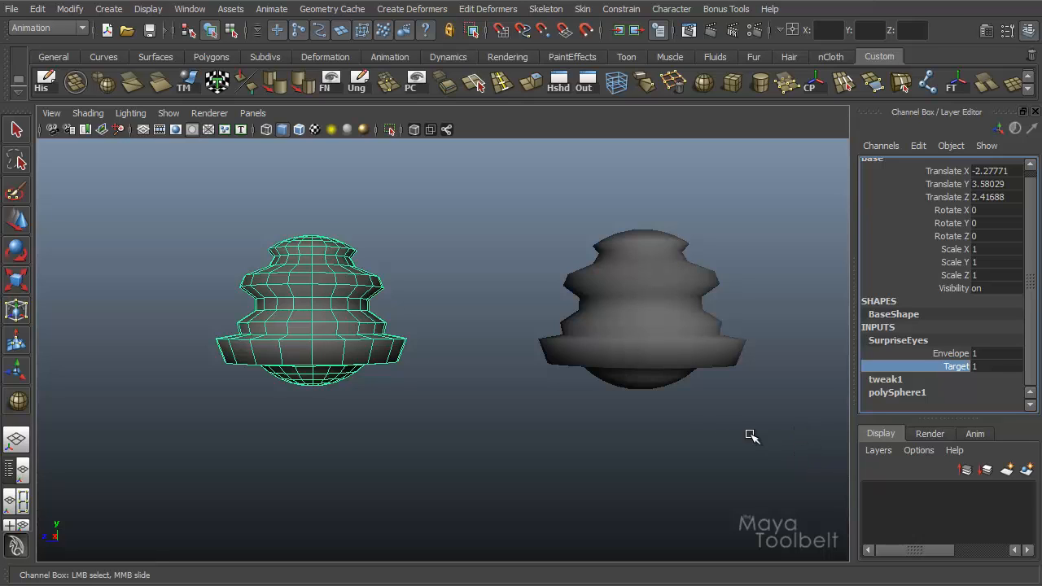
pyautogui.moveTo(749, 434); pyautogui.dragTo(534, 404)
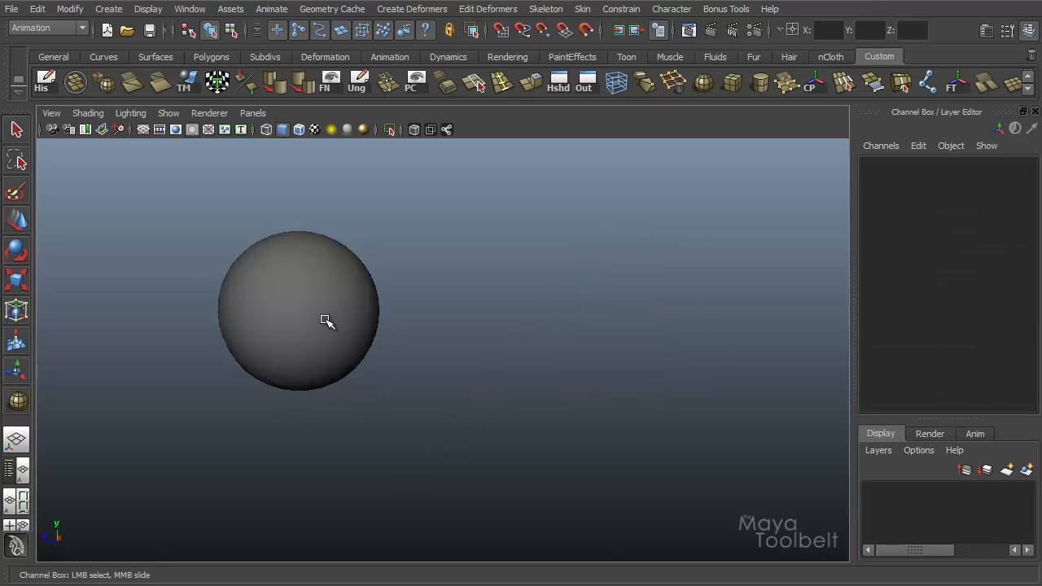
# - Select the Base sphere and pick its Target blend weight channel
pyautogui.click(326, 320)
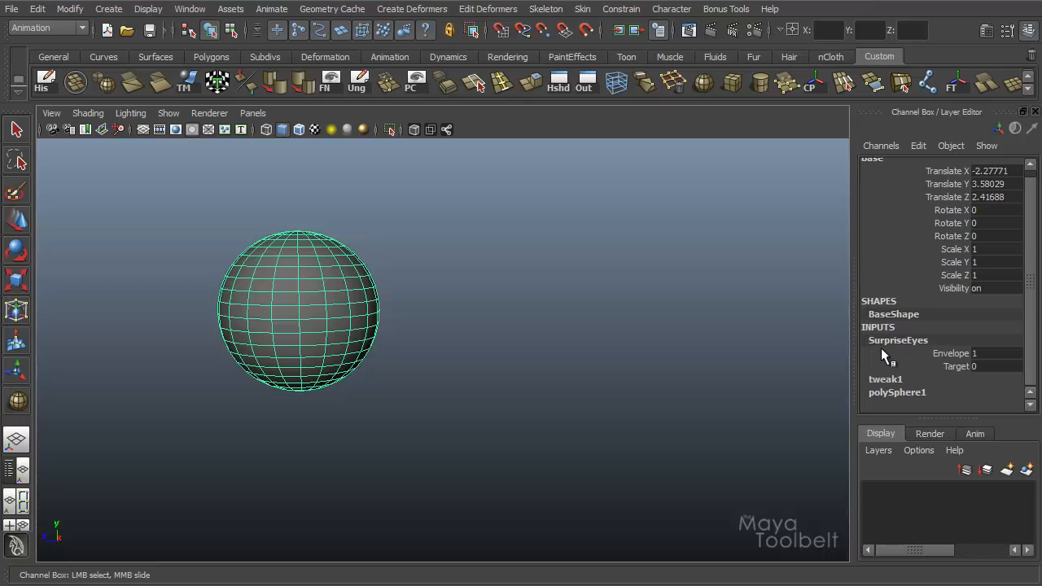
pyautogui.click(960, 365)
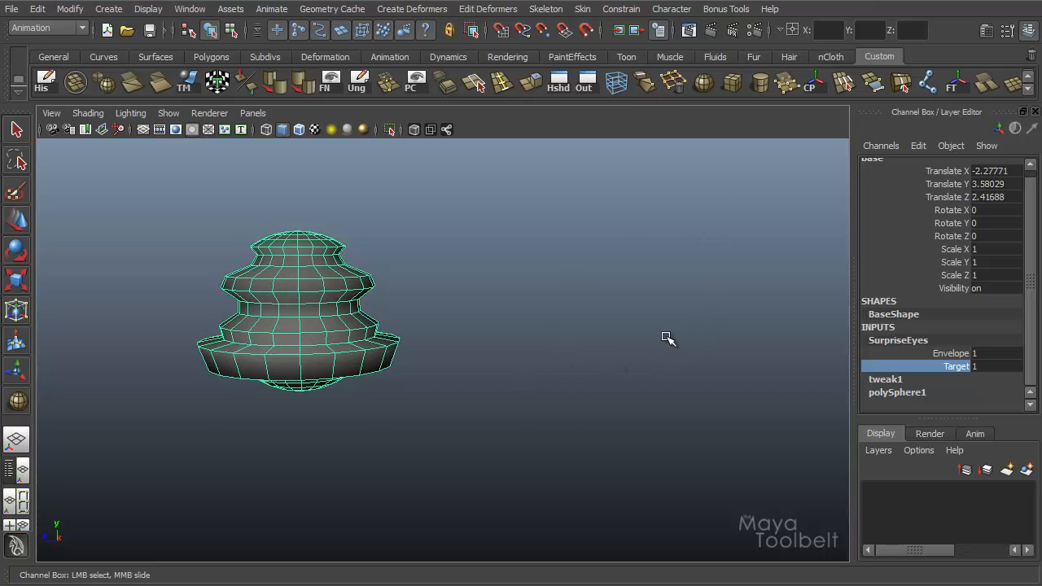
pyautogui.moveTo(730, 303)
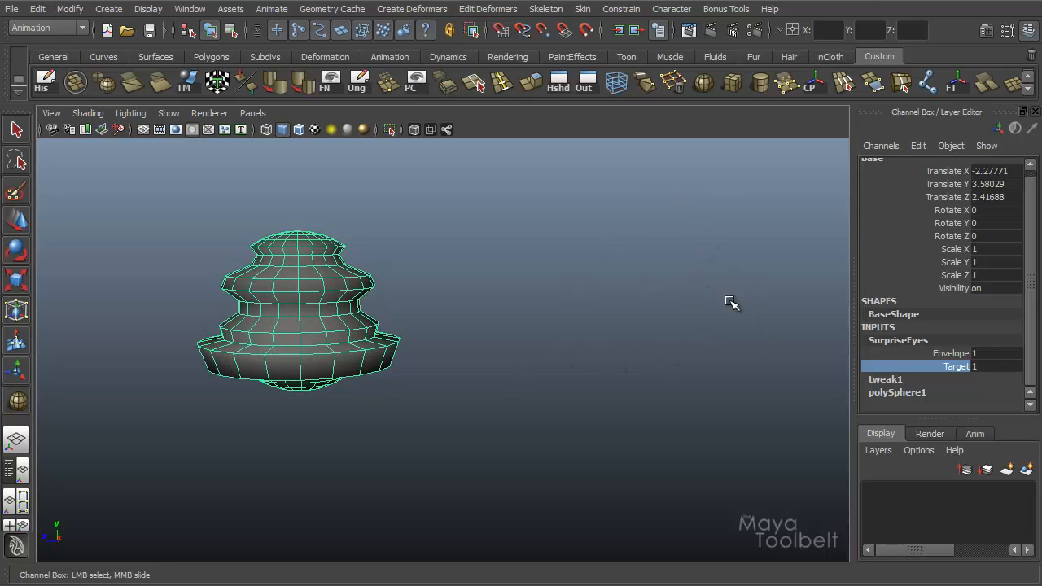
pyautogui.moveTo(538, 385)
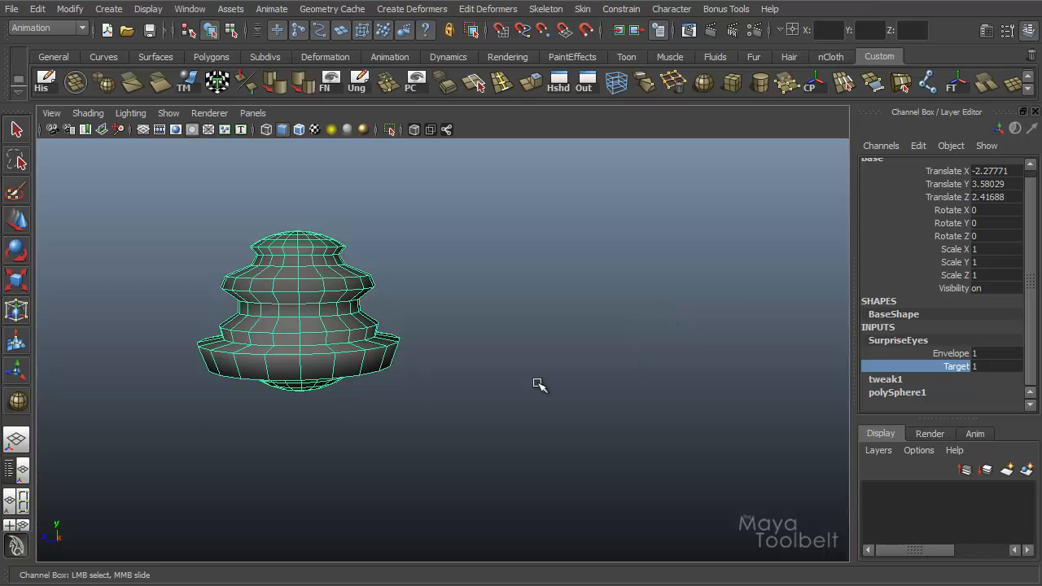
pyautogui.moveTo(623, 350)
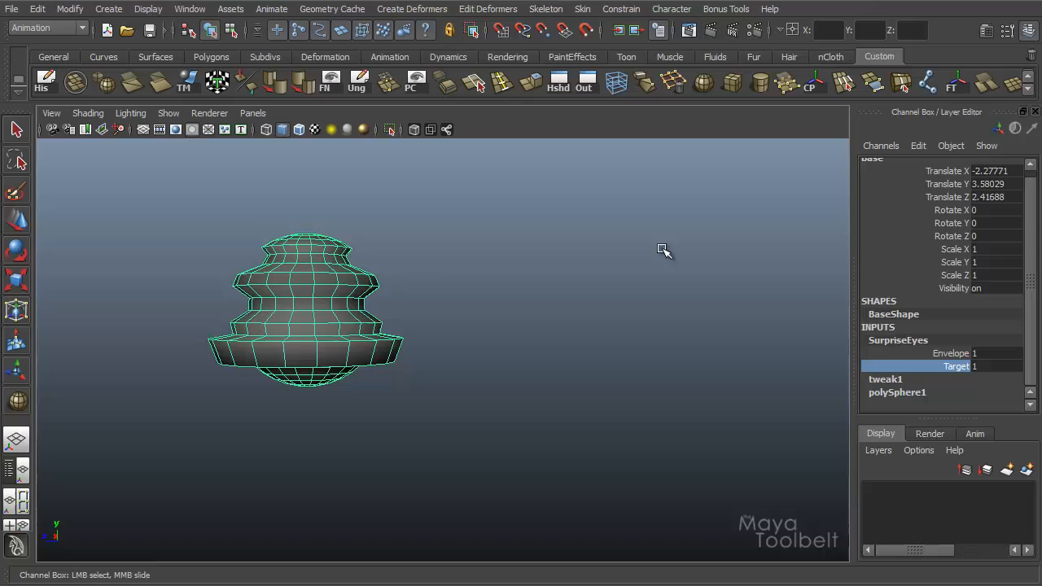
pyautogui.moveTo(590, 307)
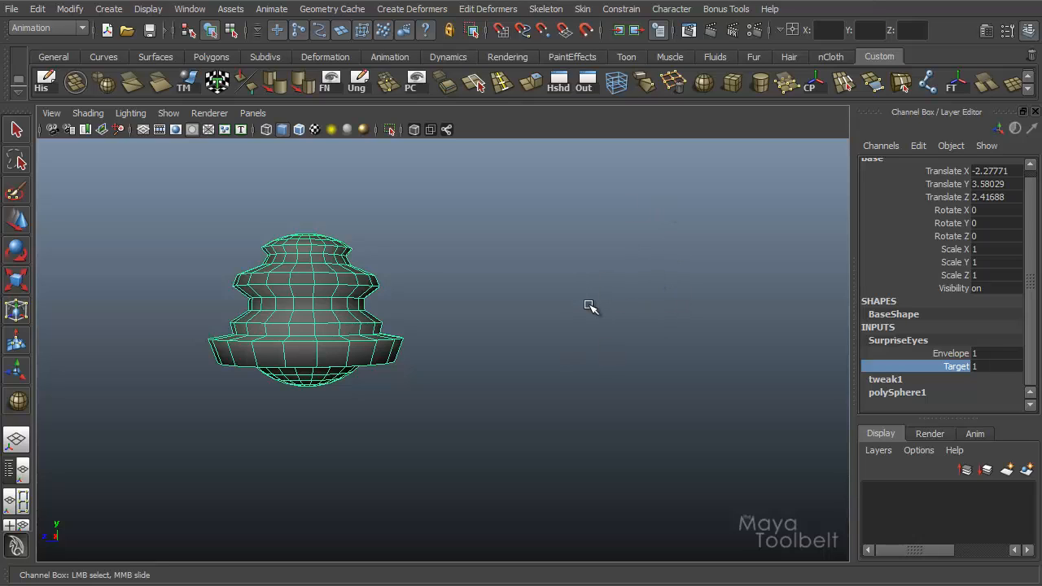
pyautogui.moveTo(351, 296)
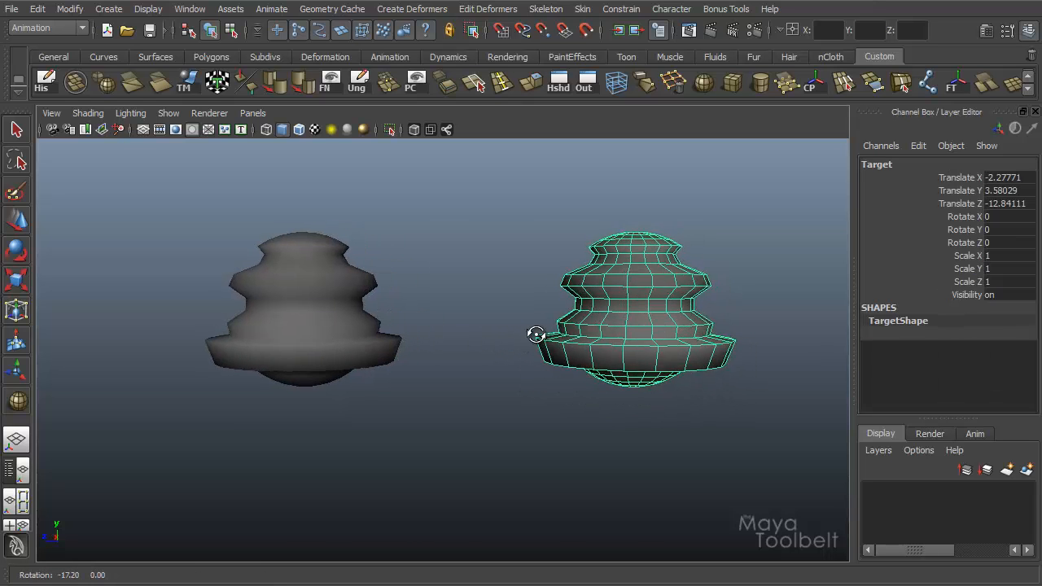
# - Pull the target's top and middle vertex rings into rounded stacked tiers
pyautogui.moveTo(536, 334); pyautogui.dragTo(567, 332)
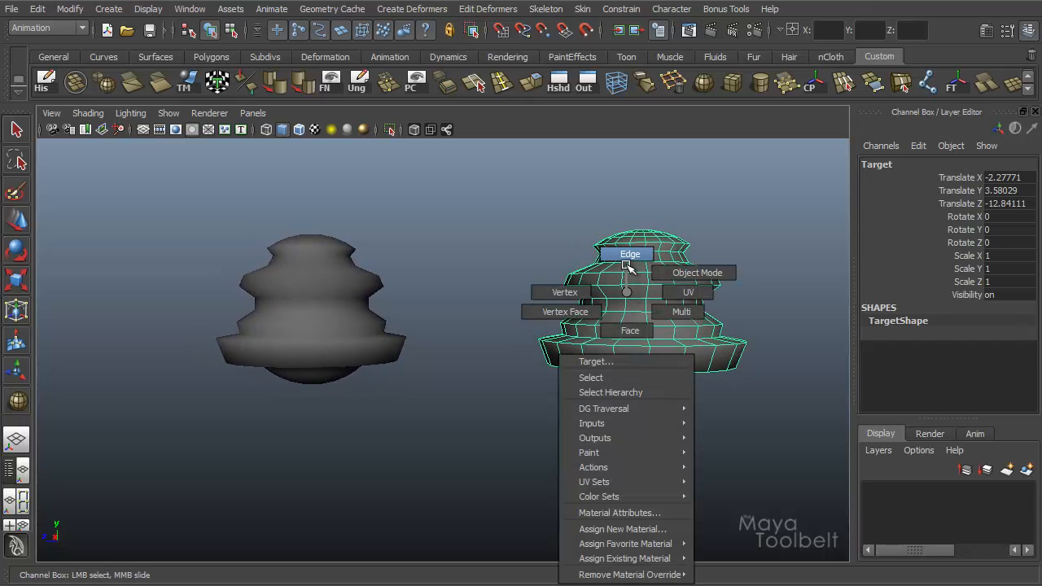
pyautogui.click(696, 272)
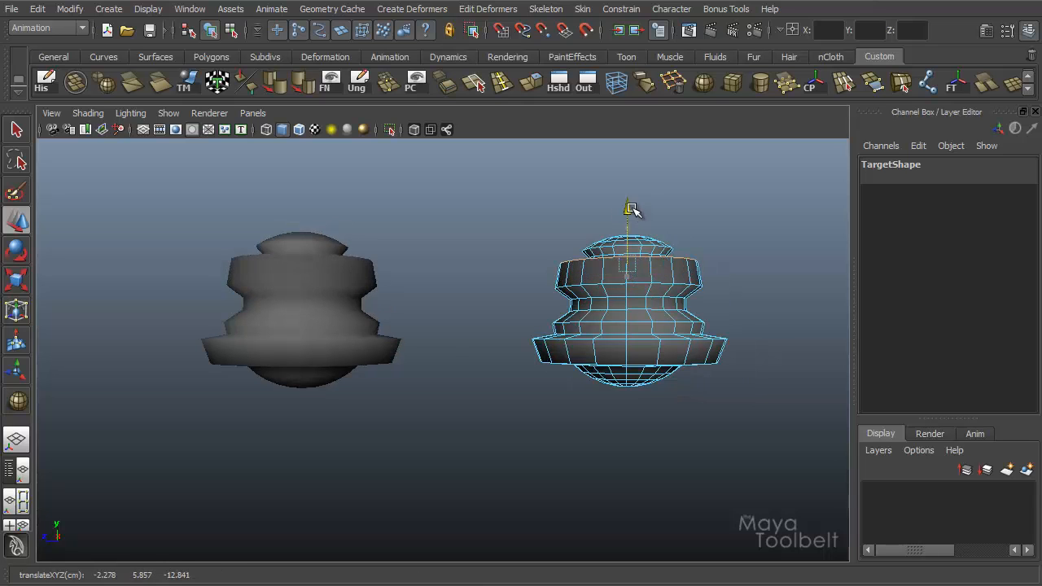
pyautogui.moveTo(631, 208); pyautogui.dragTo(627, 220)
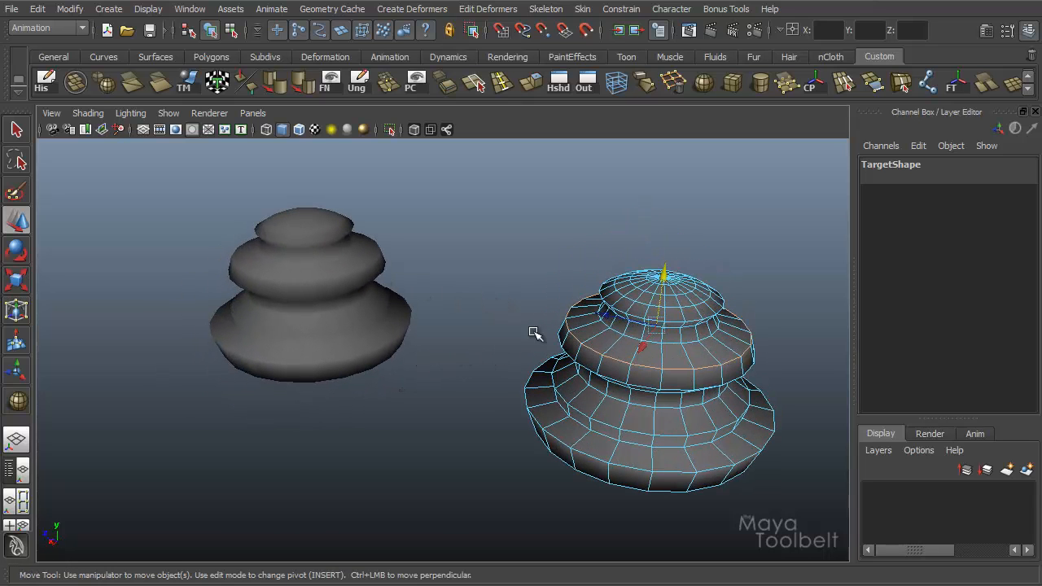
pyautogui.moveTo(664, 277); pyautogui.dragTo(666, 241)
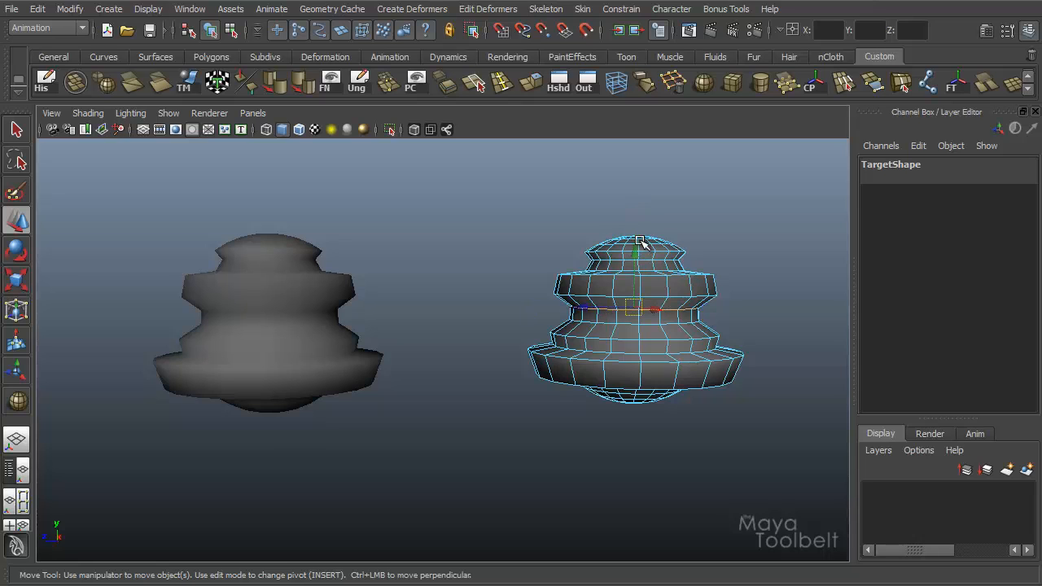
pyautogui.moveTo(635, 249); pyautogui.dragTo(643, 232)
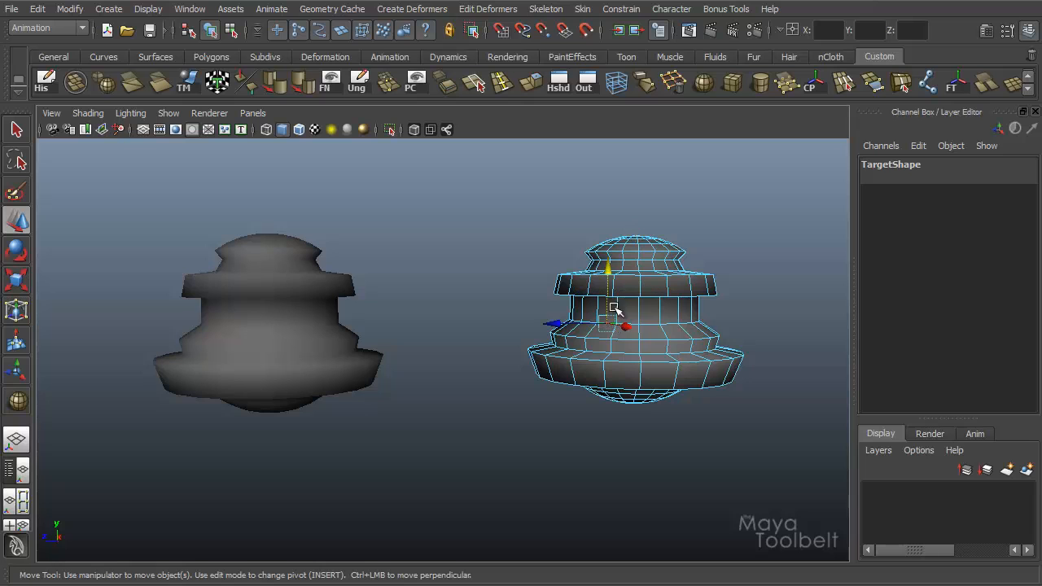
pyautogui.moveTo(615, 310); pyautogui.dragTo(635, 281)
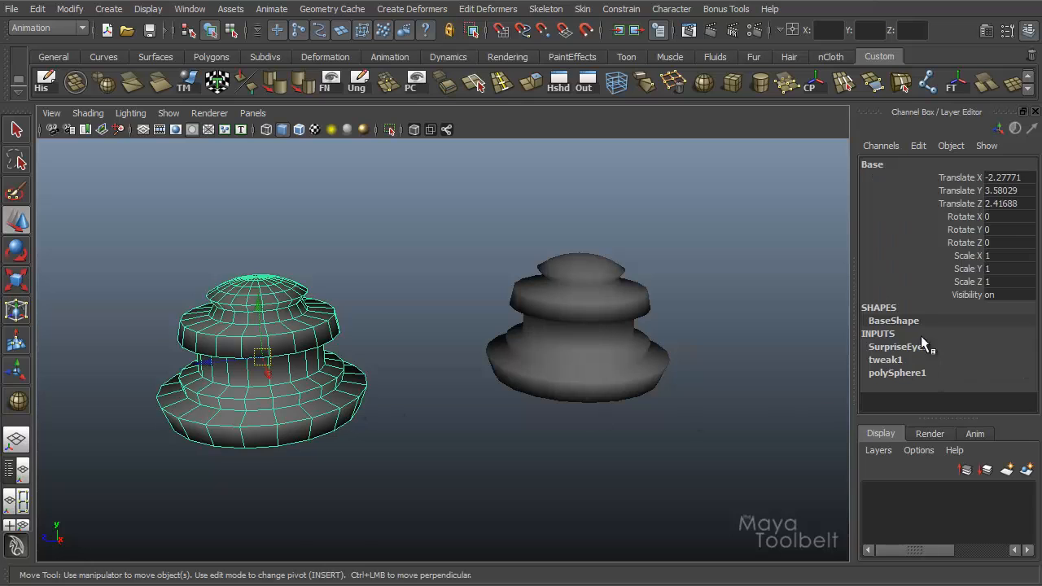
# - Open the Blend Shape editor, expand SurpriseEyes, and scrub Target to 0.661 and back to 1
pyautogui.click(148, 9)
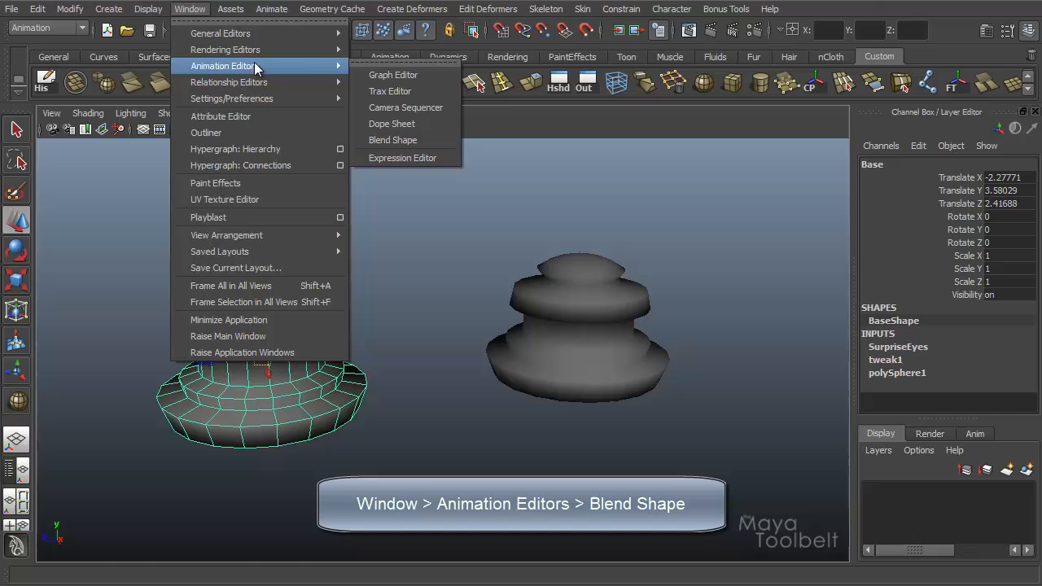
pyautogui.moveTo(393, 140)
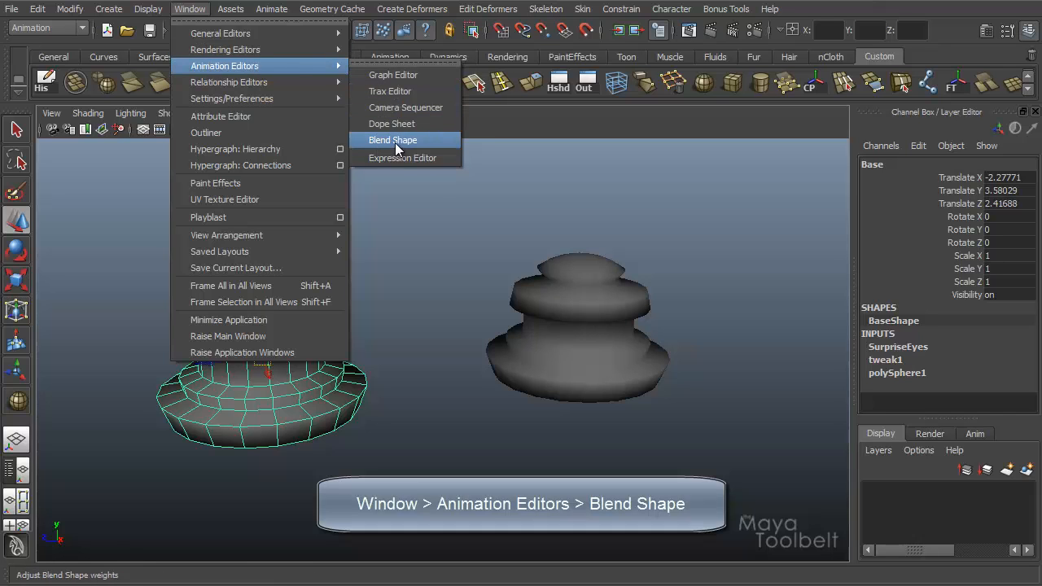
pyautogui.click(393, 139)
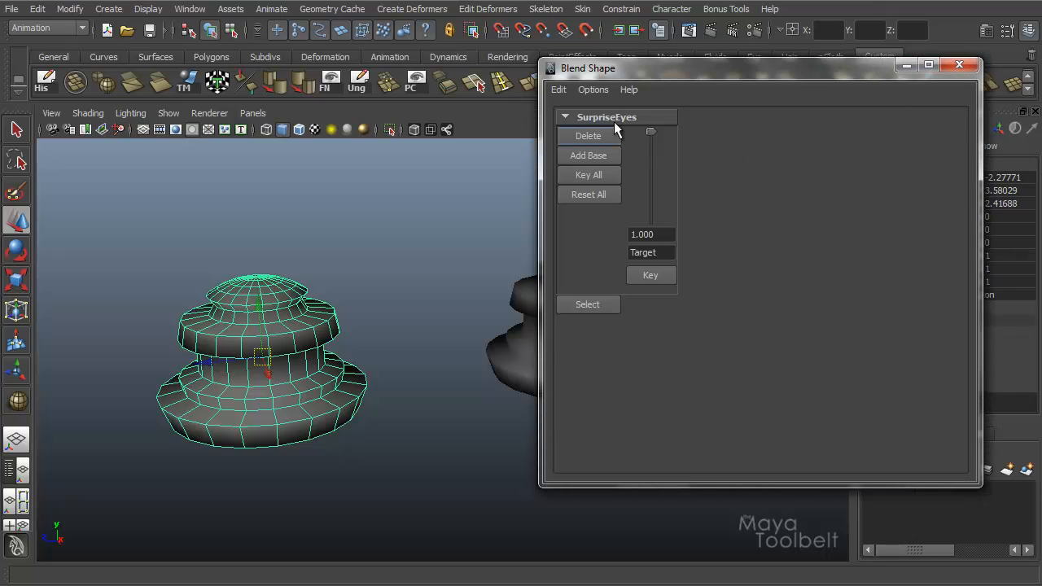
pyautogui.click(565, 117)
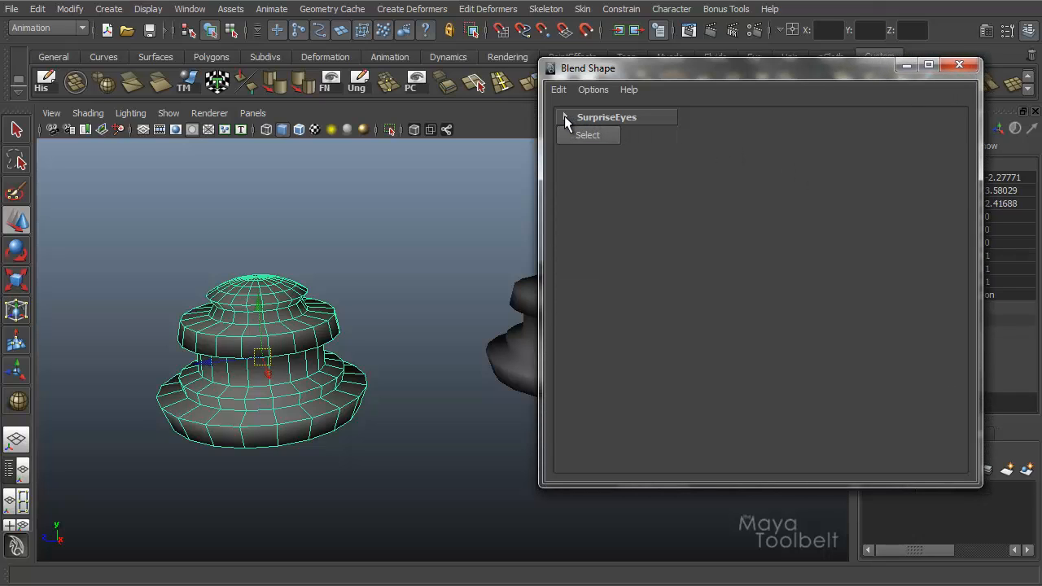
pyautogui.click(565, 117)
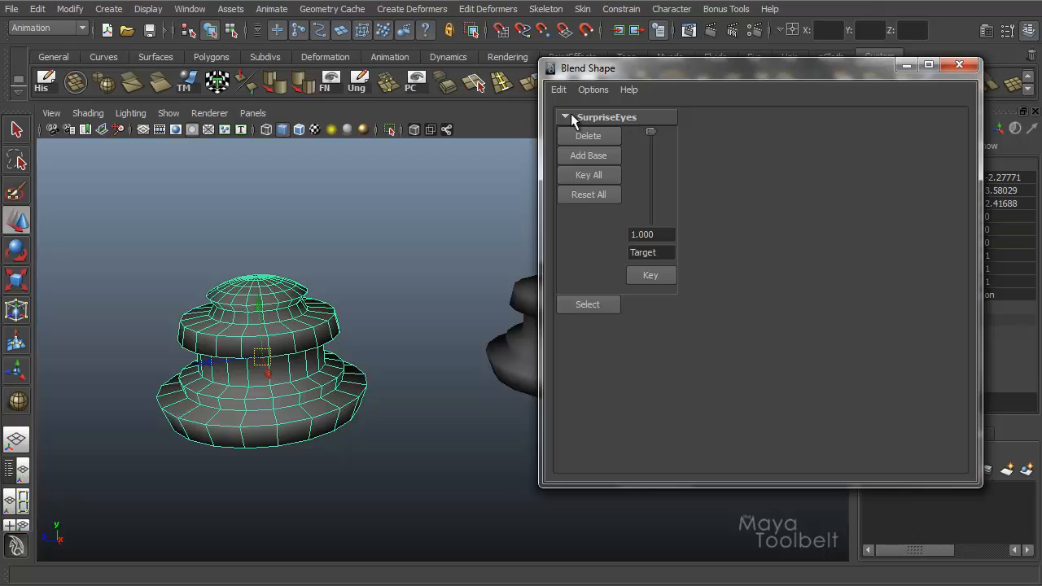
pyautogui.click(565, 116)
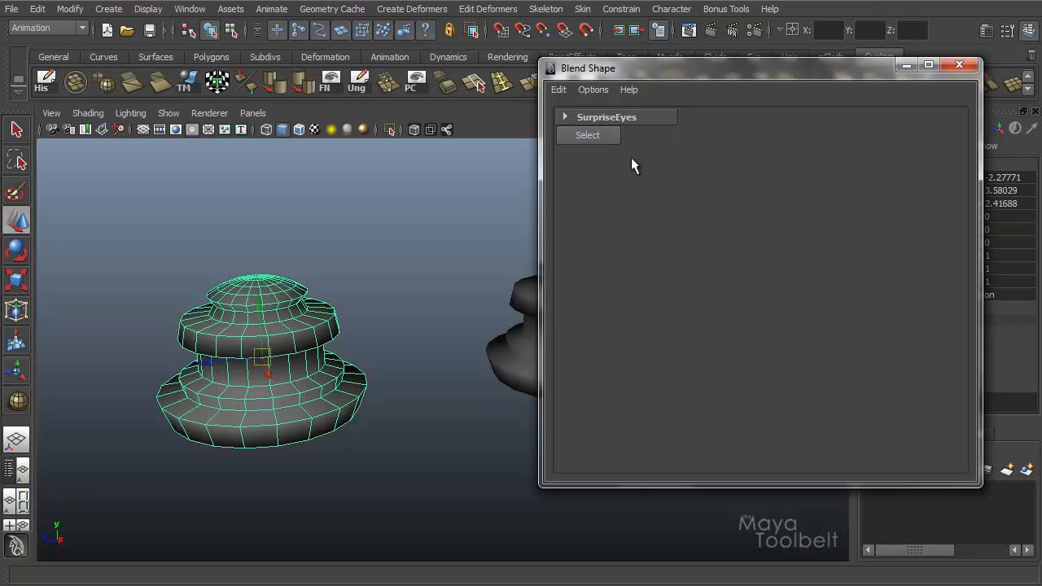
pyautogui.click(565, 117)
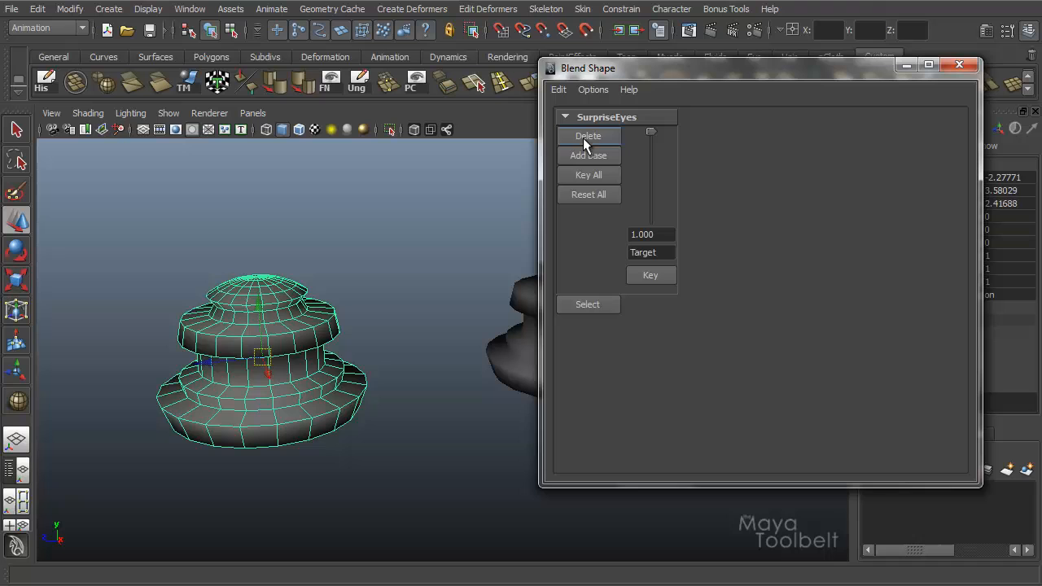
pyautogui.moveTo(650, 131); pyautogui.dragTo(650, 178)
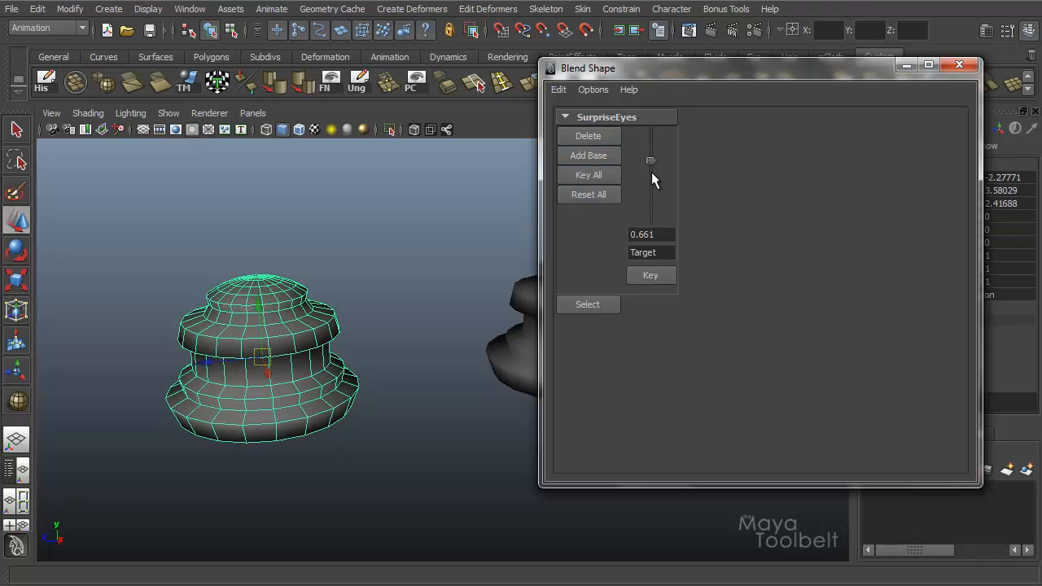
pyautogui.moveTo(651, 163); pyautogui.dragTo(651, 219)
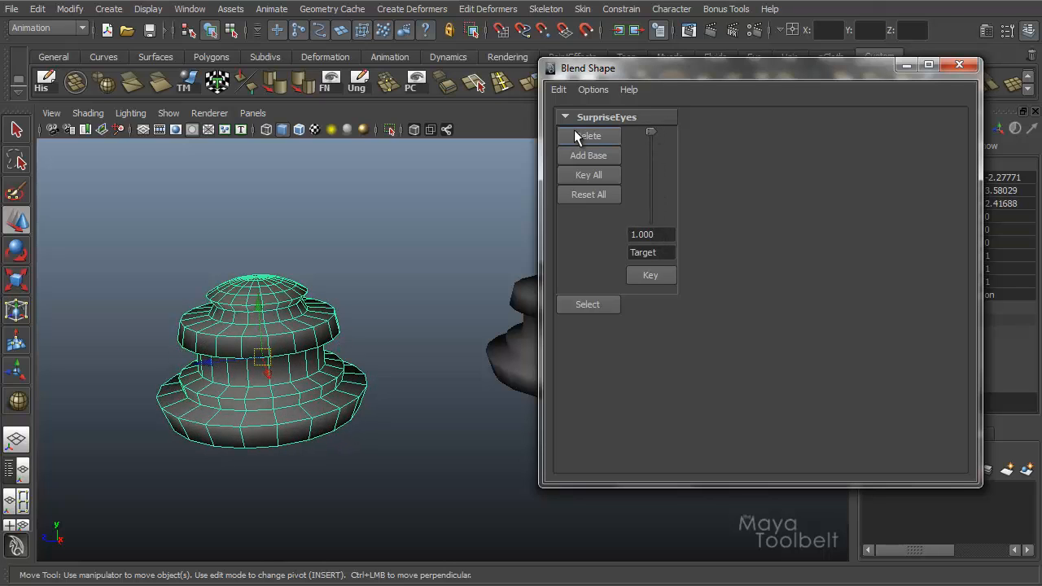
# - Rename the Target weight to 'Surprise' and test its slider
pyautogui.doubleClick(643, 252)
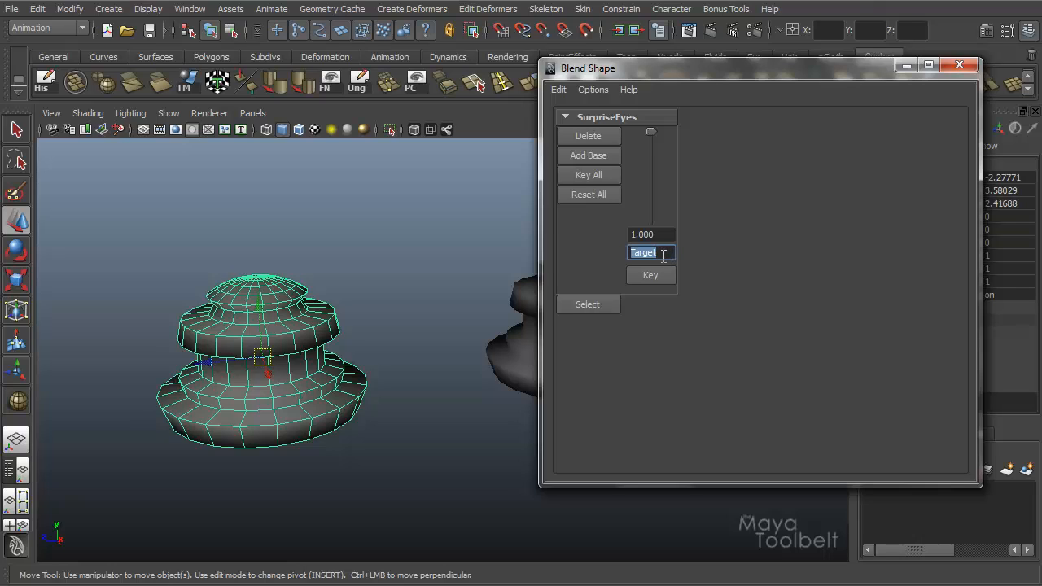
pyautogui.write('Surprise')
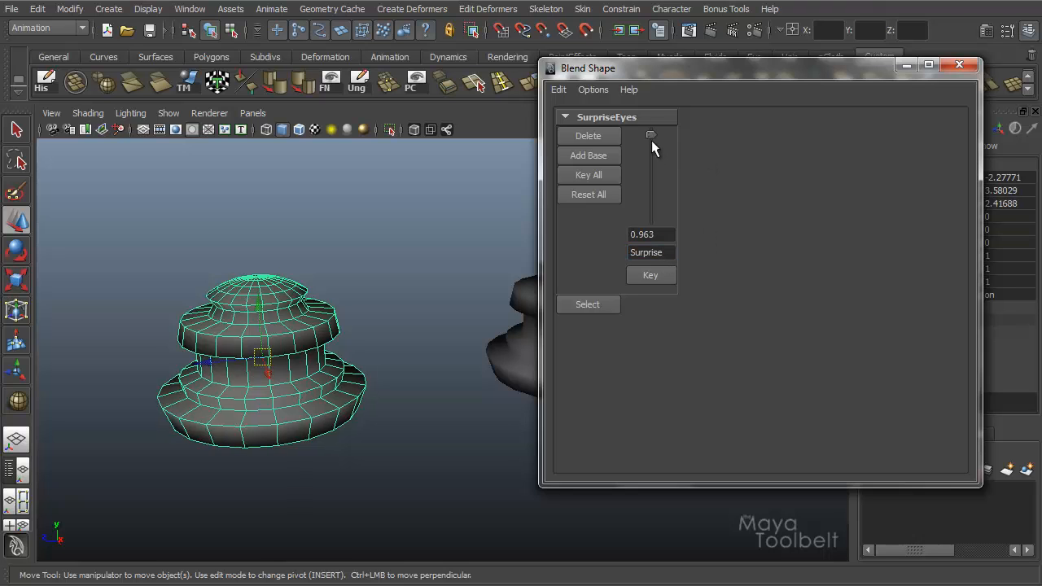
pyautogui.moveTo(761, 67); pyautogui.dragTo(546, 112)
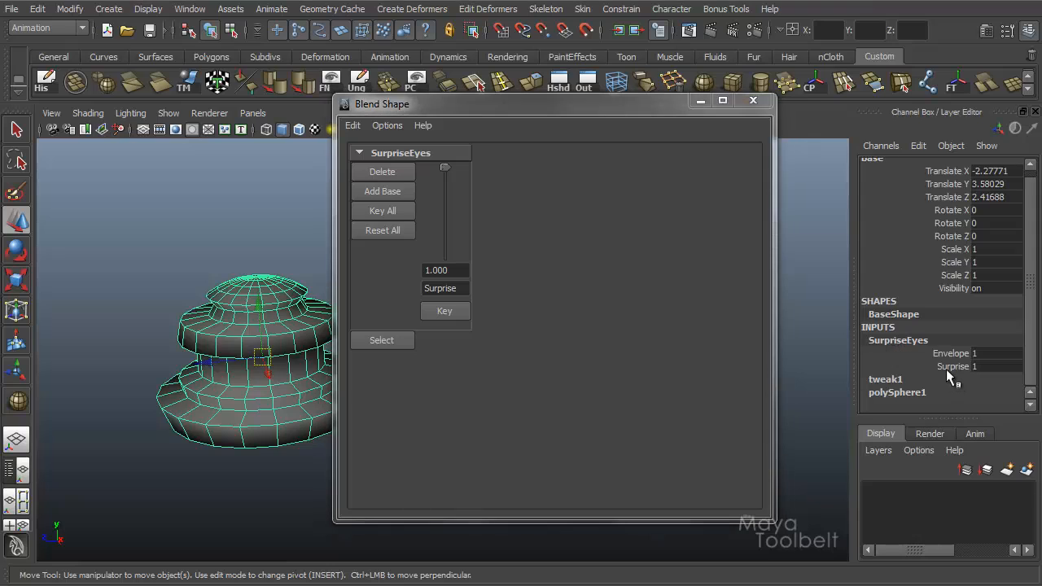
pyautogui.moveTo(904, 350)
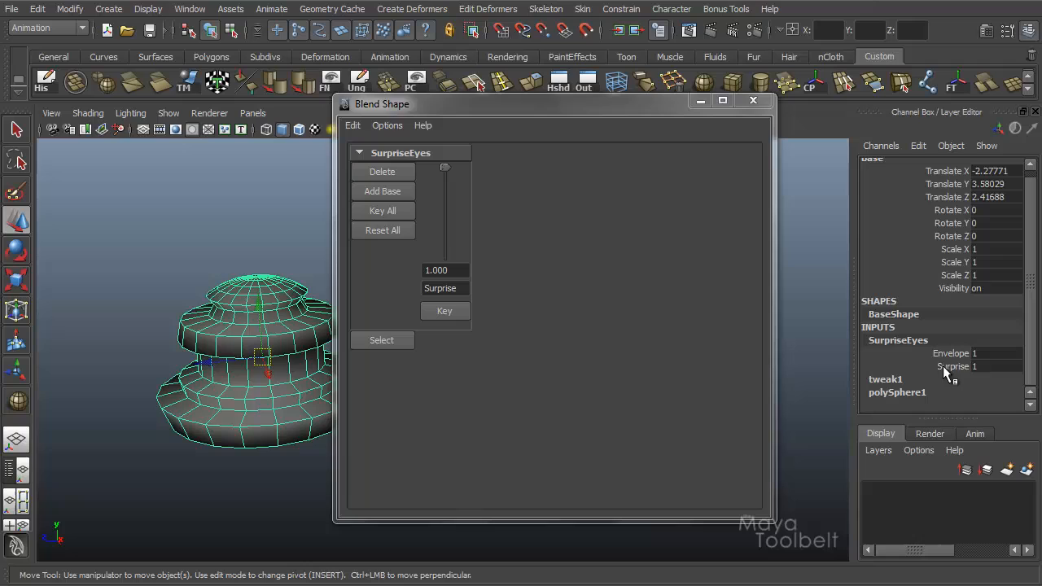
pyautogui.moveTo(525, 110)
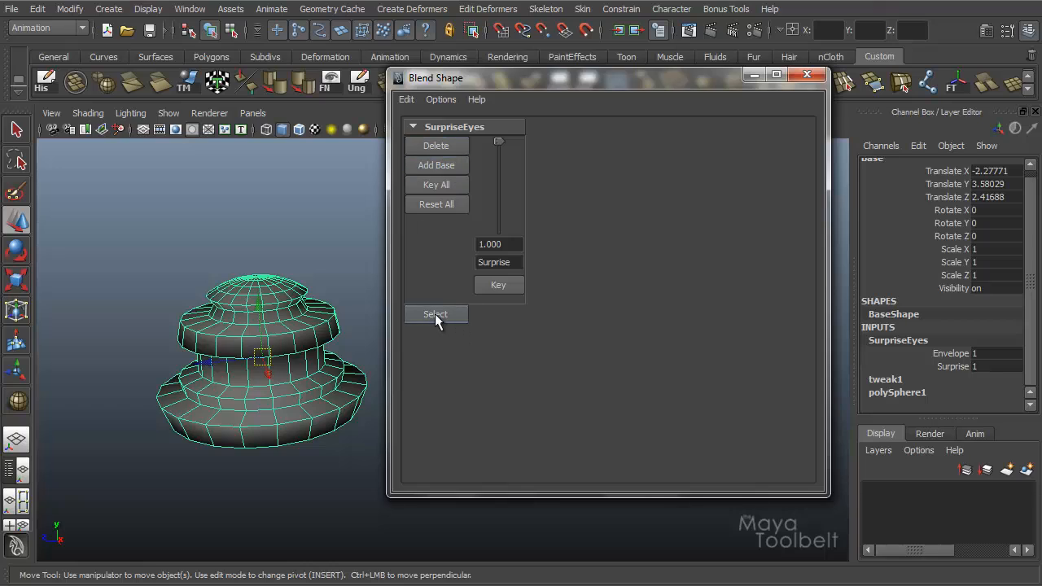
# - Select the SurpriseEyes blendShape node from the Blend Shape editor
pyautogui.click(435, 314)
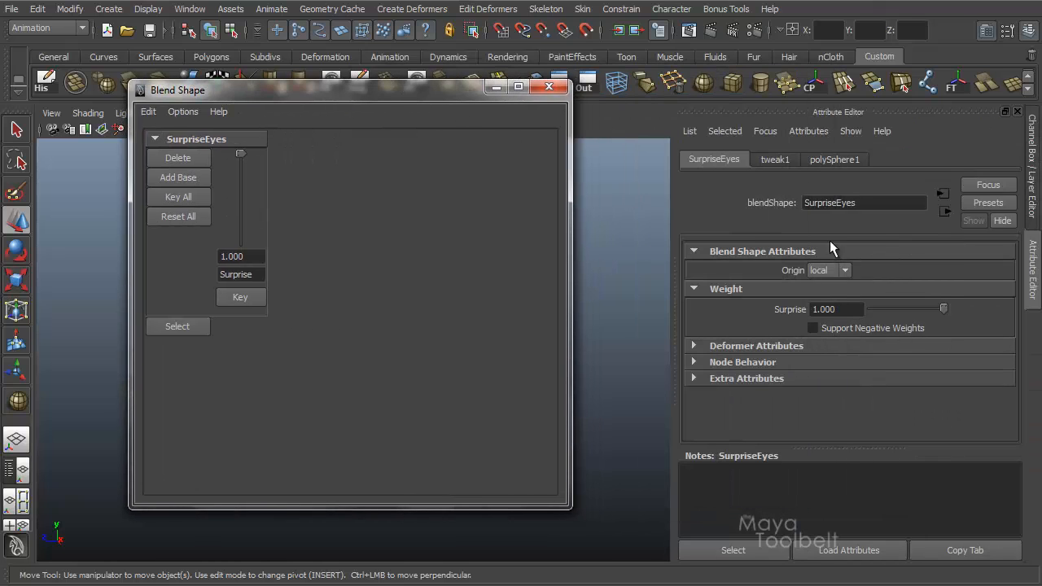
pyautogui.moveTo(775, 312)
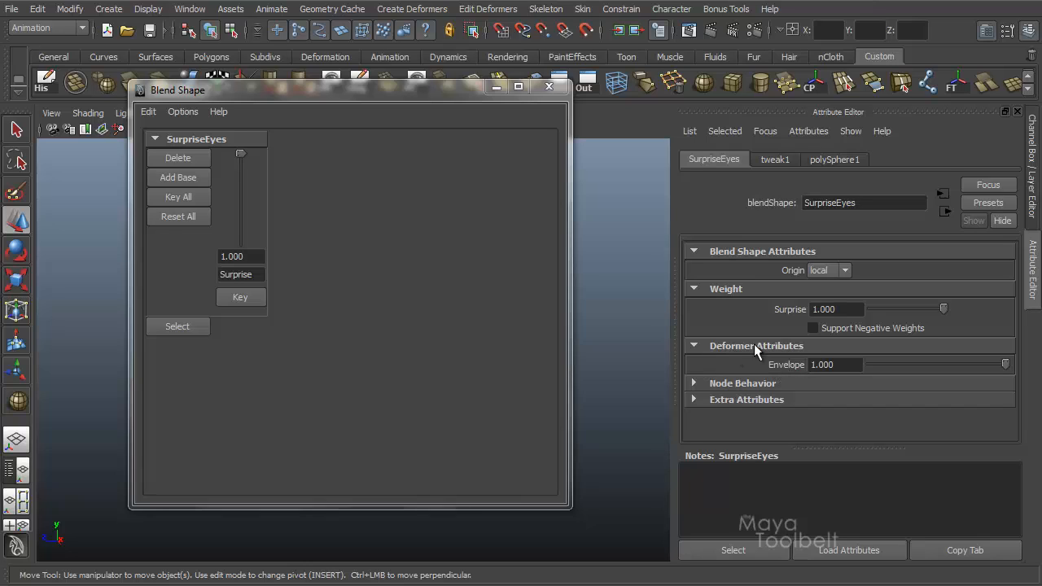
pyautogui.moveTo(729, 295)
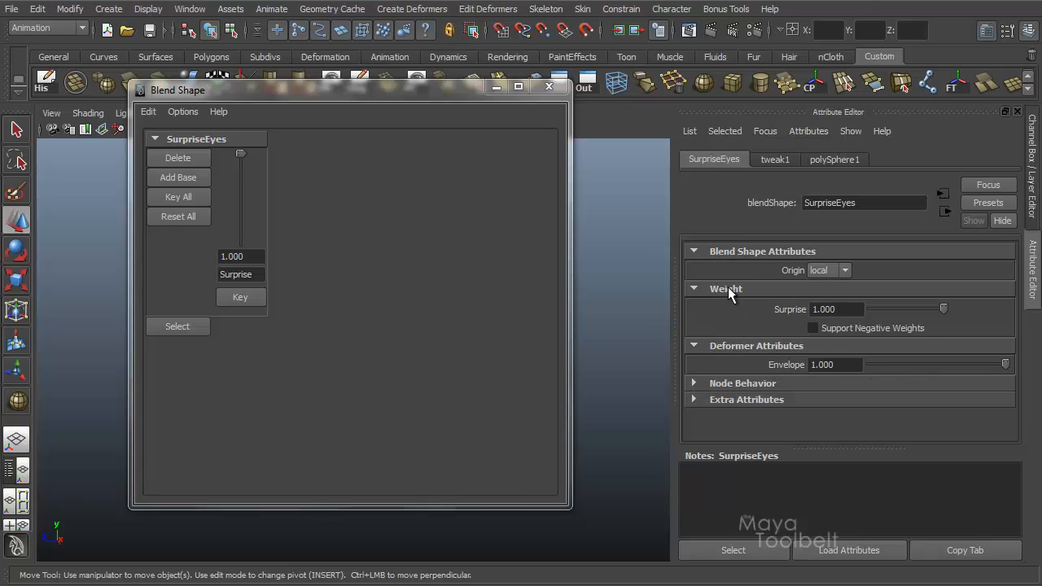
pyautogui.moveTo(798, 272)
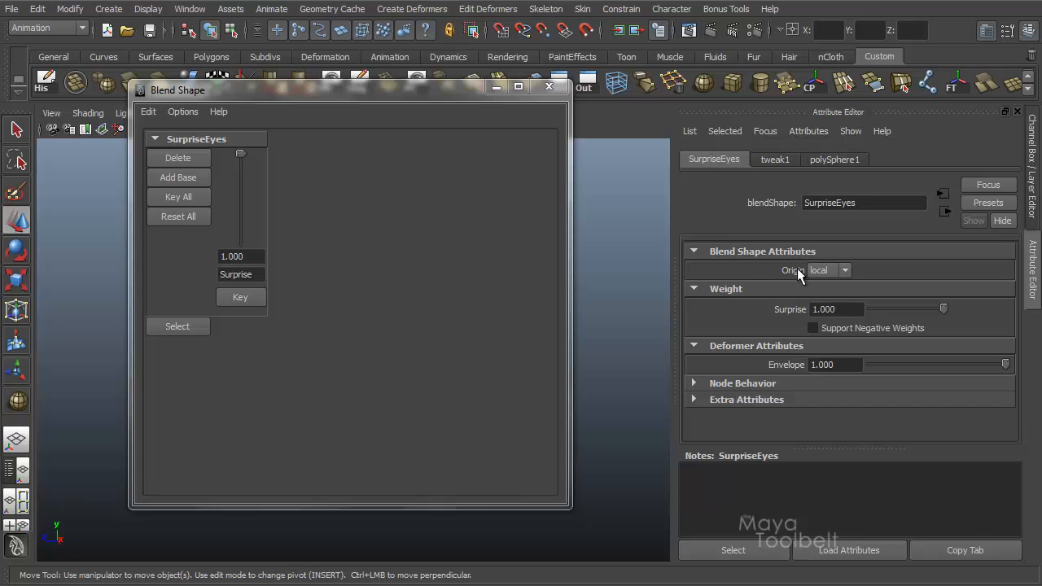
pyautogui.moveTo(456, 104)
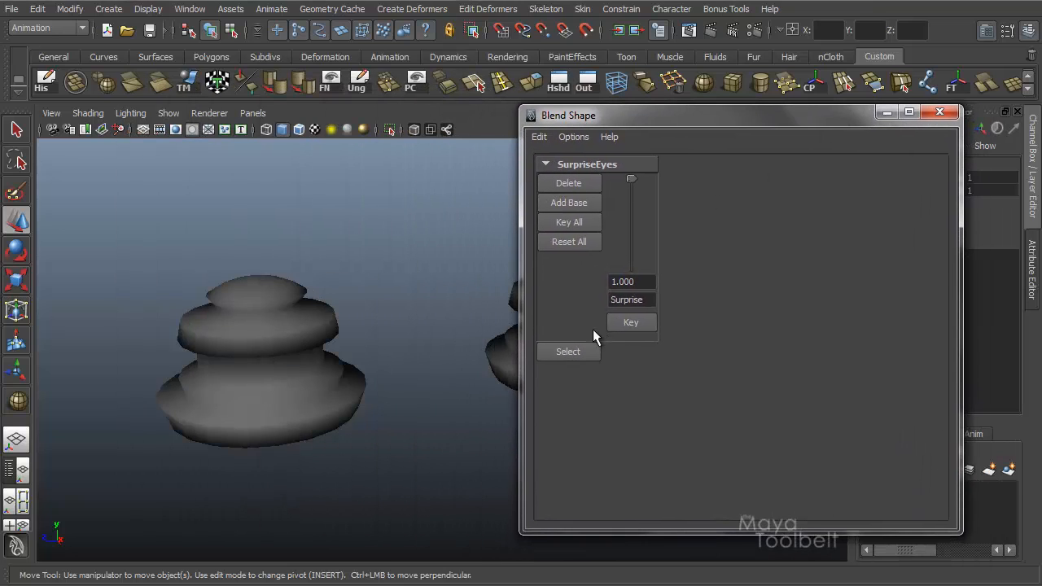
pyautogui.moveTo(595, 354)
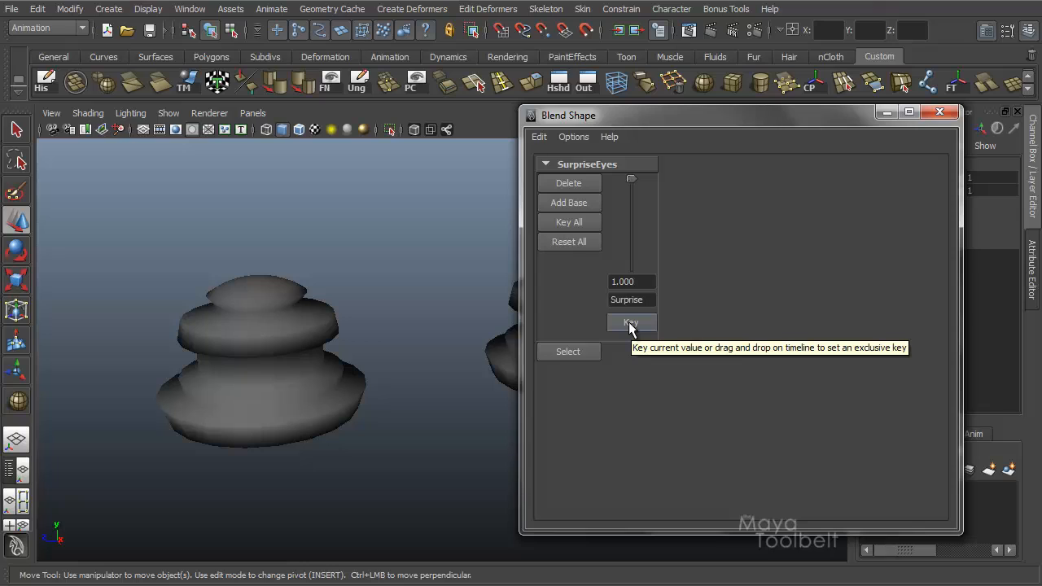
pyautogui.moveTo(651, 322)
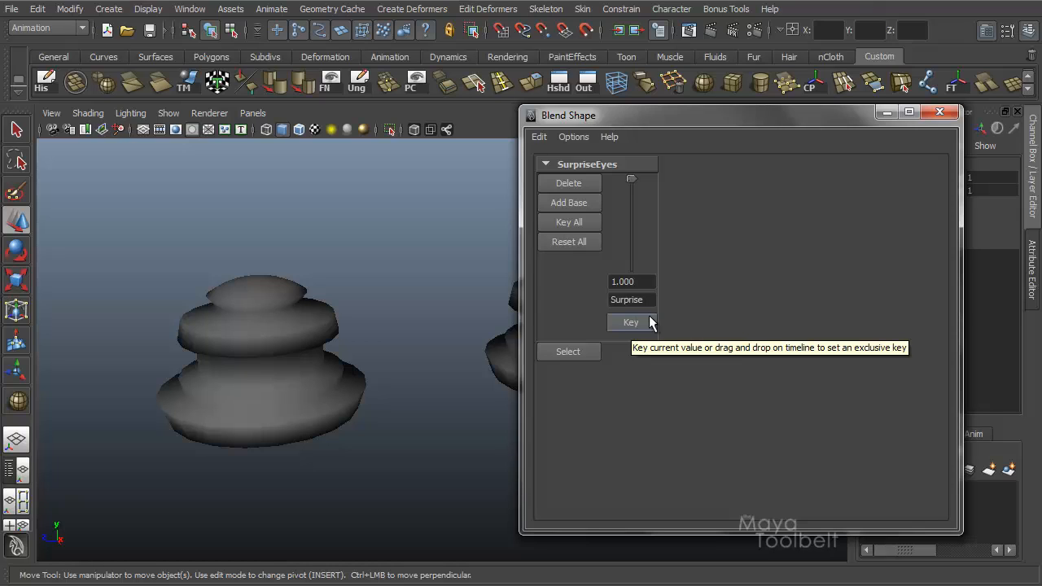
pyautogui.moveTo(569, 223)
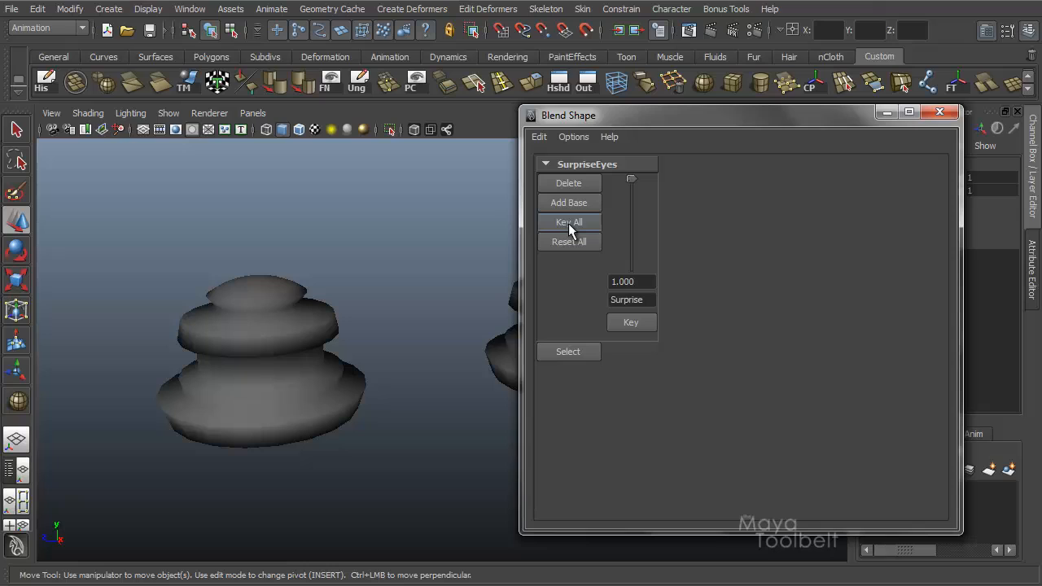
pyautogui.moveTo(570, 236)
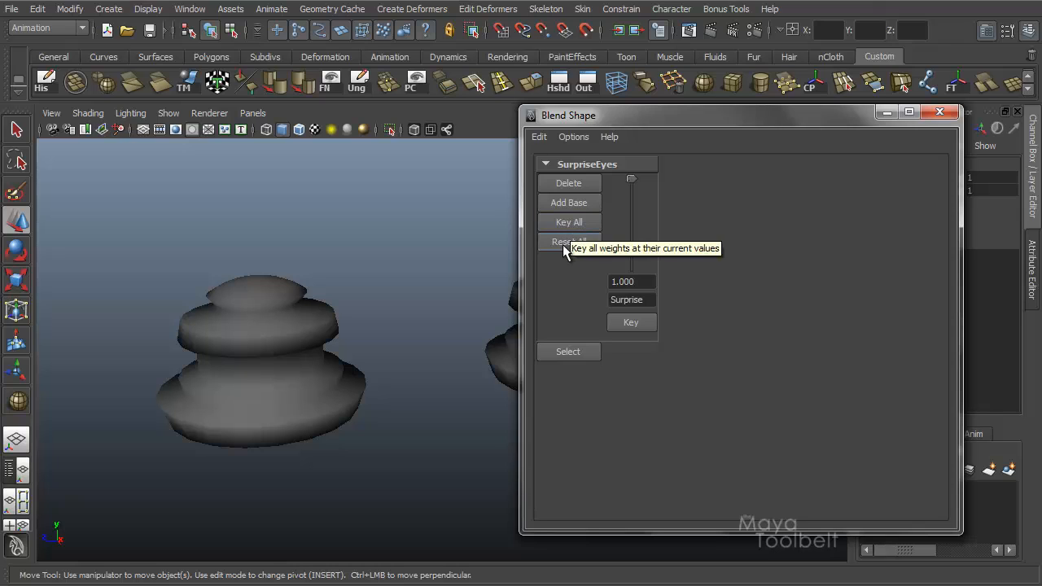
pyautogui.moveTo(570, 186)
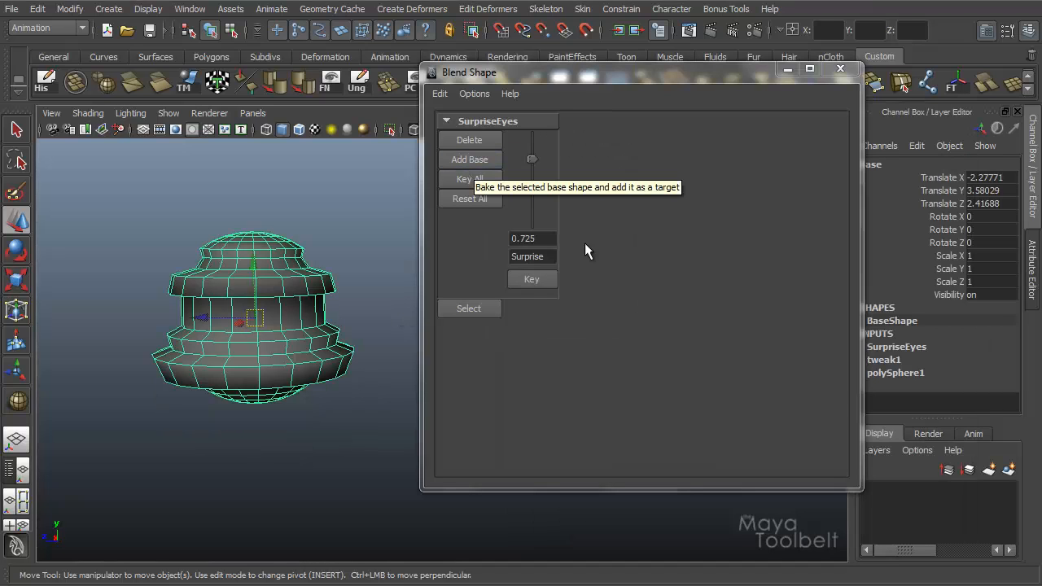
# - Scrub the Surprise weight down to about a third, then settle it at 0.440
pyautogui.moveTo(531, 158); pyautogui.dragTo(531, 163)
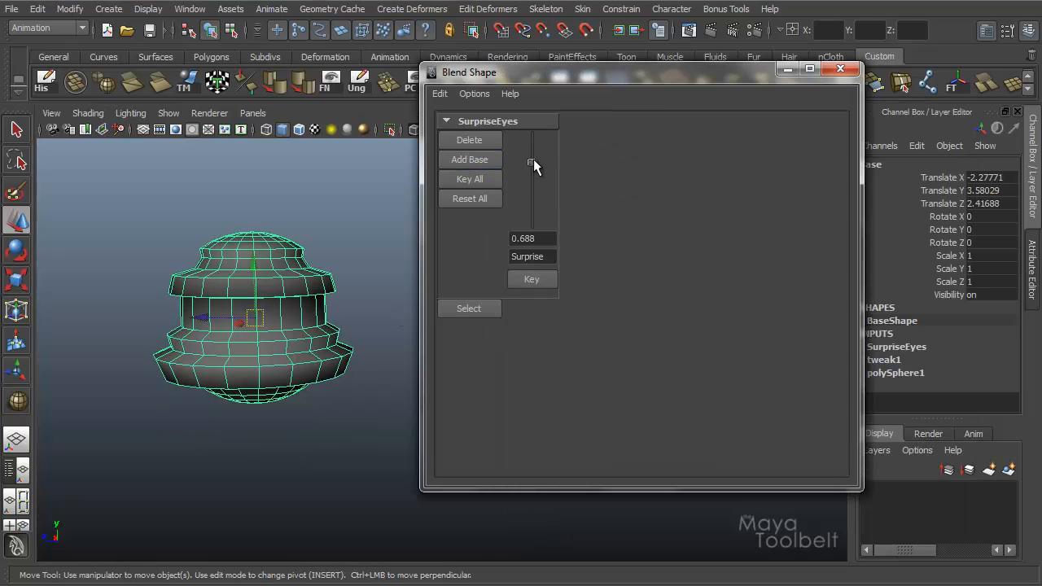
pyautogui.moveTo(531, 163); pyautogui.dragTo(532, 169)
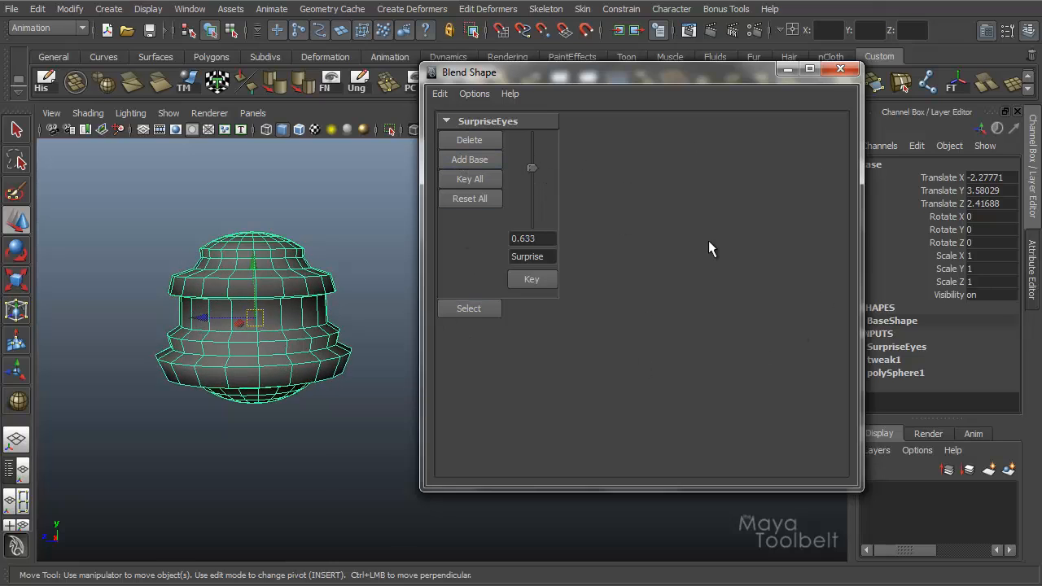
pyautogui.moveTo(532, 168); pyautogui.dragTo(533, 196)
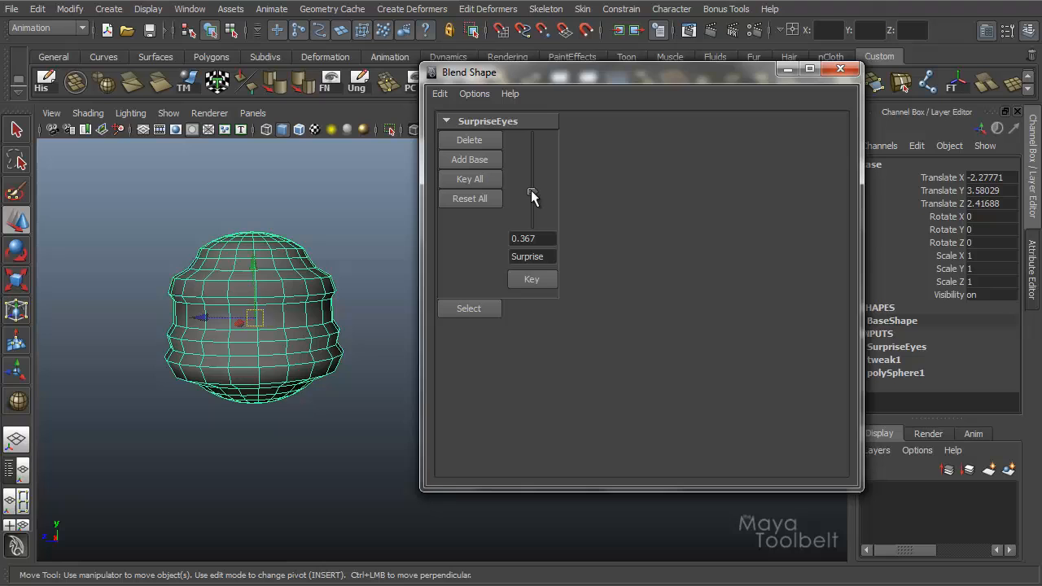
pyautogui.moveTo(532, 195); pyautogui.dragTo(531, 183)
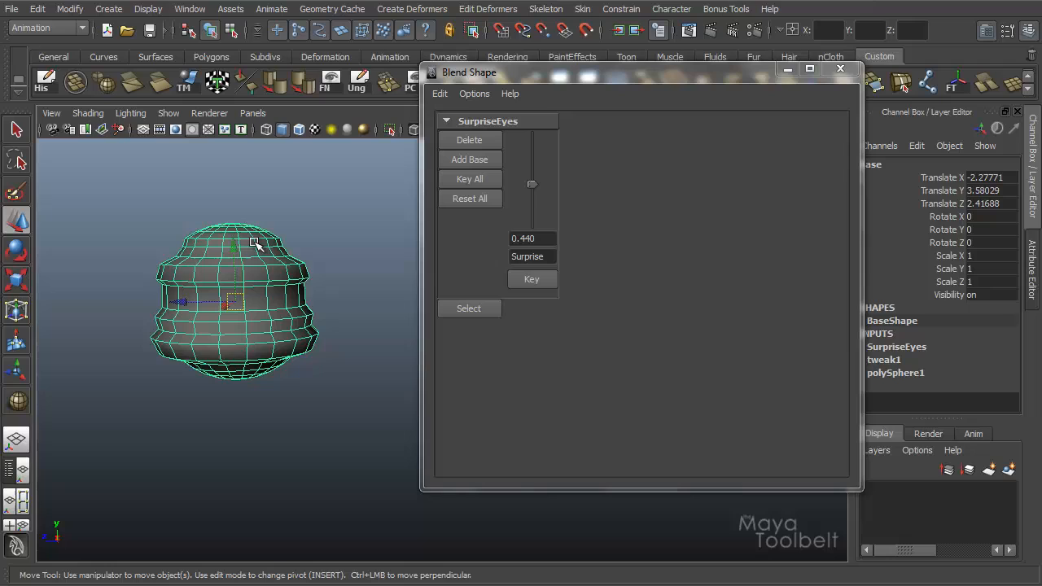
pyautogui.moveTo(521, 203)
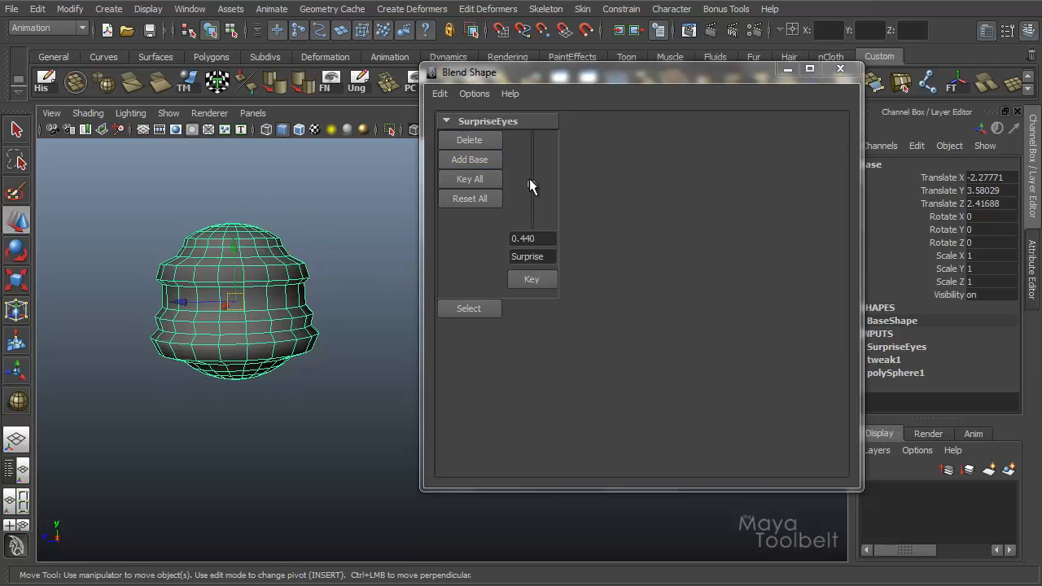
# - Add Base1 as a second target, scrub it to full weight, then leave both weights at 0
pyautogui.click(469, 160)
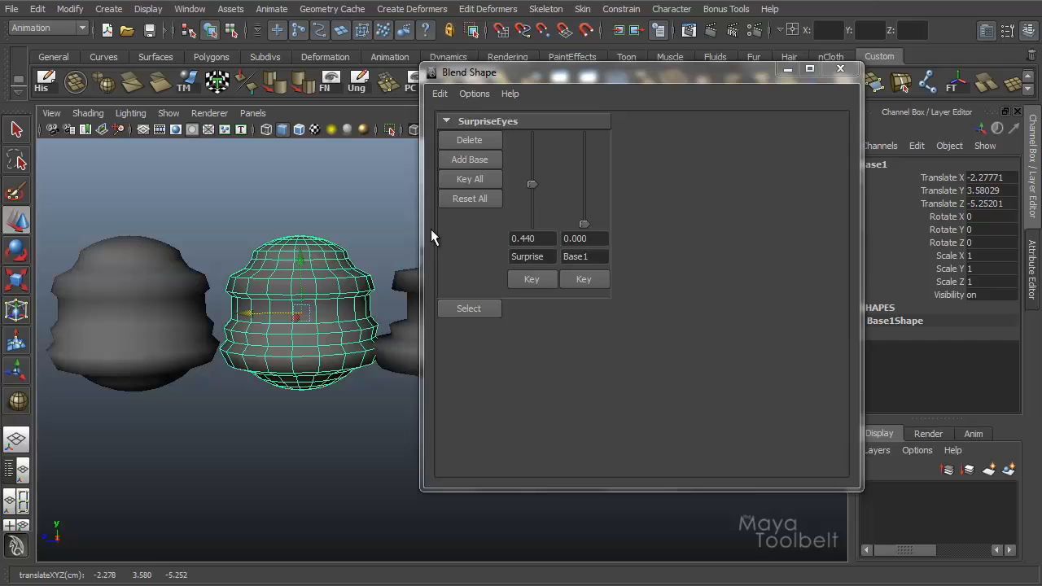
pyautogui.moveTo(590, 232)
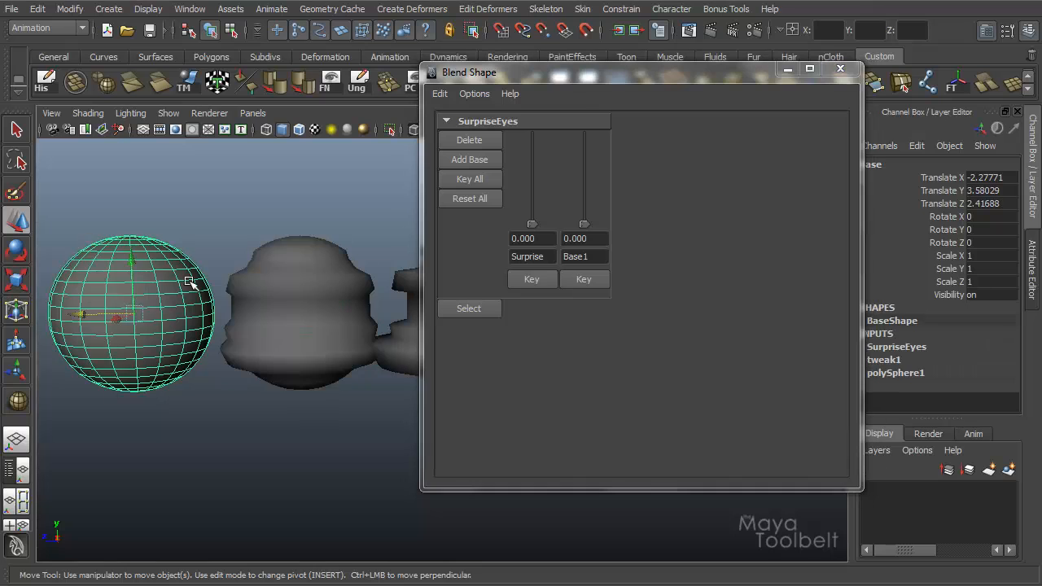
pyautogui.moveTo(583, 224); pyautogui.dragTo(583, 210)
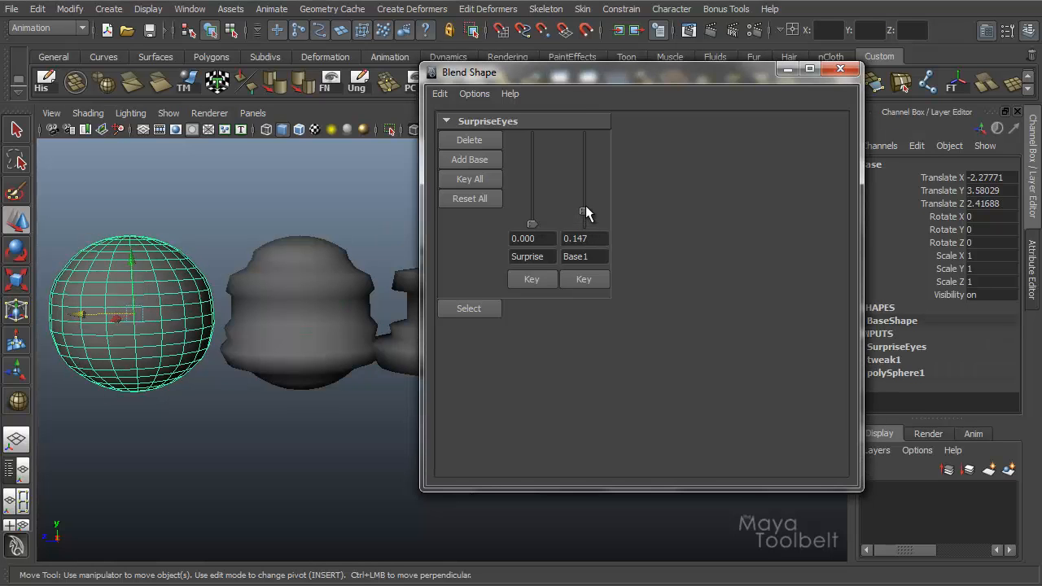
pyautogui.moveTo(584, 210); pyautogui.dragTo(584, 136)
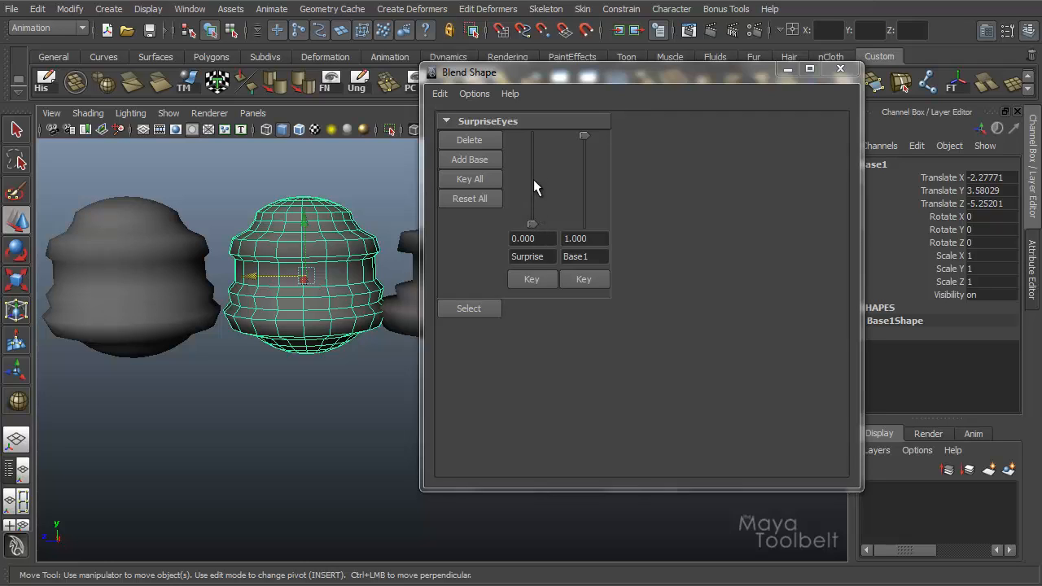
pyautogui.moveTo(543, 182)
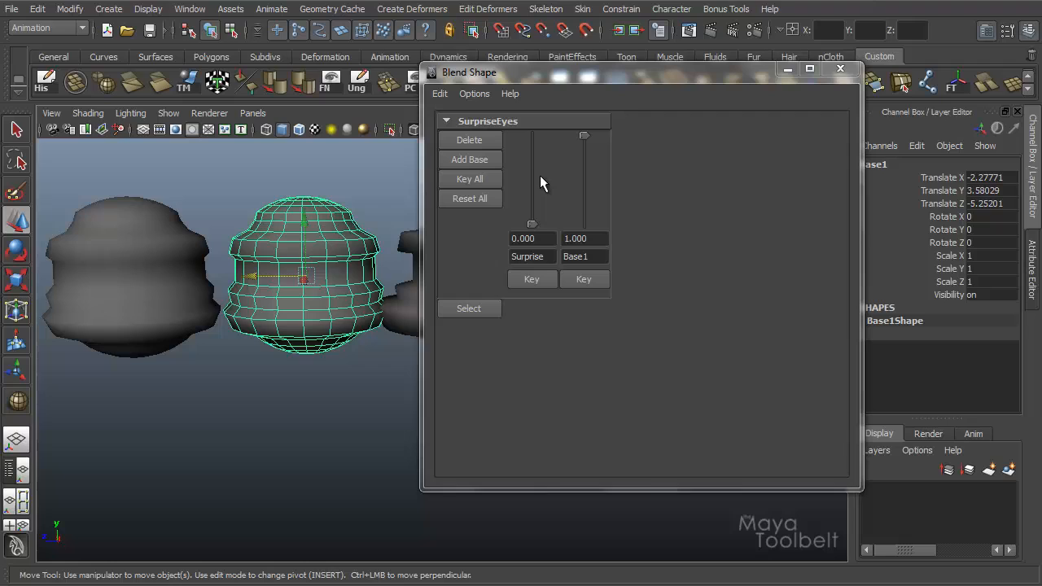
pyautogui.moveTo(535, 181)
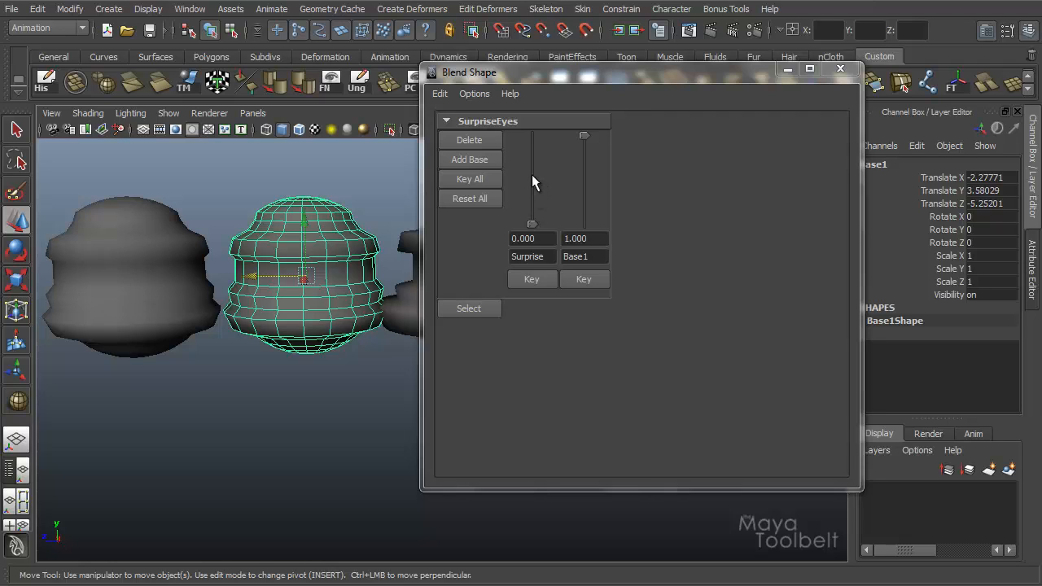
pyautogui.moveTo(544, 203)
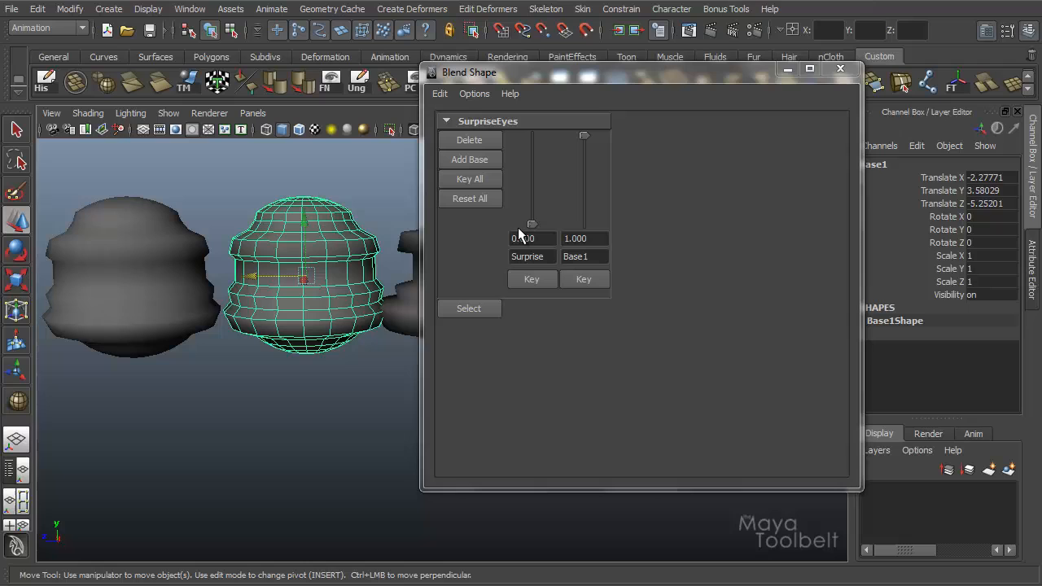
pyautogui.moveTo(532, 225); pyautogui.dragTo(531, 135)
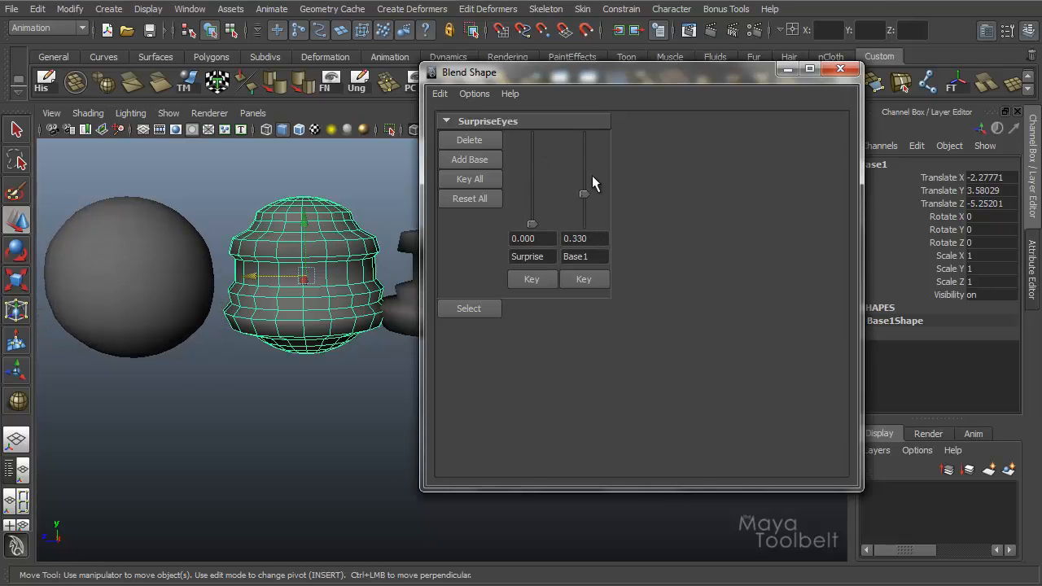
pyautogui.moveTo(583, 194); pyautogui.dragTo(584, 134)
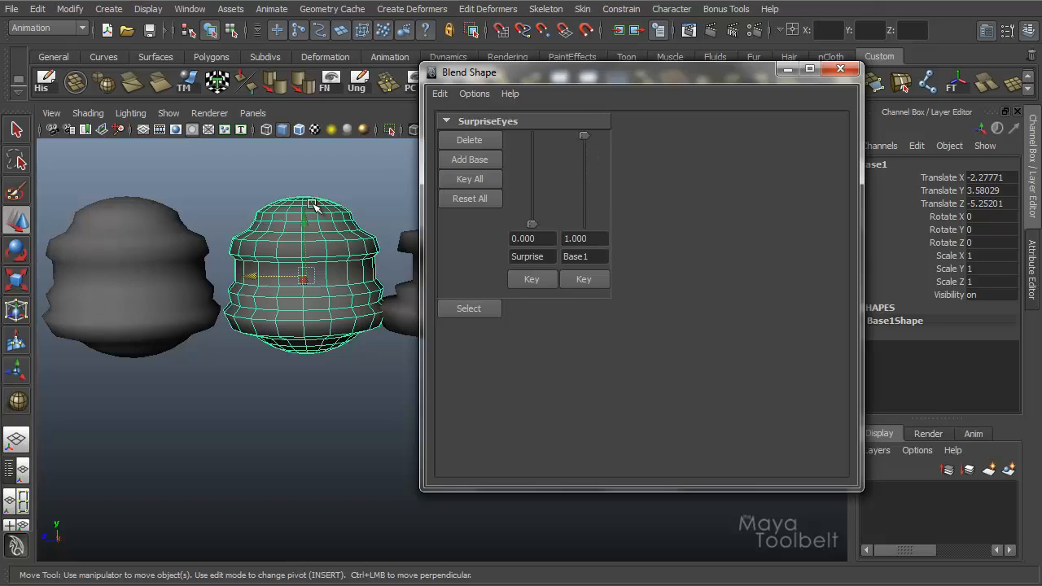
pyautogui.moveTo(584, 135); pyautogui.dragTo(583, 225)
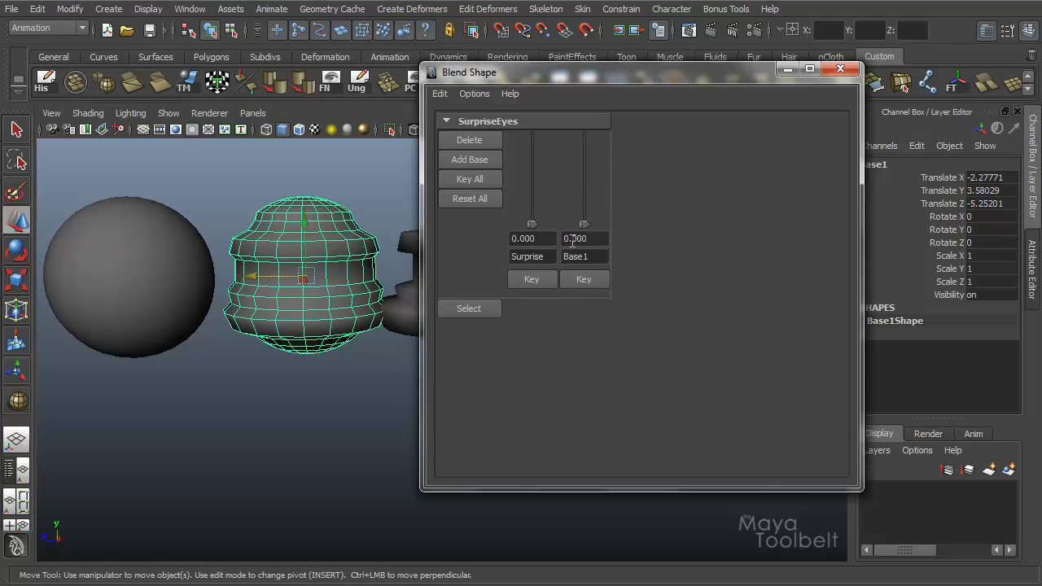
# - Change the second target's name field from Base1 to Mid_Blink
pyautogui.doubleClick(584, 256)
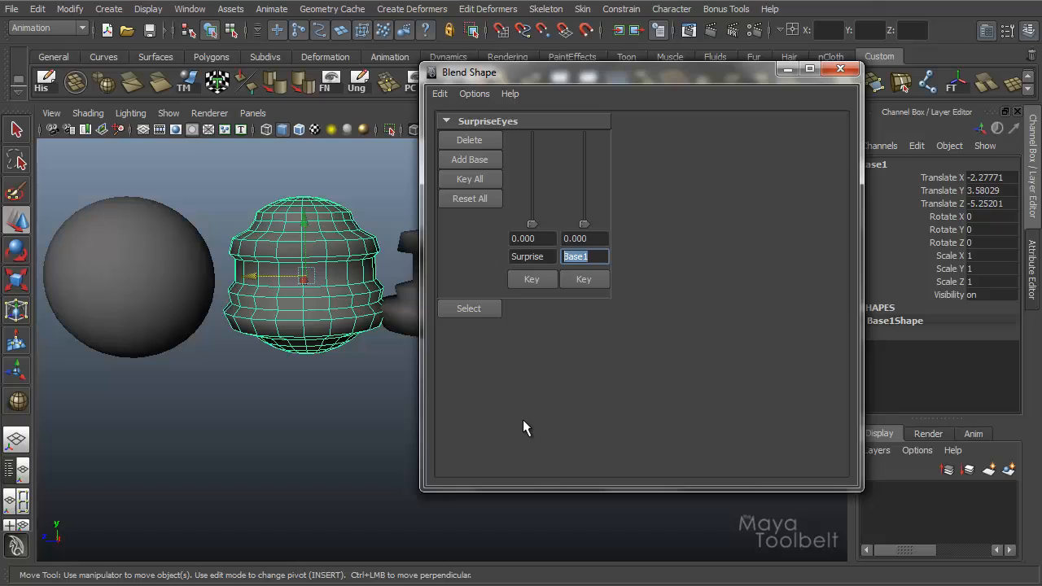
pyautogui.write('Mid_')
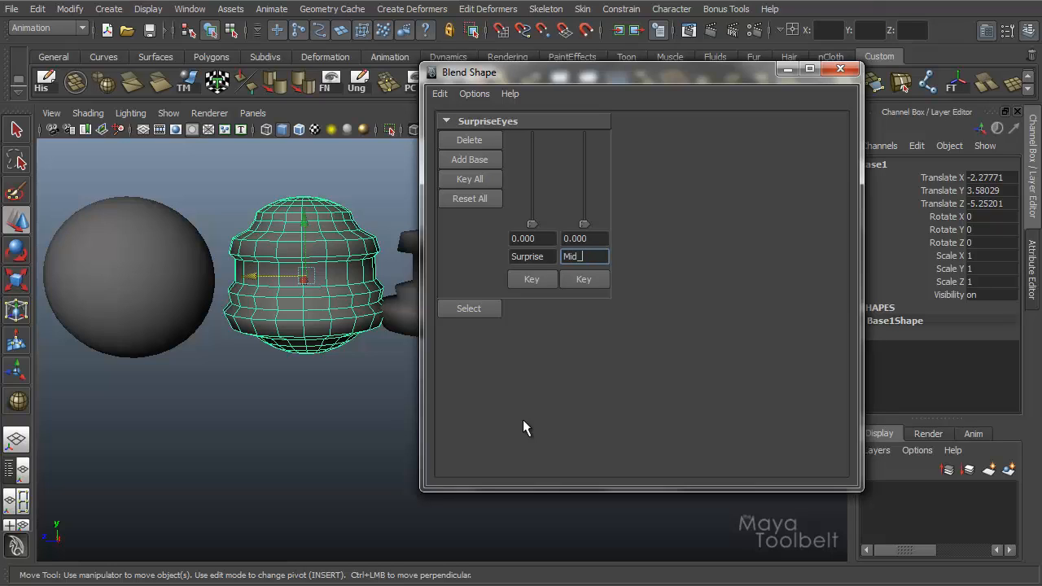
pyautogui.write('Blink')
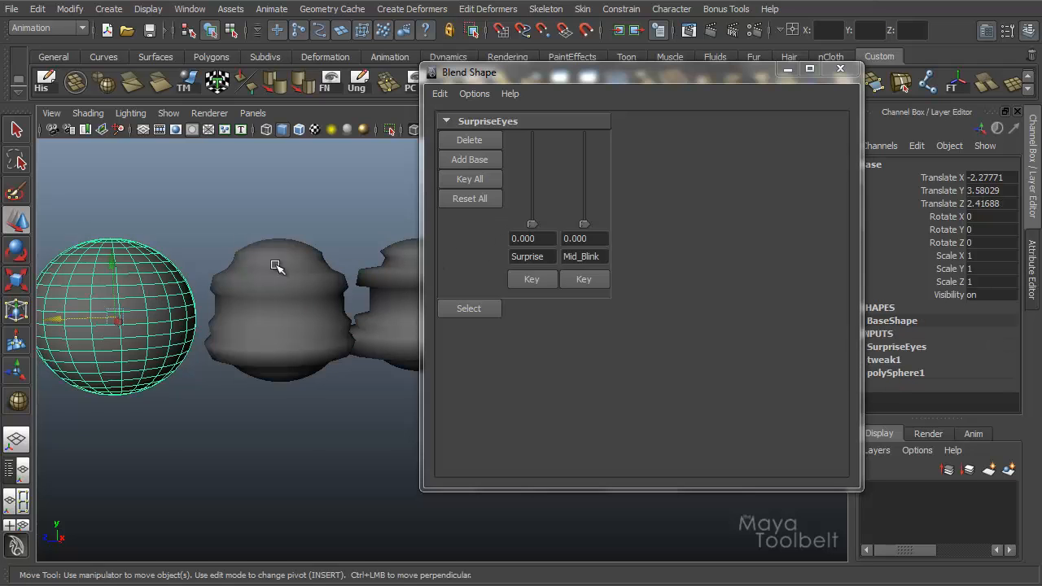
# - Push Surprise and Mid_Blink both to 1.000, briefly testing Mid_Blink at about 0.3
pyautogui.moveTo(531, 224); pyautogui.dragTo(532, 135)
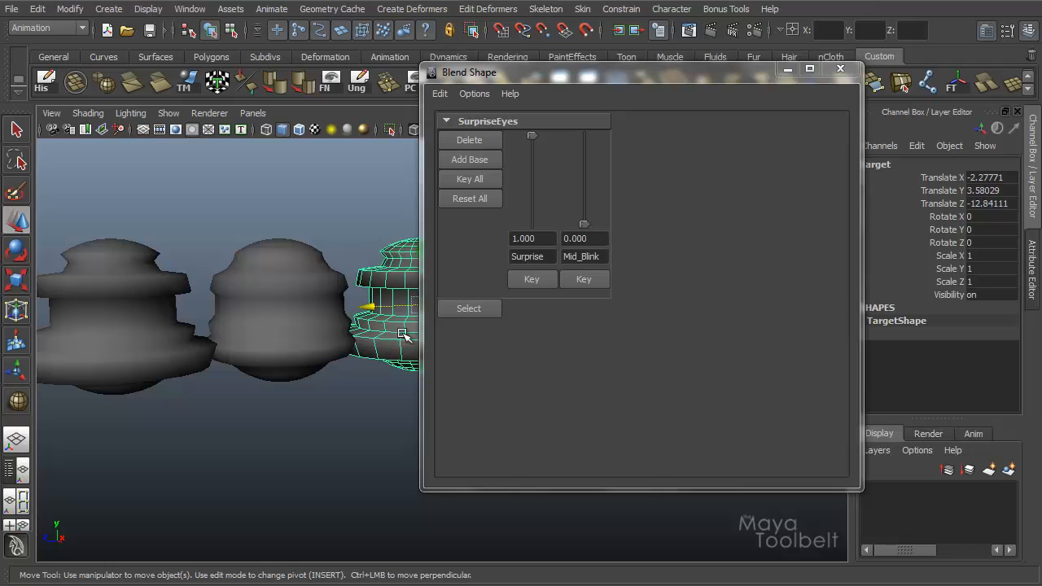
pyautogui.moveTo(476, 259)
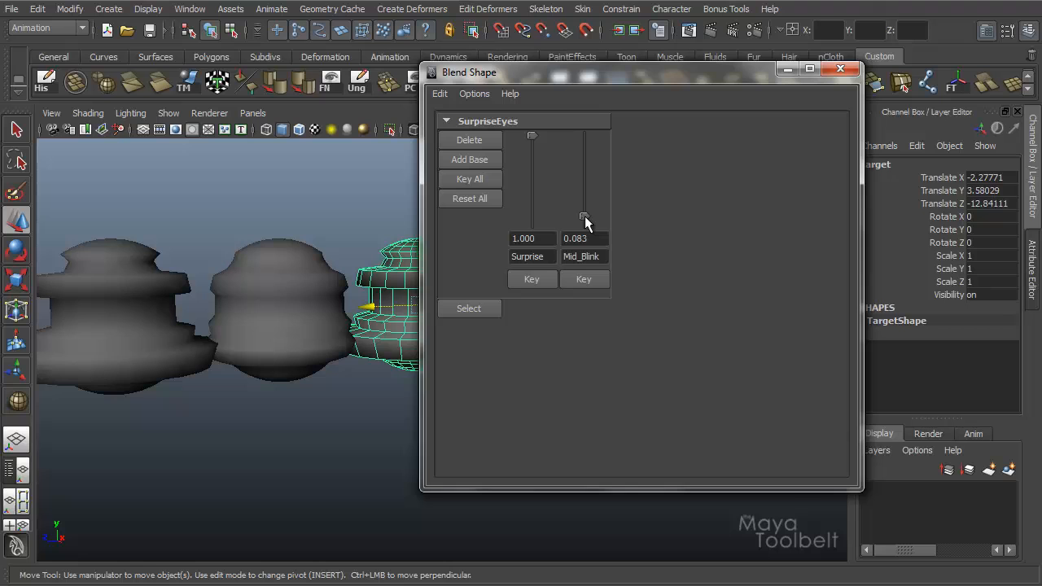
pyautogui.moveTo(584, 218); pyautogui.dragTo(585, 212)
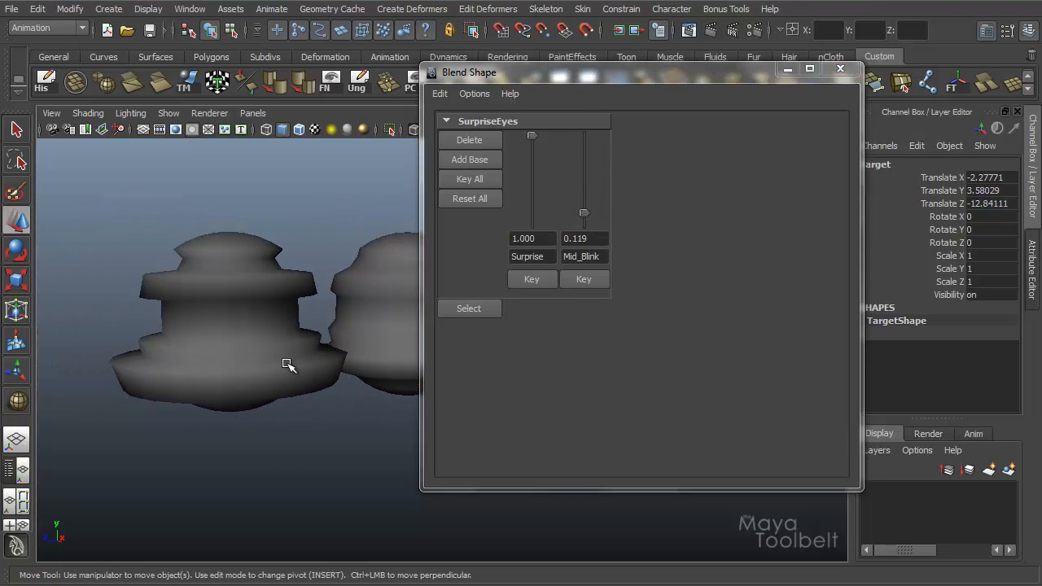
pyautogui.moveTo(583, 213); pyautogui.dragTo(584, 151)
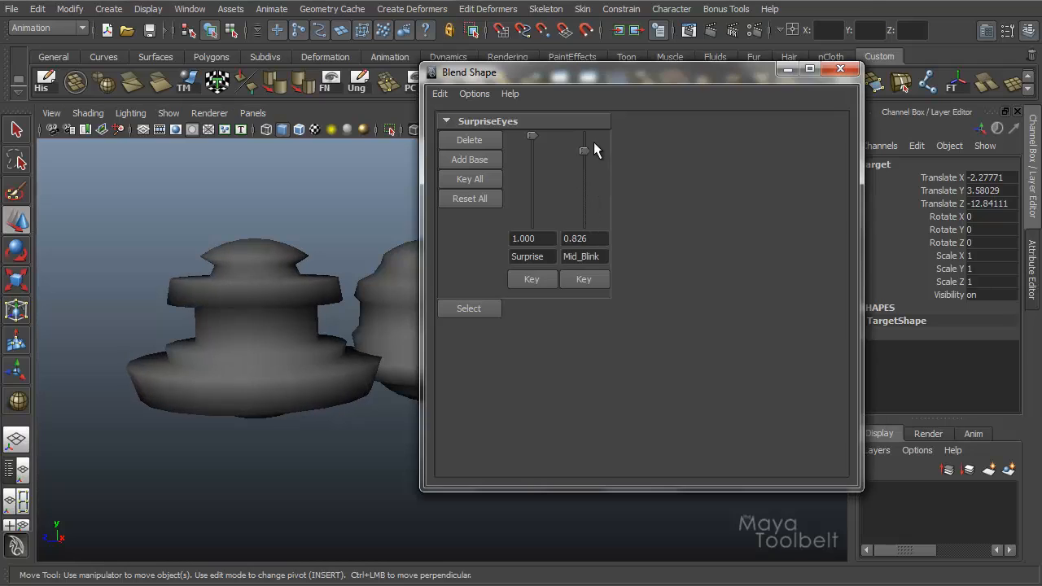
pyautogui.moveTo(584, 150); pyautogui.dragTo(584, 134)
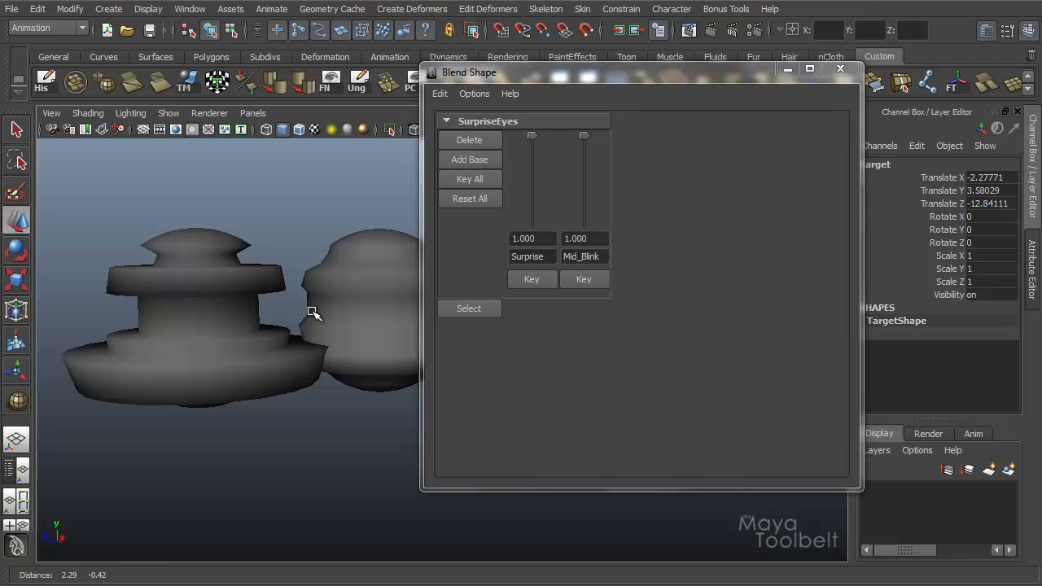
pyautogui.click(358, 309)
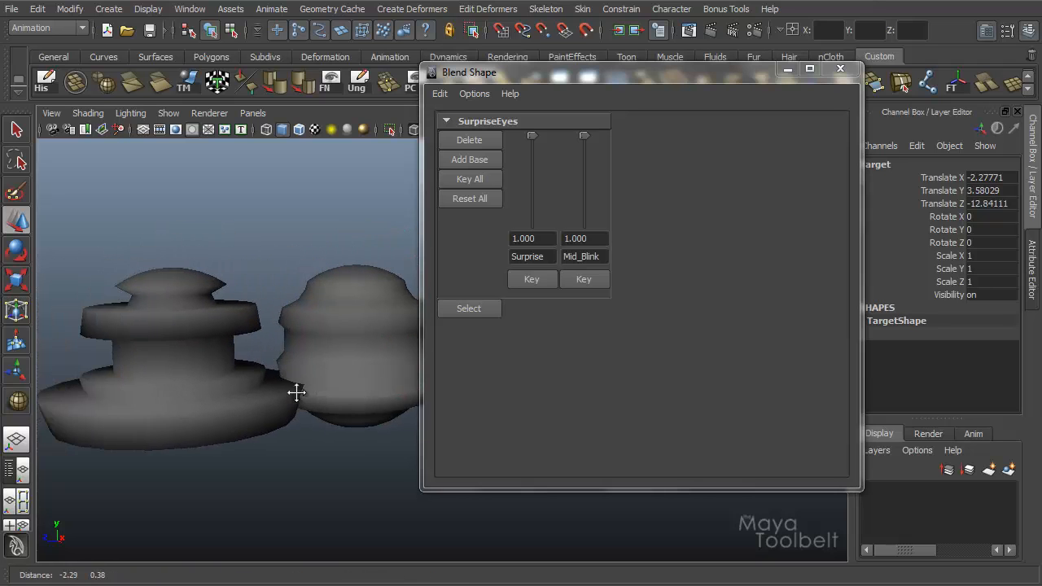
pyautogui.moveTo(584, 136); pyautogui.dragTo(584, 197)
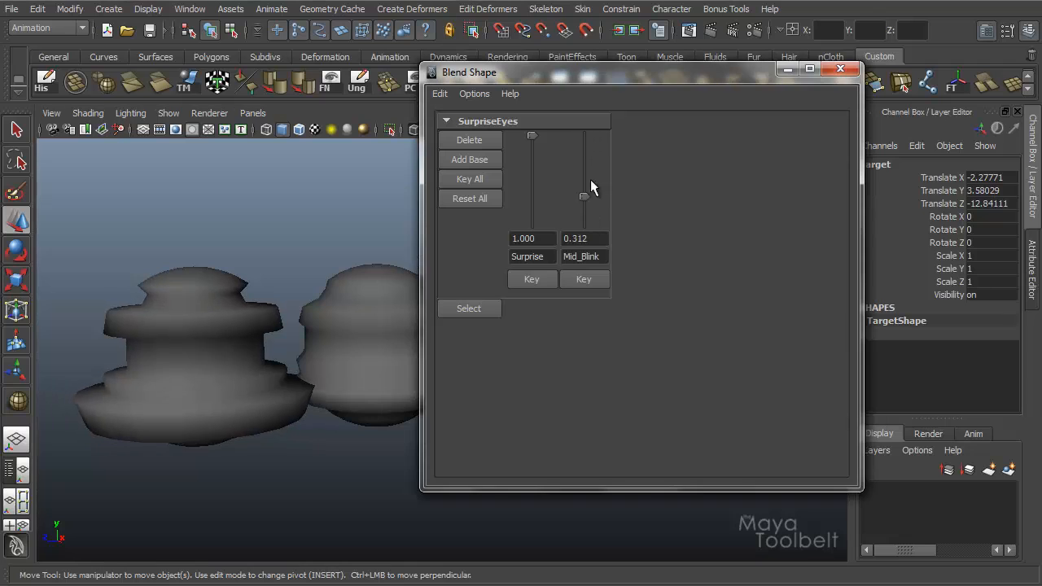
pyautogui.moveTo(583, 197); pyautogui.dragTo(584, 136)
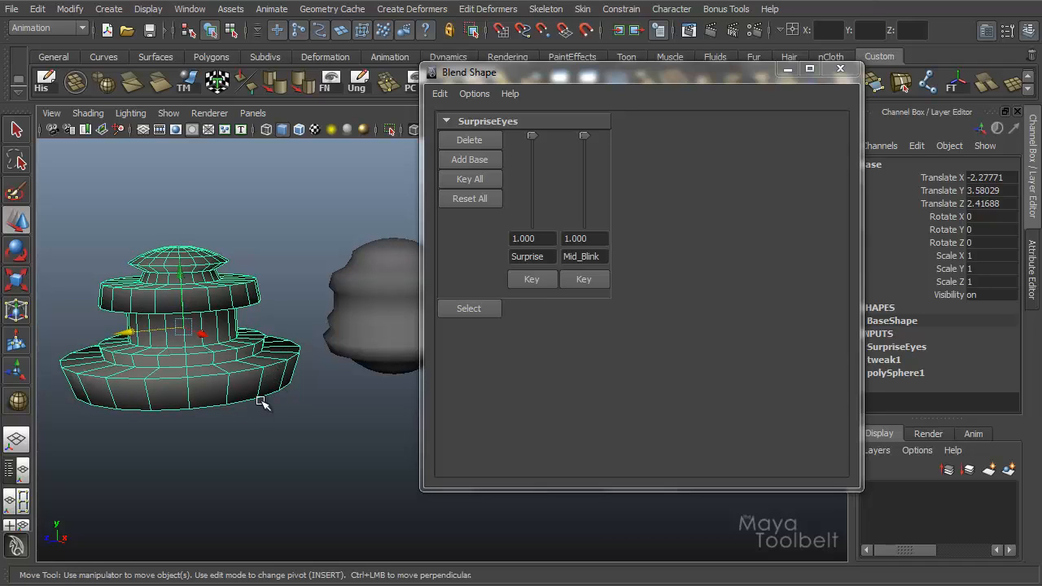
pyautogui.moveTo(261, 432)
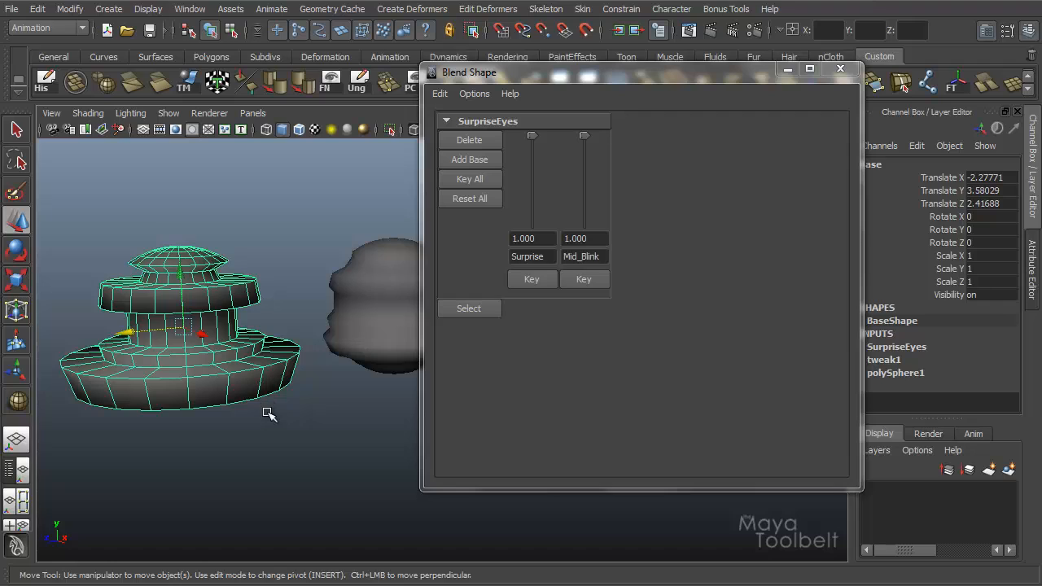
pyautogui.moveTo(285, 434)
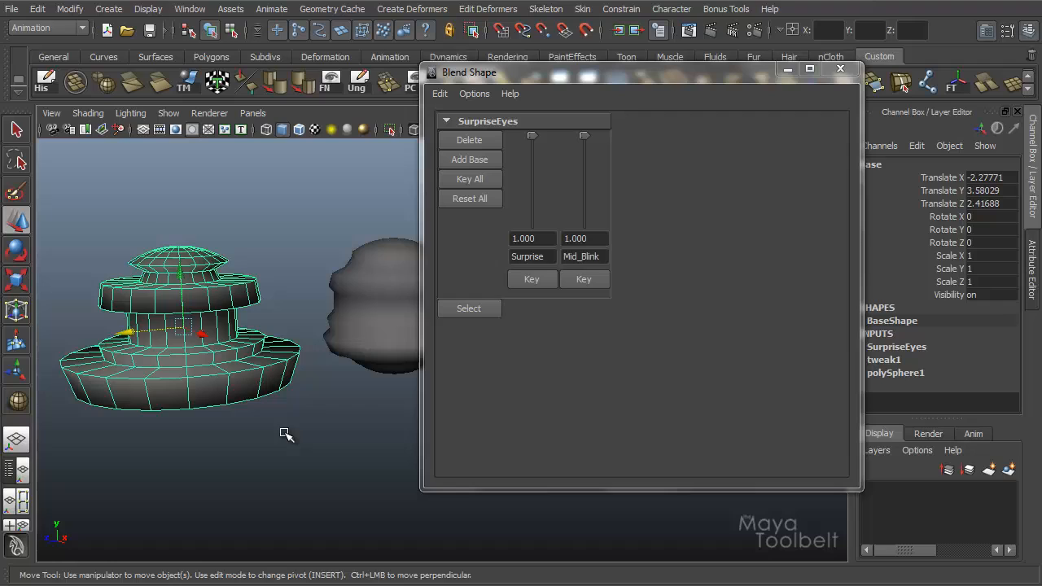
pyautogui.moveTo(211, 463)
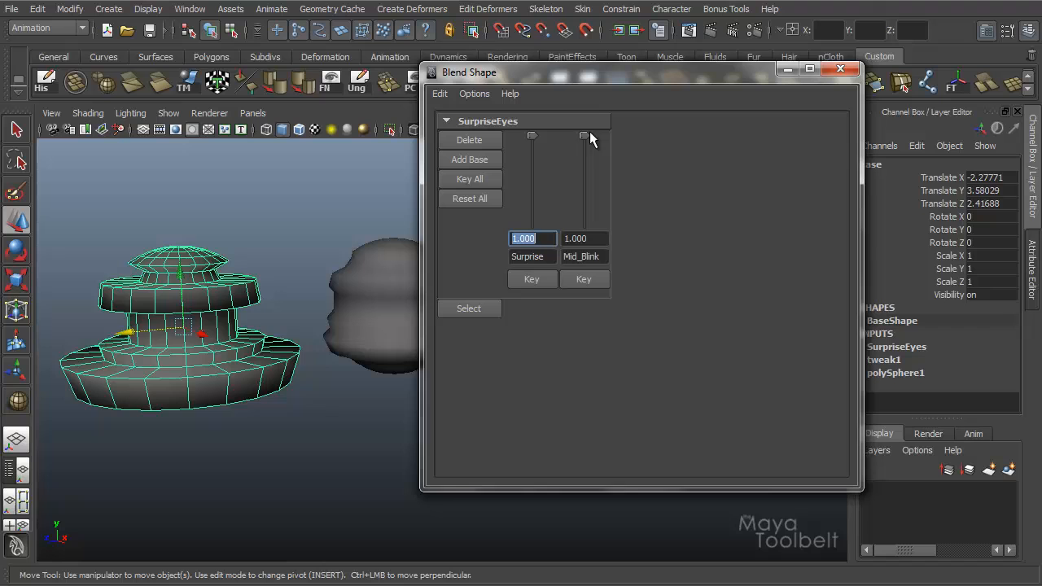
# - Zero Mid_Blink and scrub Surprise from 0 up to nearly 2
pyautogui.moveTo(584, 135); pyautogui.dragTo(583, 224)
pyautogui.write('2.000')
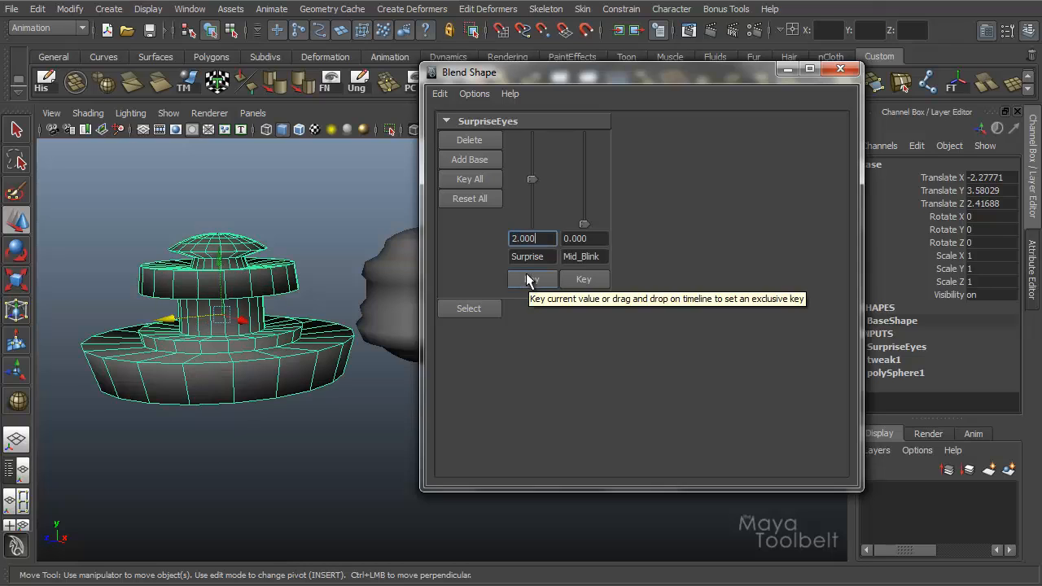
pyautogui.moveTo(316, 374)
pyautogui.write('1.000')
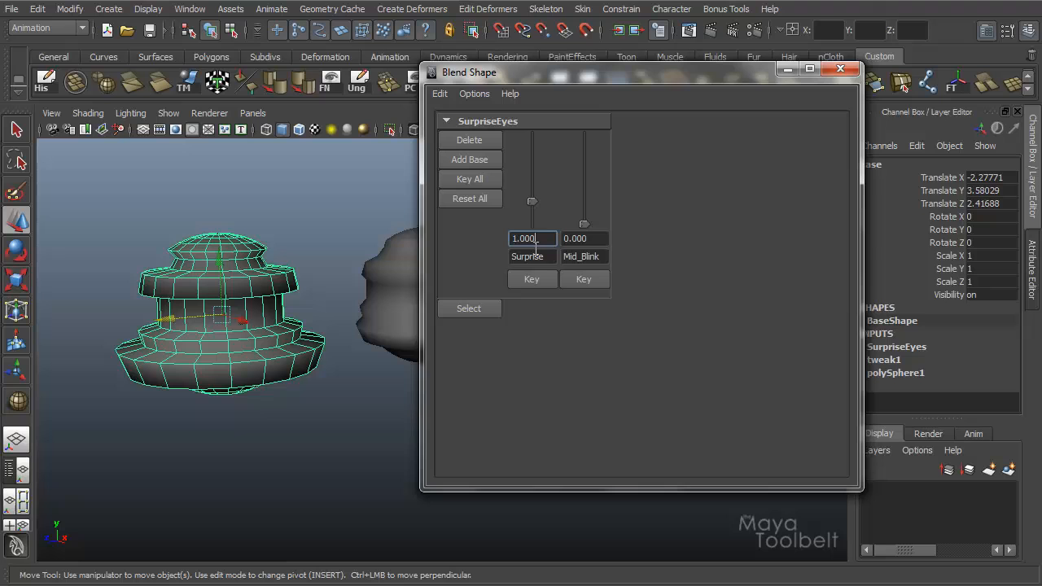
pyautogui.moveTo(531, 202); pyautogui.dragTo(531, 204)
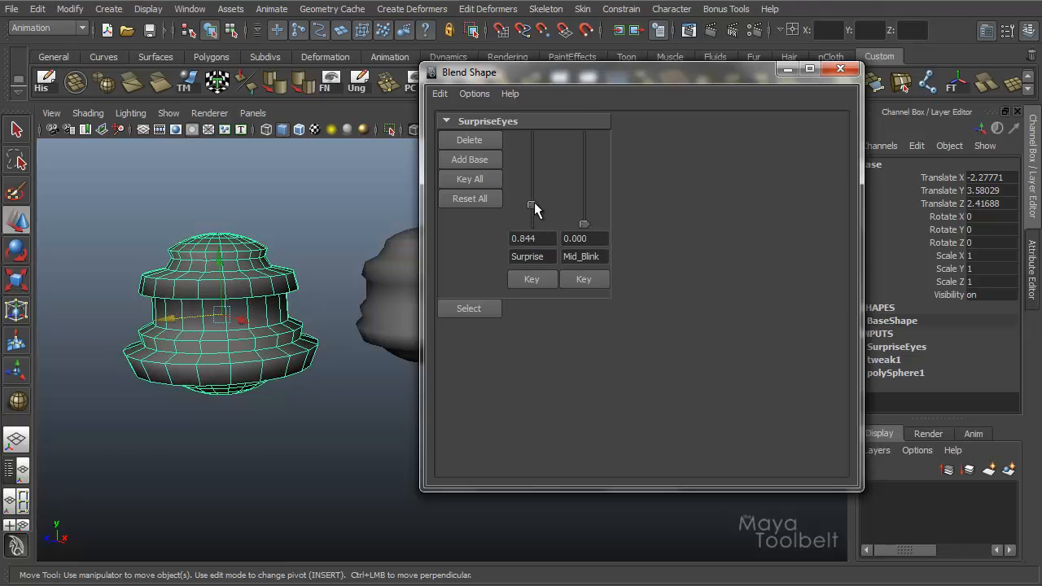
pyautogui.moveTo(532, 205); pyautogui.dragTo(532, 226)
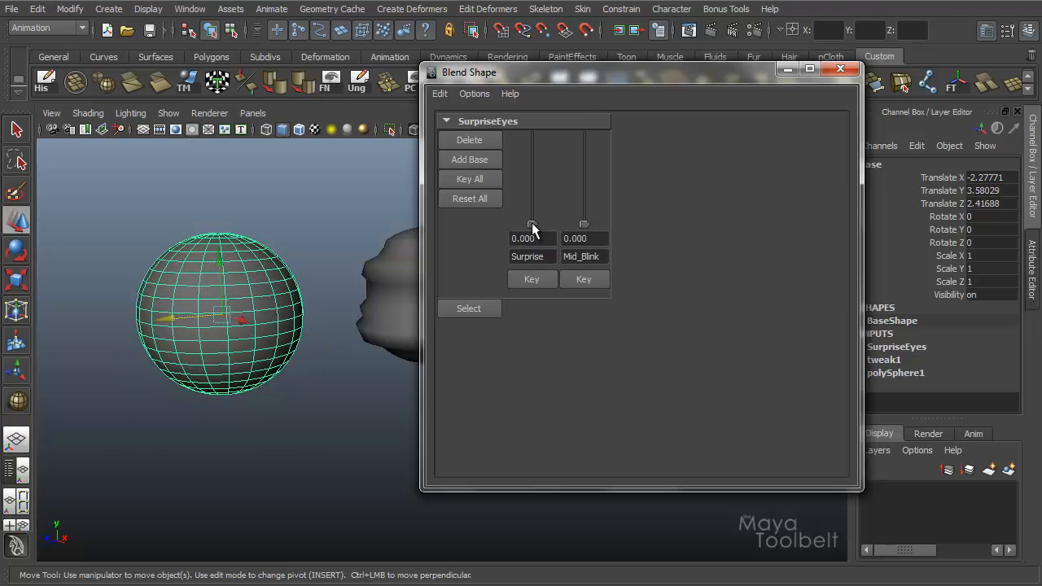
pyautogui.moveTo(531, 228); pyautogui.dragTo(531, 137)
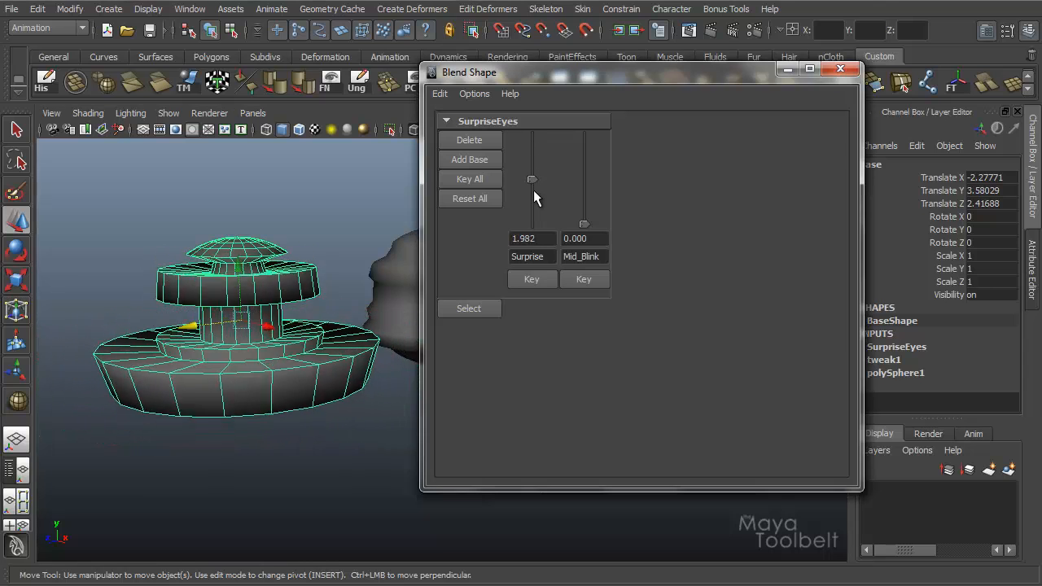
# - Push Surprise to 4, drop it near zero, then settle it slightly above 1
pyautogui.moveTo(532, 180); pyautogui.dragTo(532, 204)
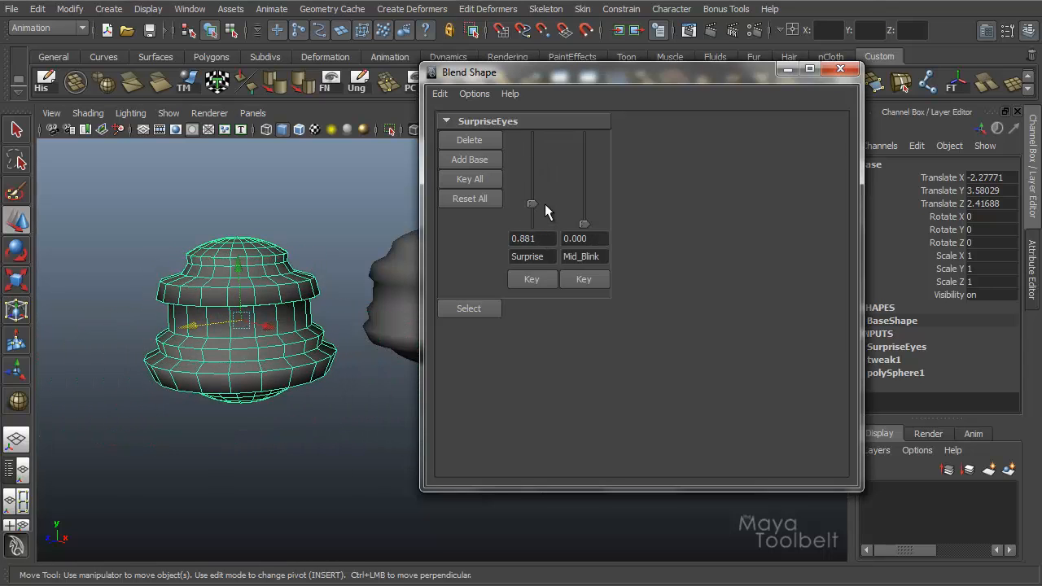
pyautogui.moveTo(532, 202); pyautogui.dragTo(532, 135)
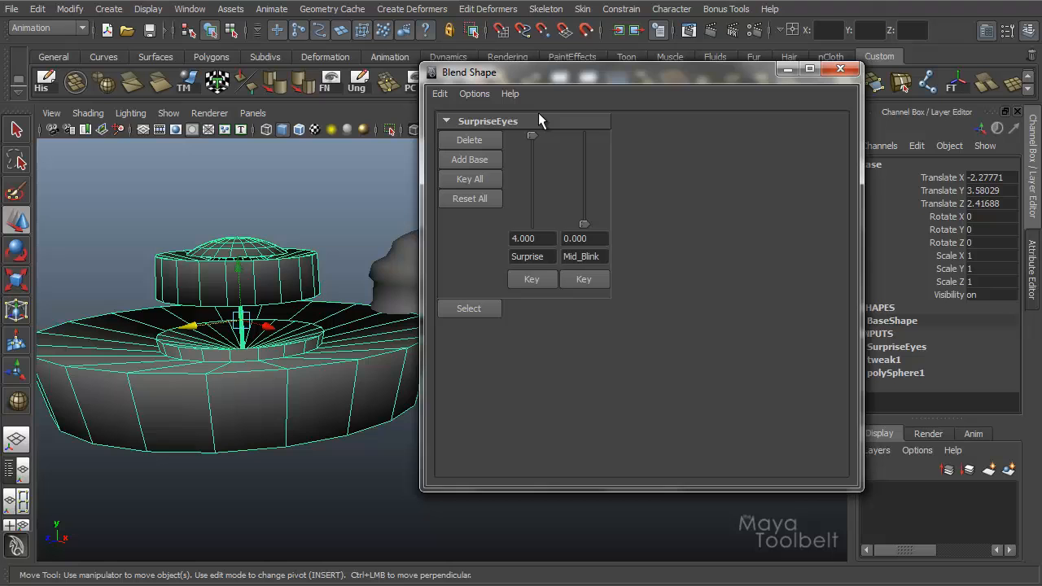
pyautogui.moveTo(532, 135); pyautogui.dragTo(532, 224)
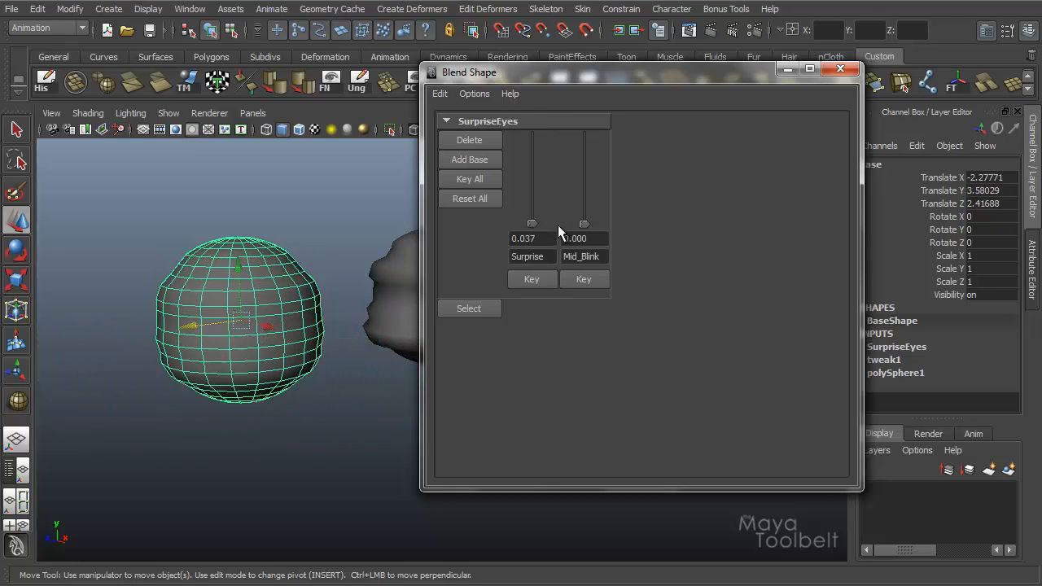
pyautogui.moveTo(532, 224); pyautogui.dragTo(532, 201)
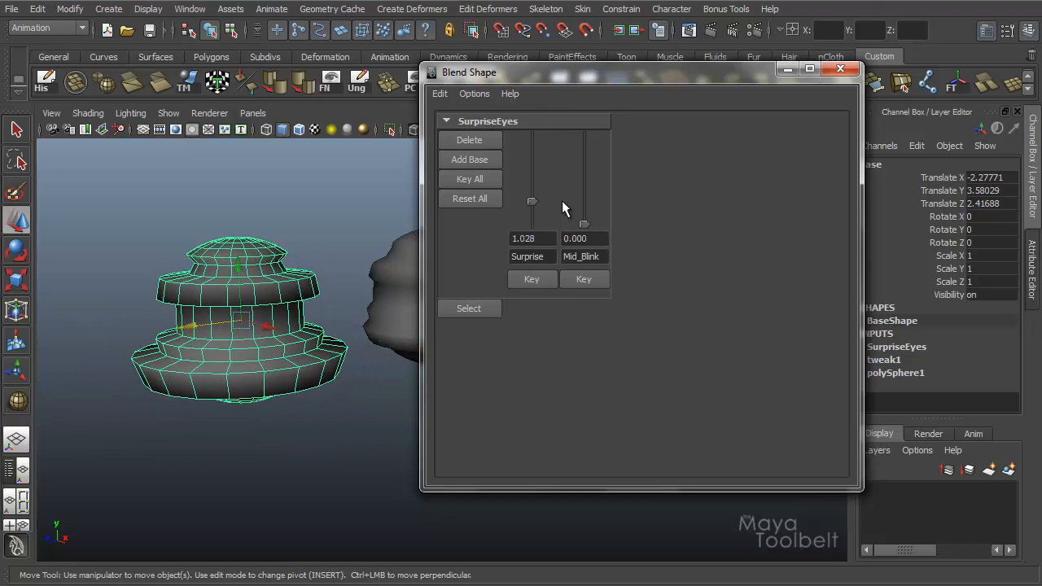
pyautogui.moveTo(532, 200); pyautogui.dragTo(532, 198)
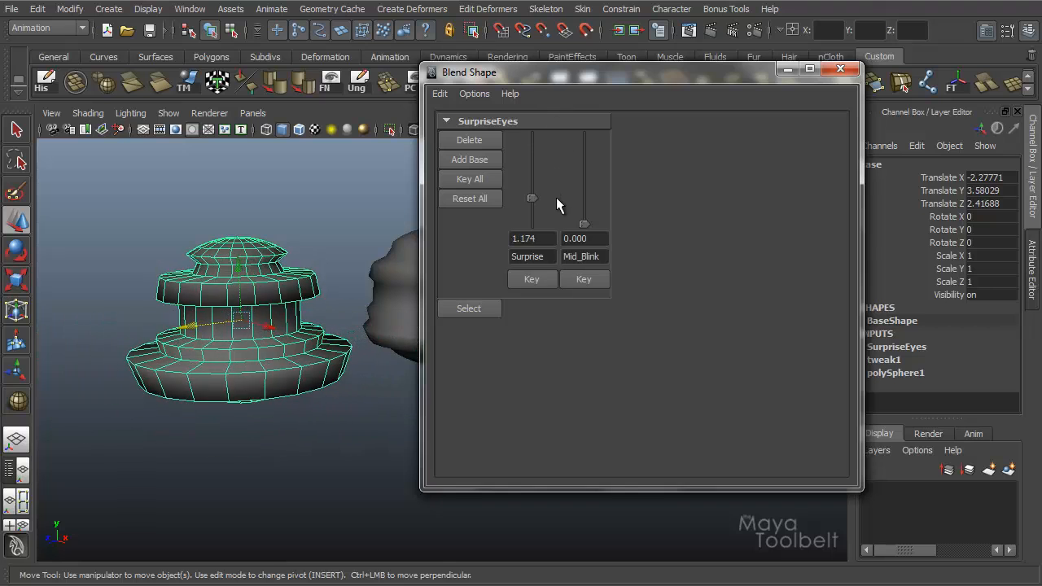
pyautogui.moveTo(532, 198); pyautogui.dragTo(531, 198)
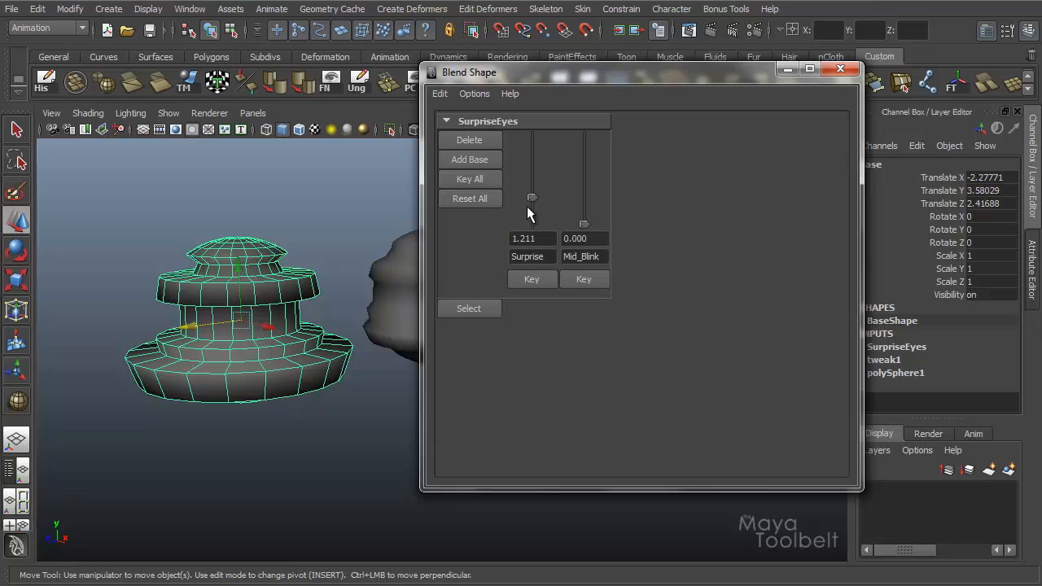
pyautogui.moveTo(577, 301)
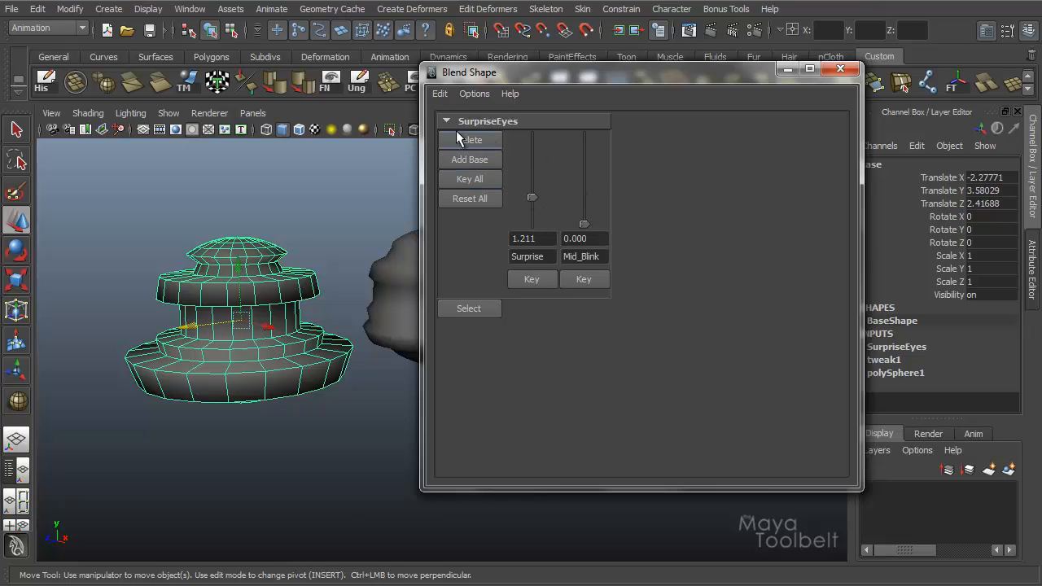
pyautogui.moveTo(842, 429)
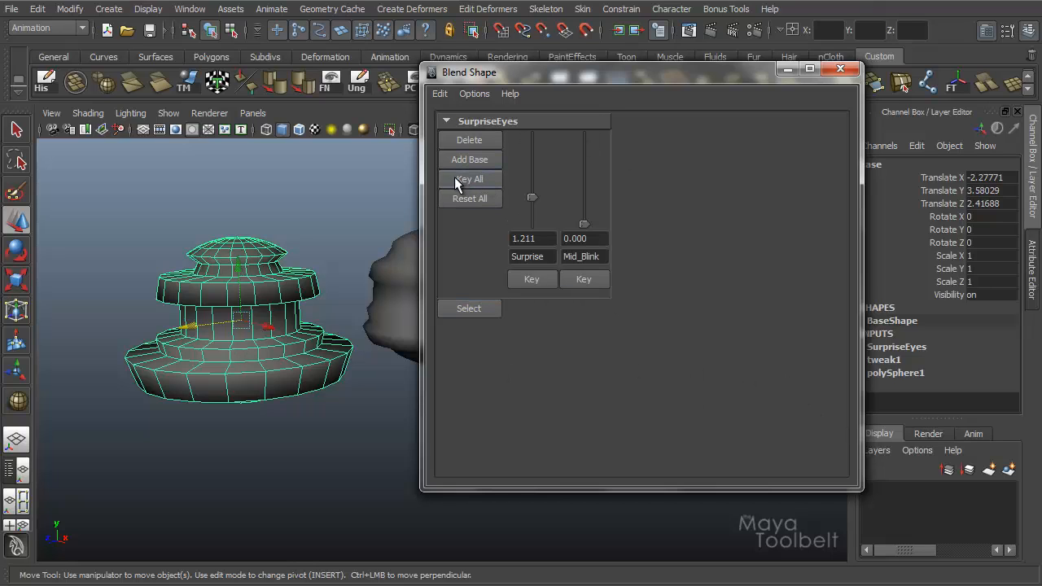
pyautogui.moveTo(604, 156)
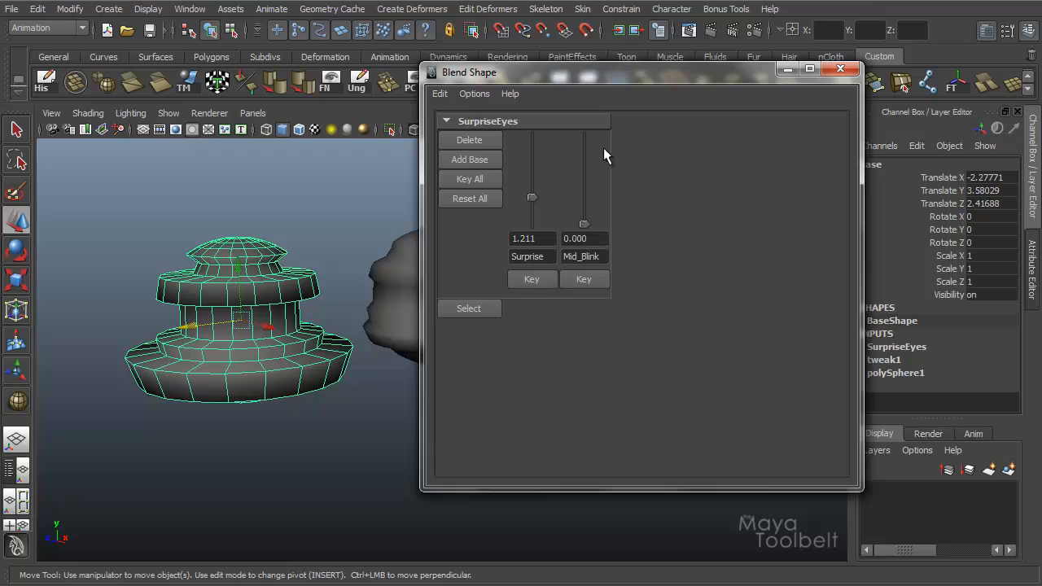